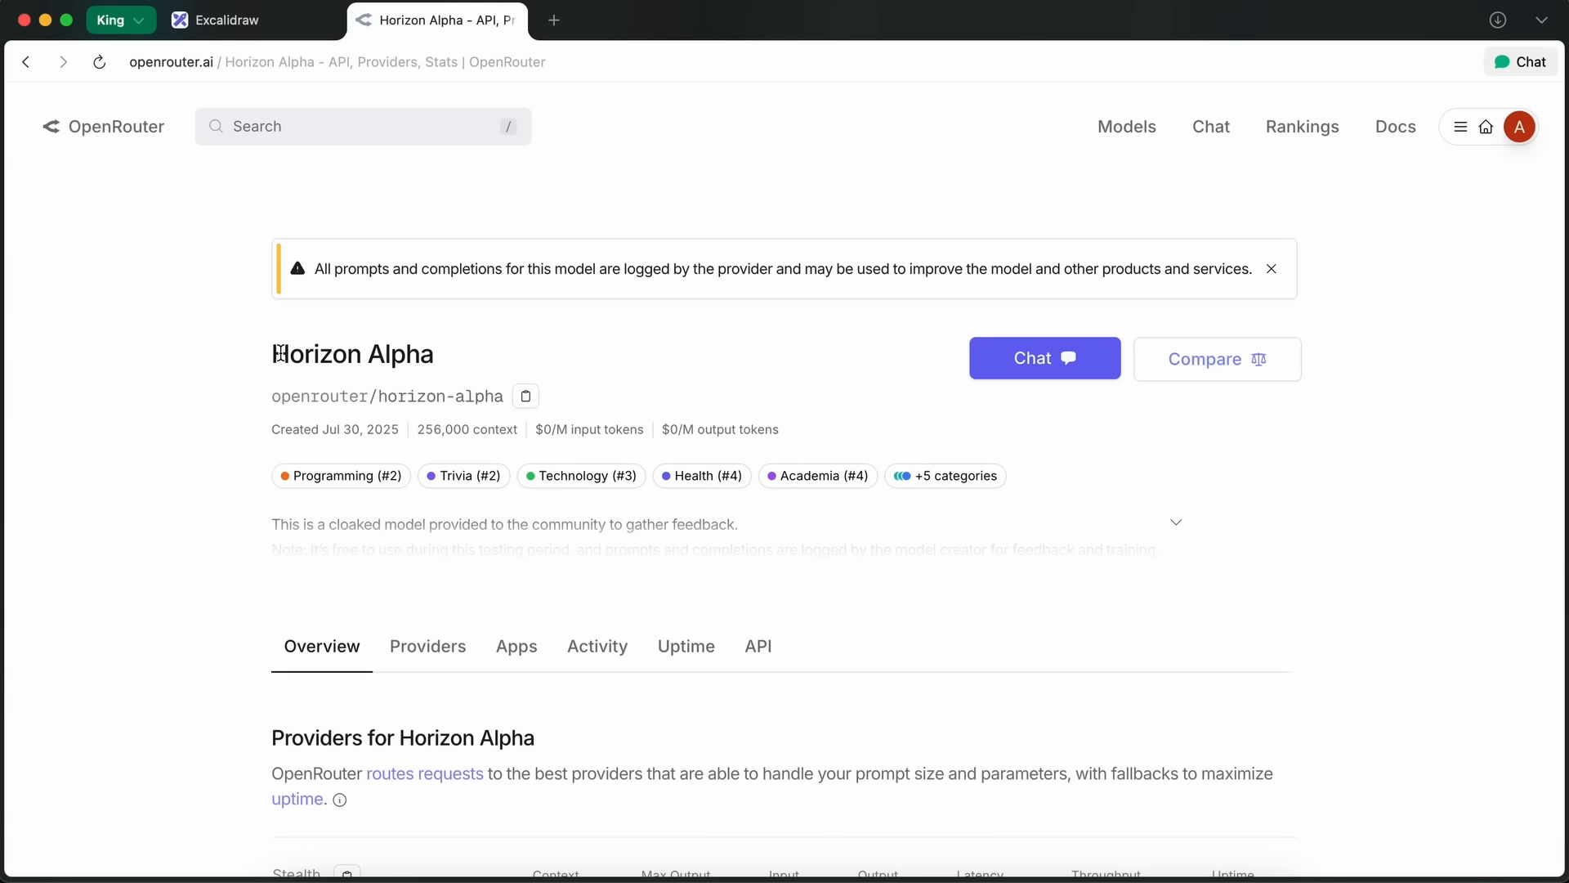
Set the Excalidraw pen to a thin red stroke.
scroll("down", 3)
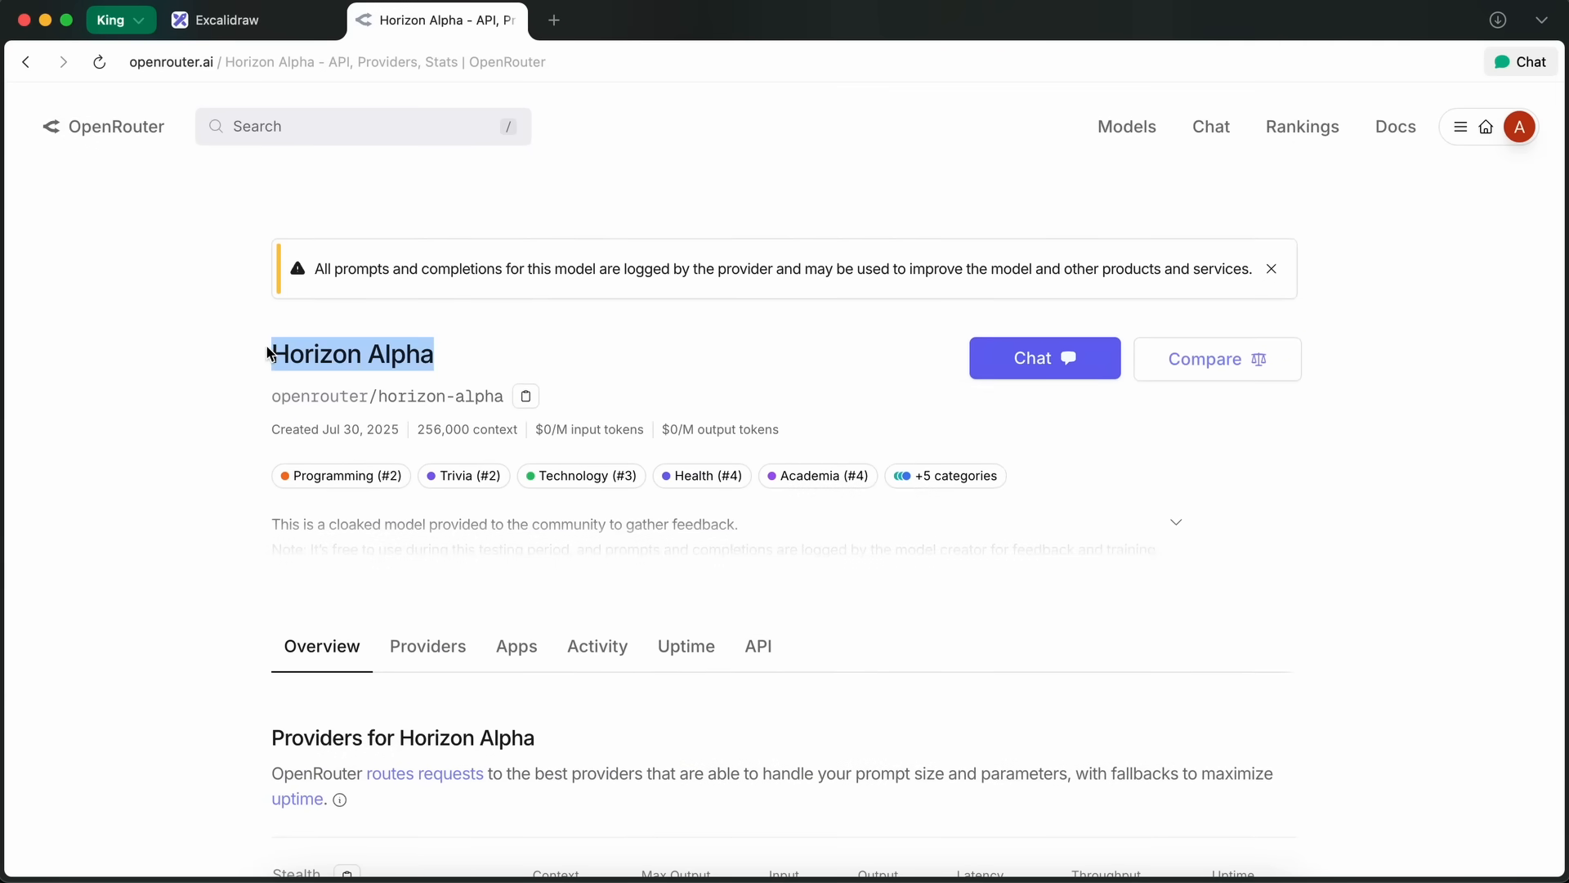
scroll("down", 3)
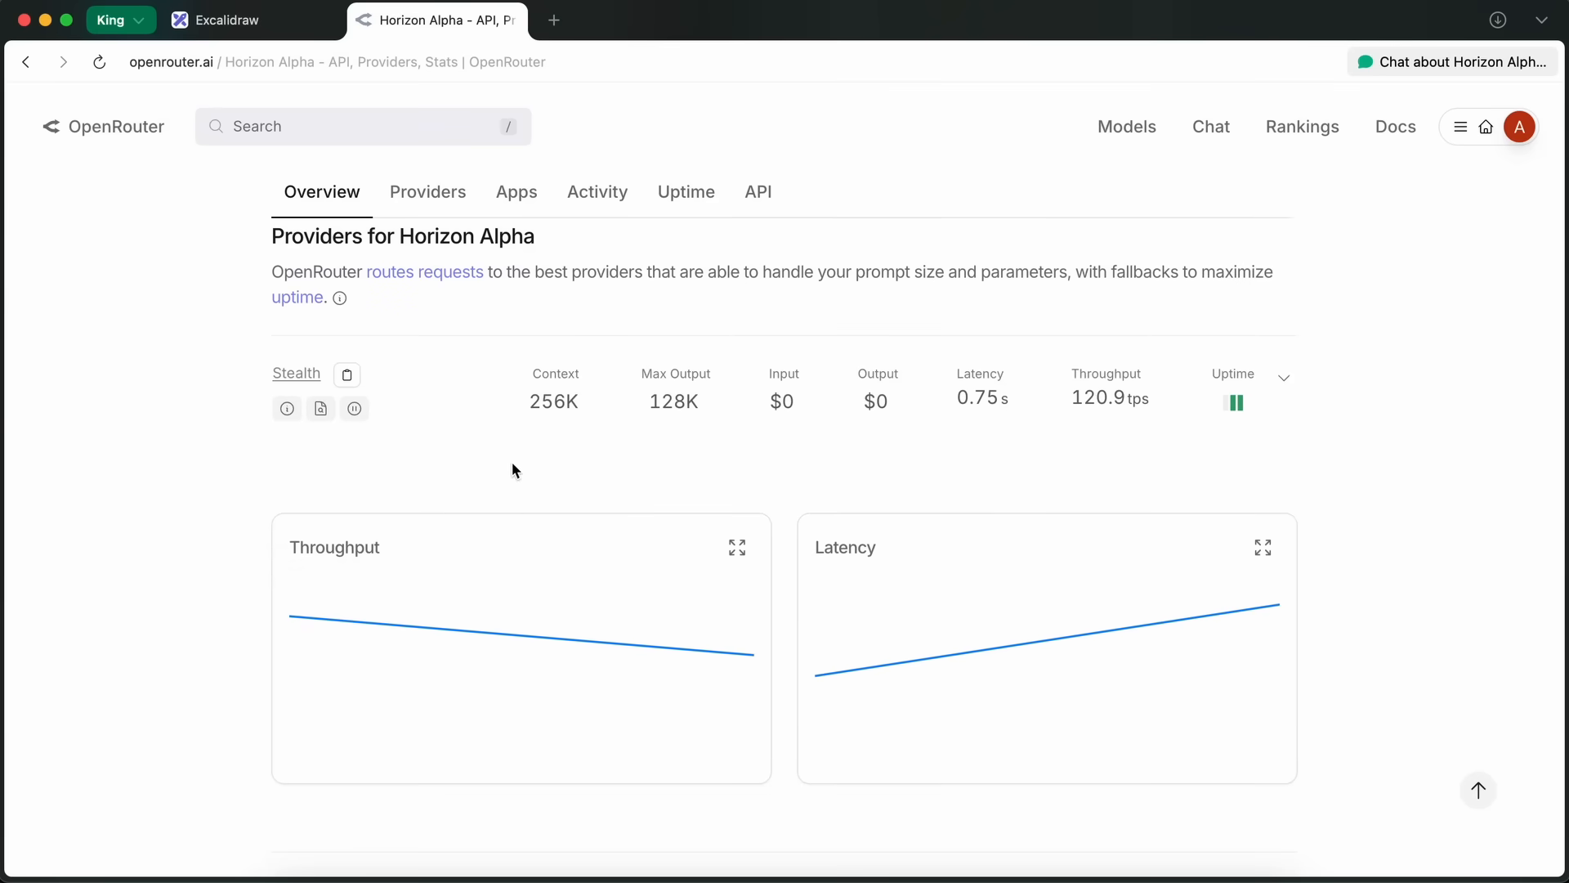
mouse_move(674, 401)
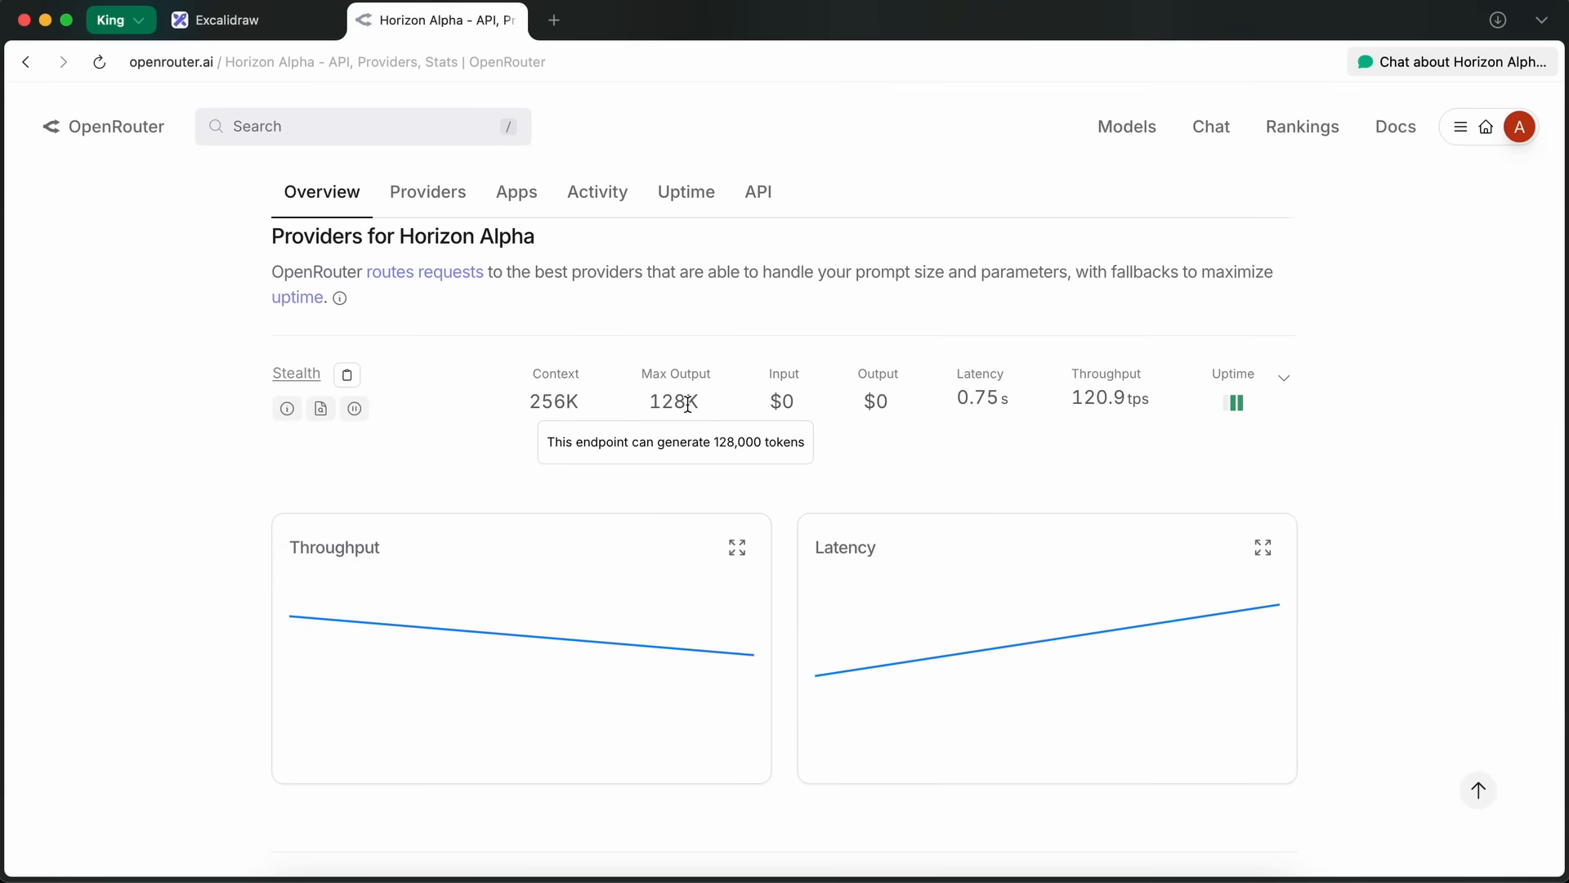
double_click(672, 401)
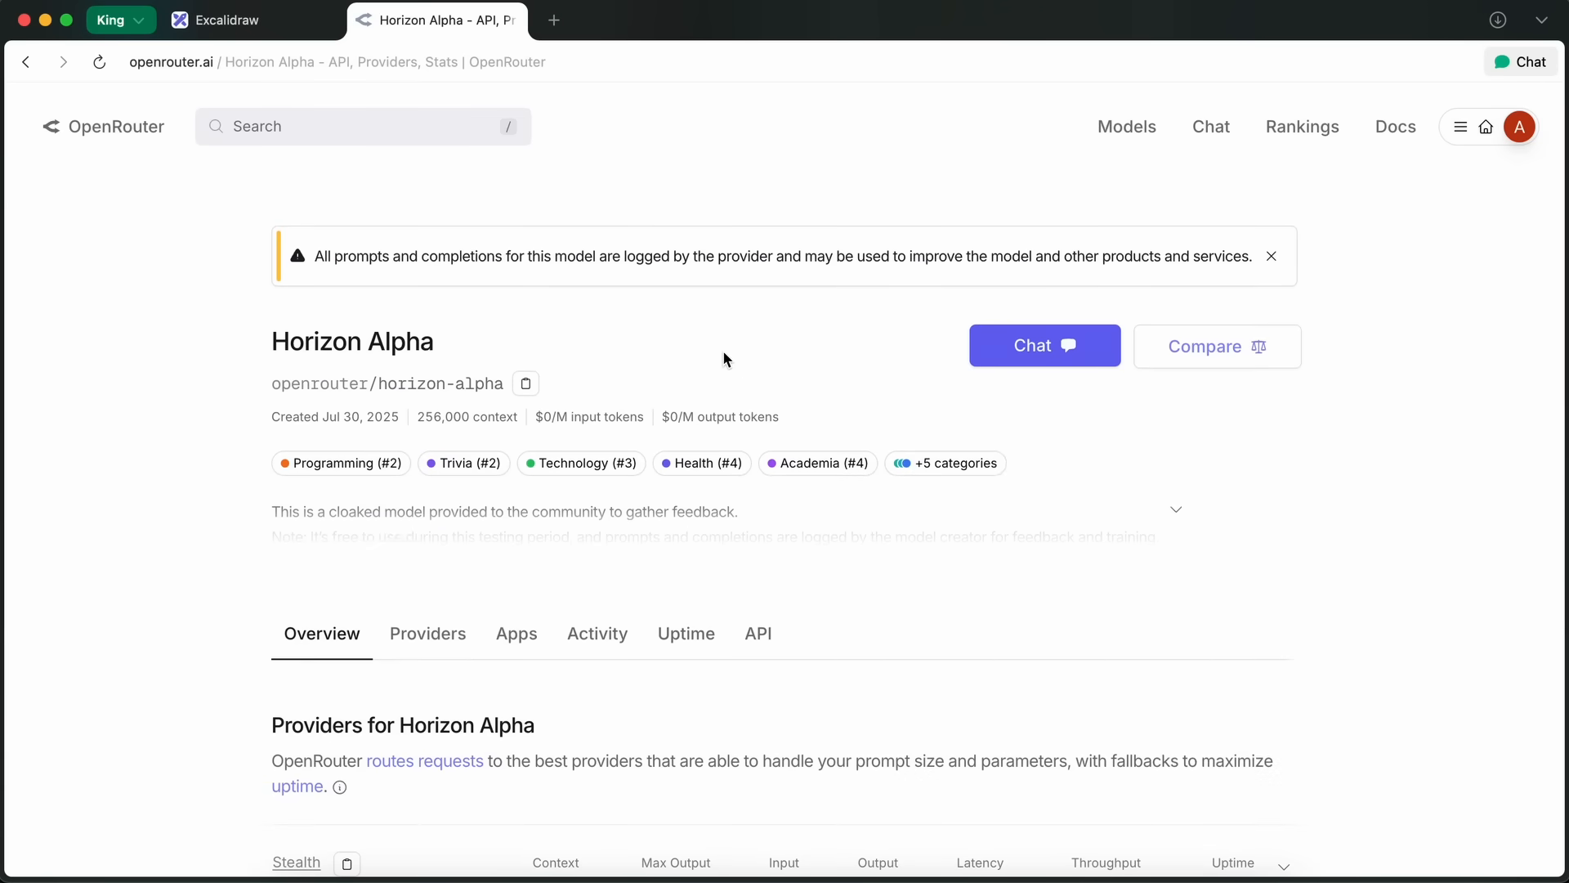
mouse_move(788, 437)
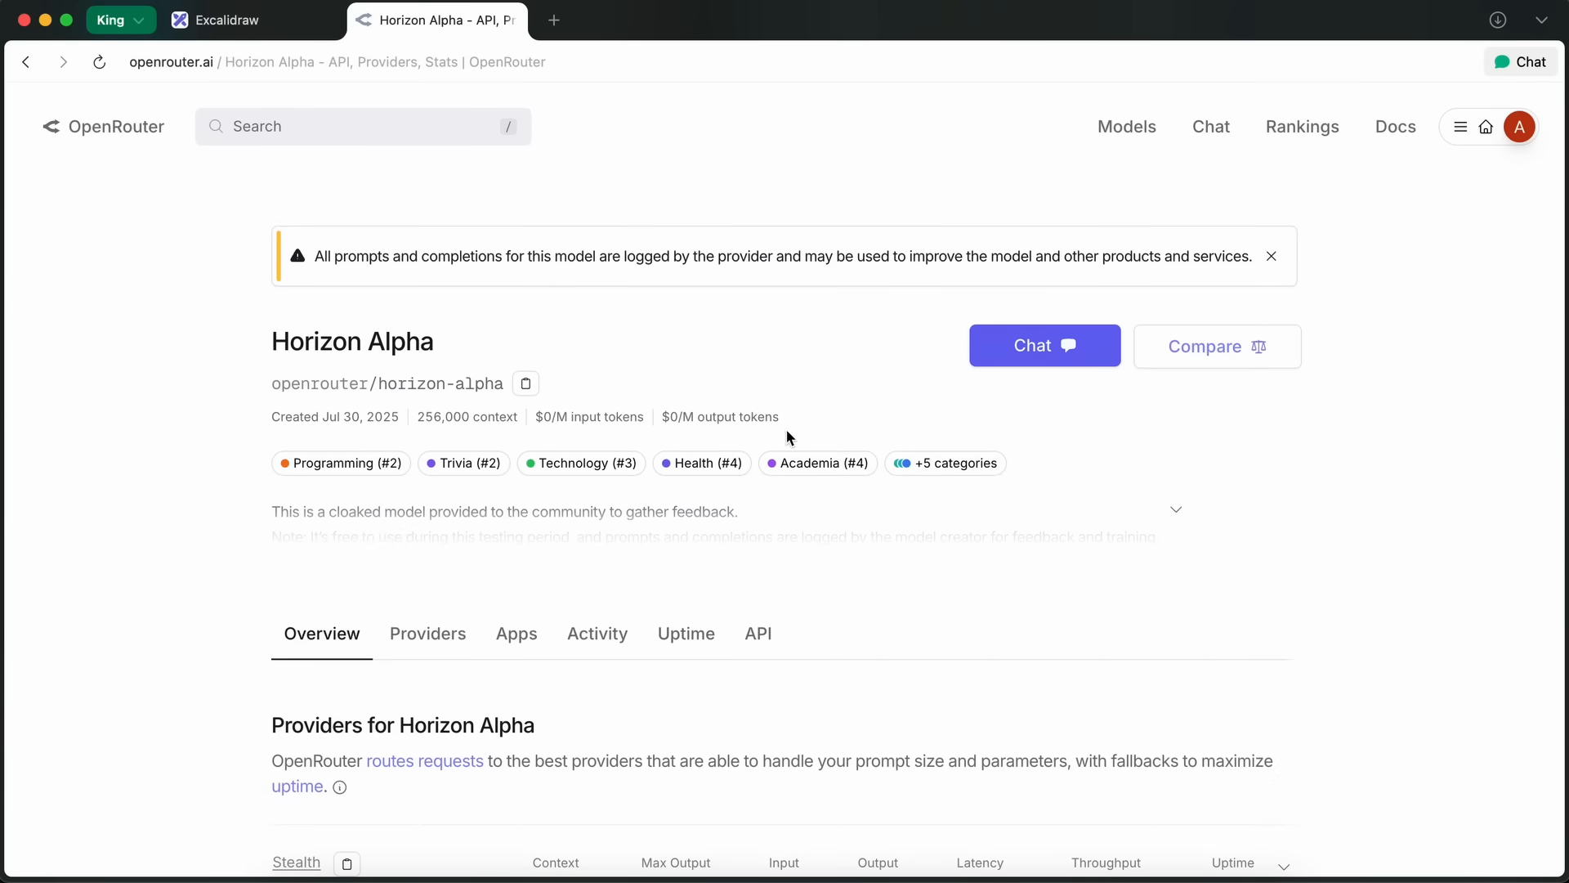
mouse_move(755, 432)
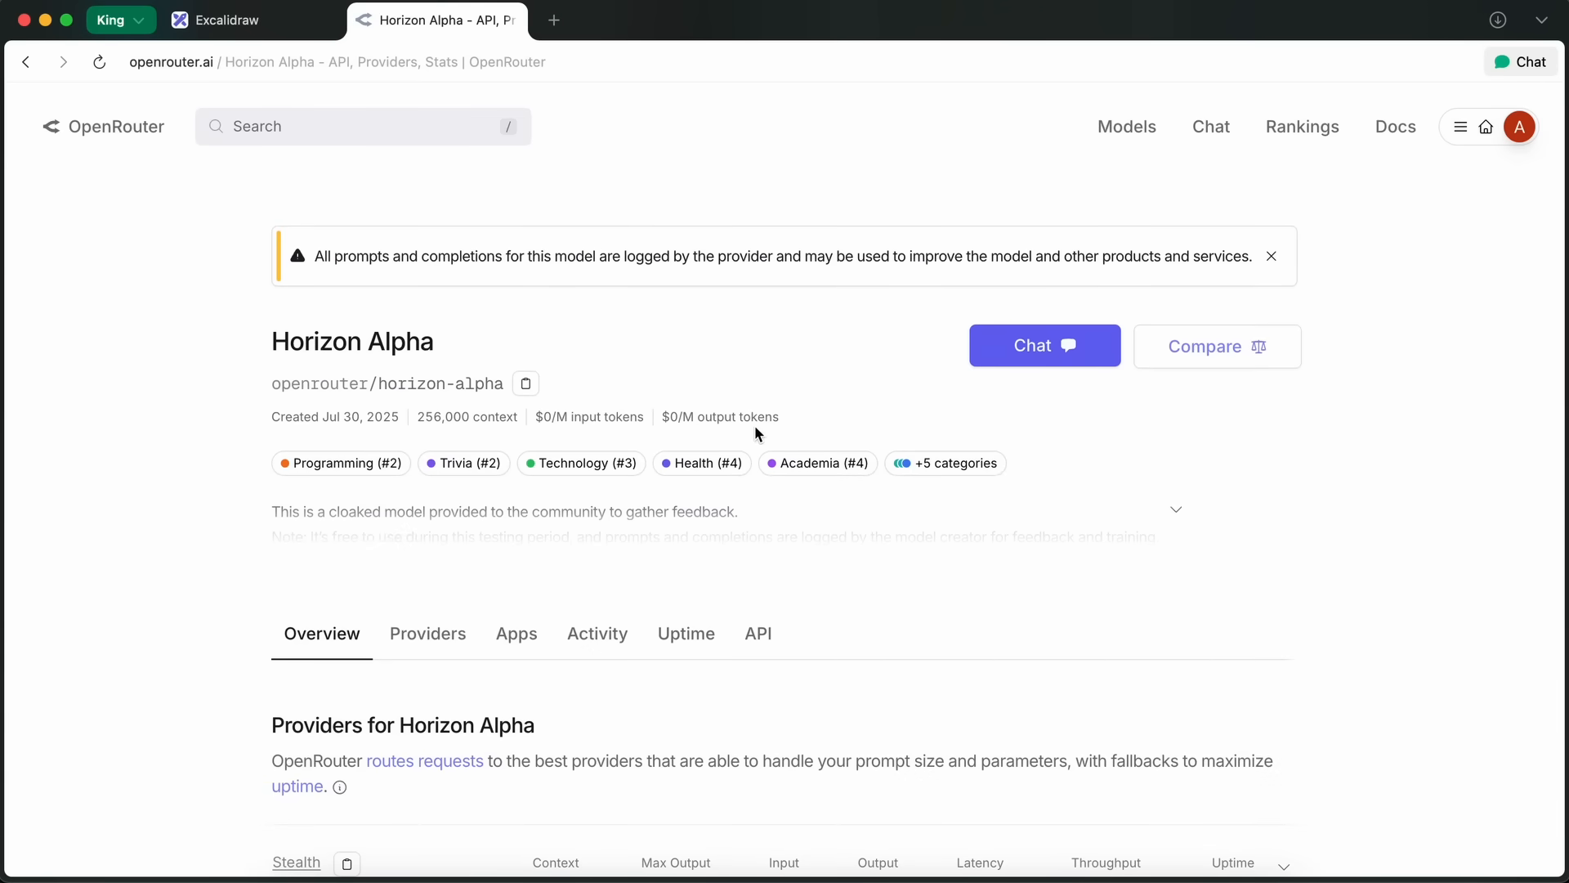
mouse_move(758, 400)
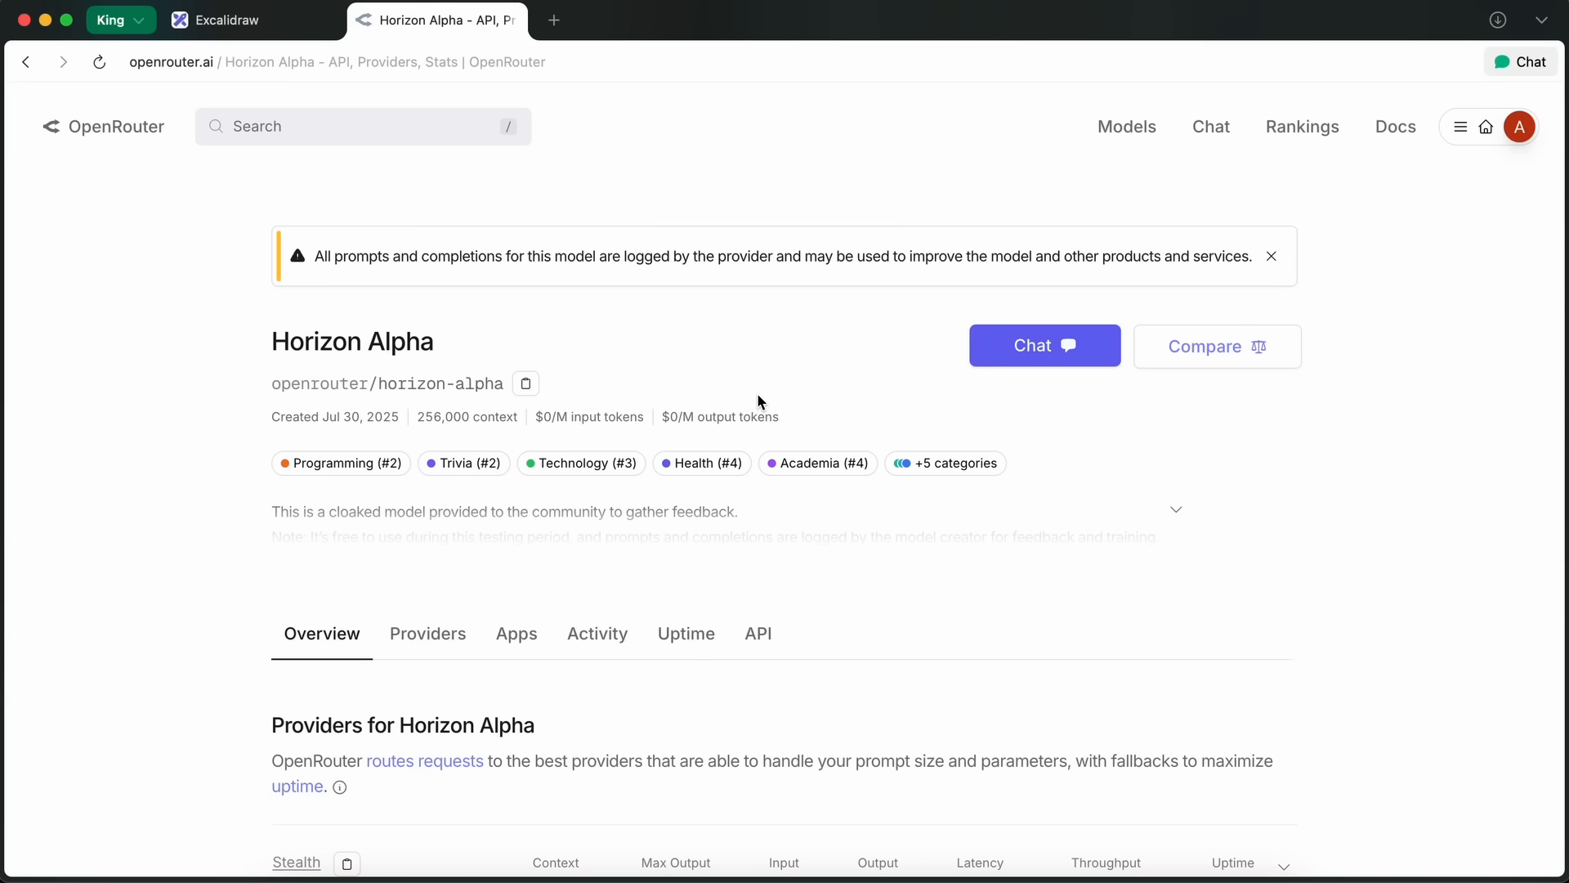
mouse_move(268, 343)
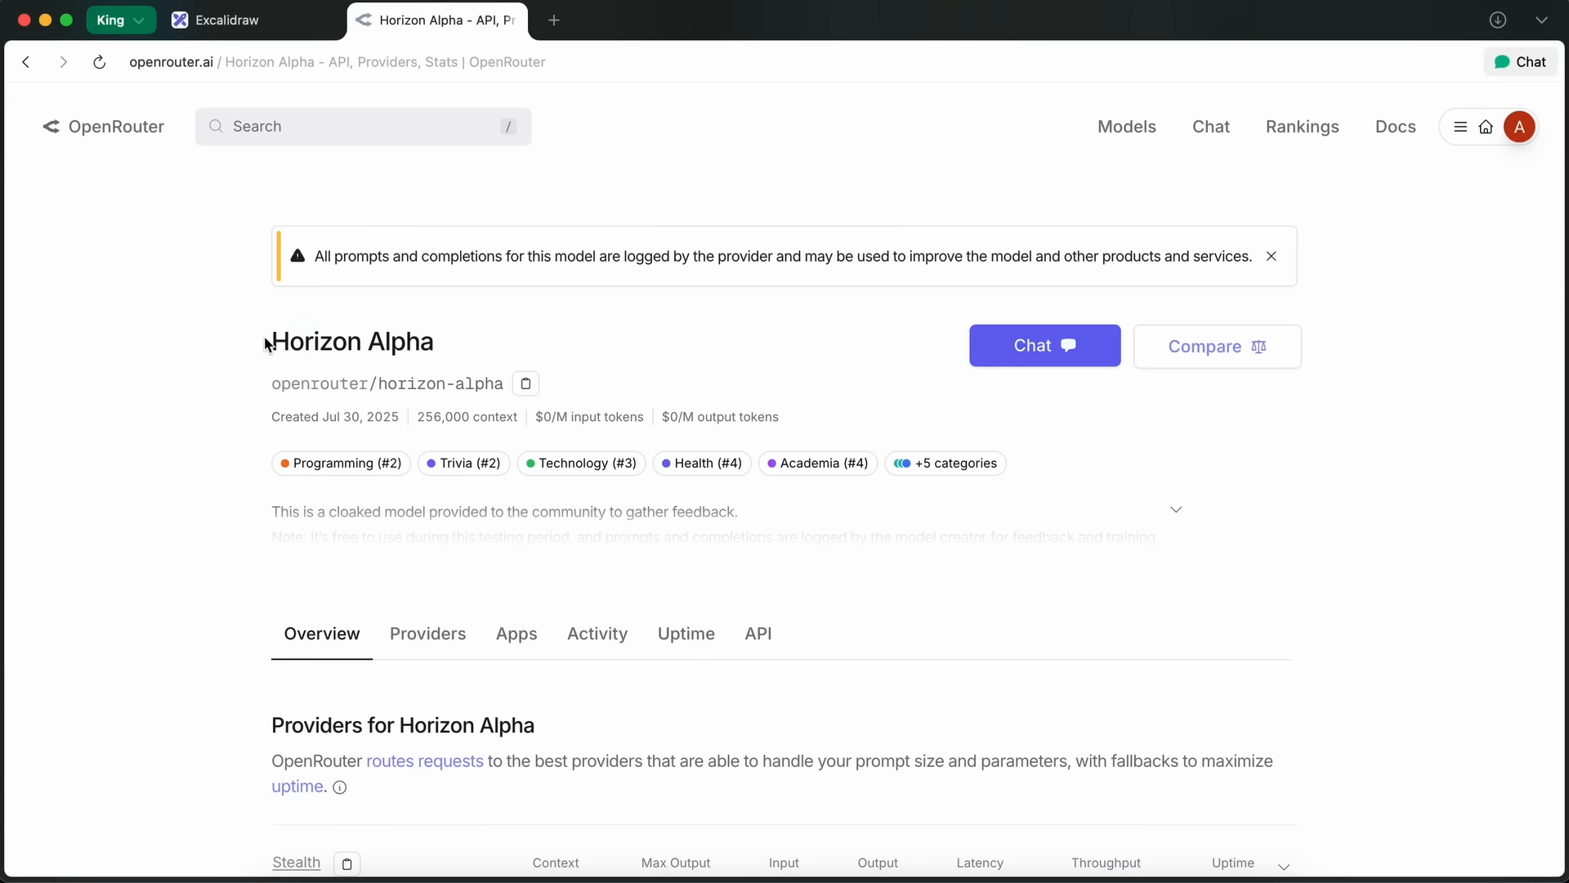
left_click(250, 20)
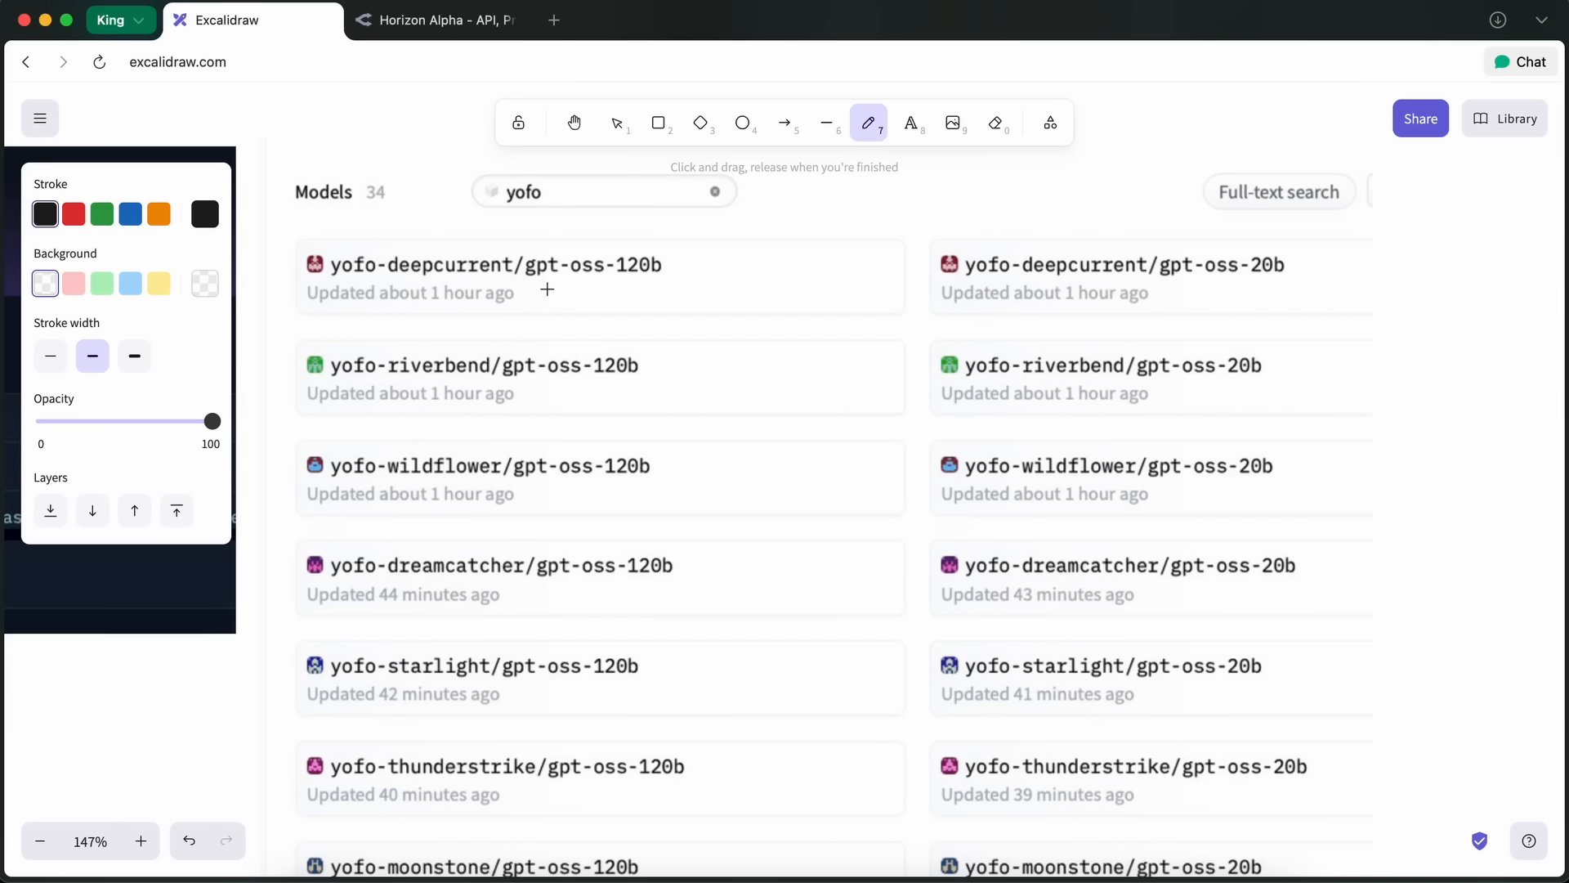
left_click(73, 213)
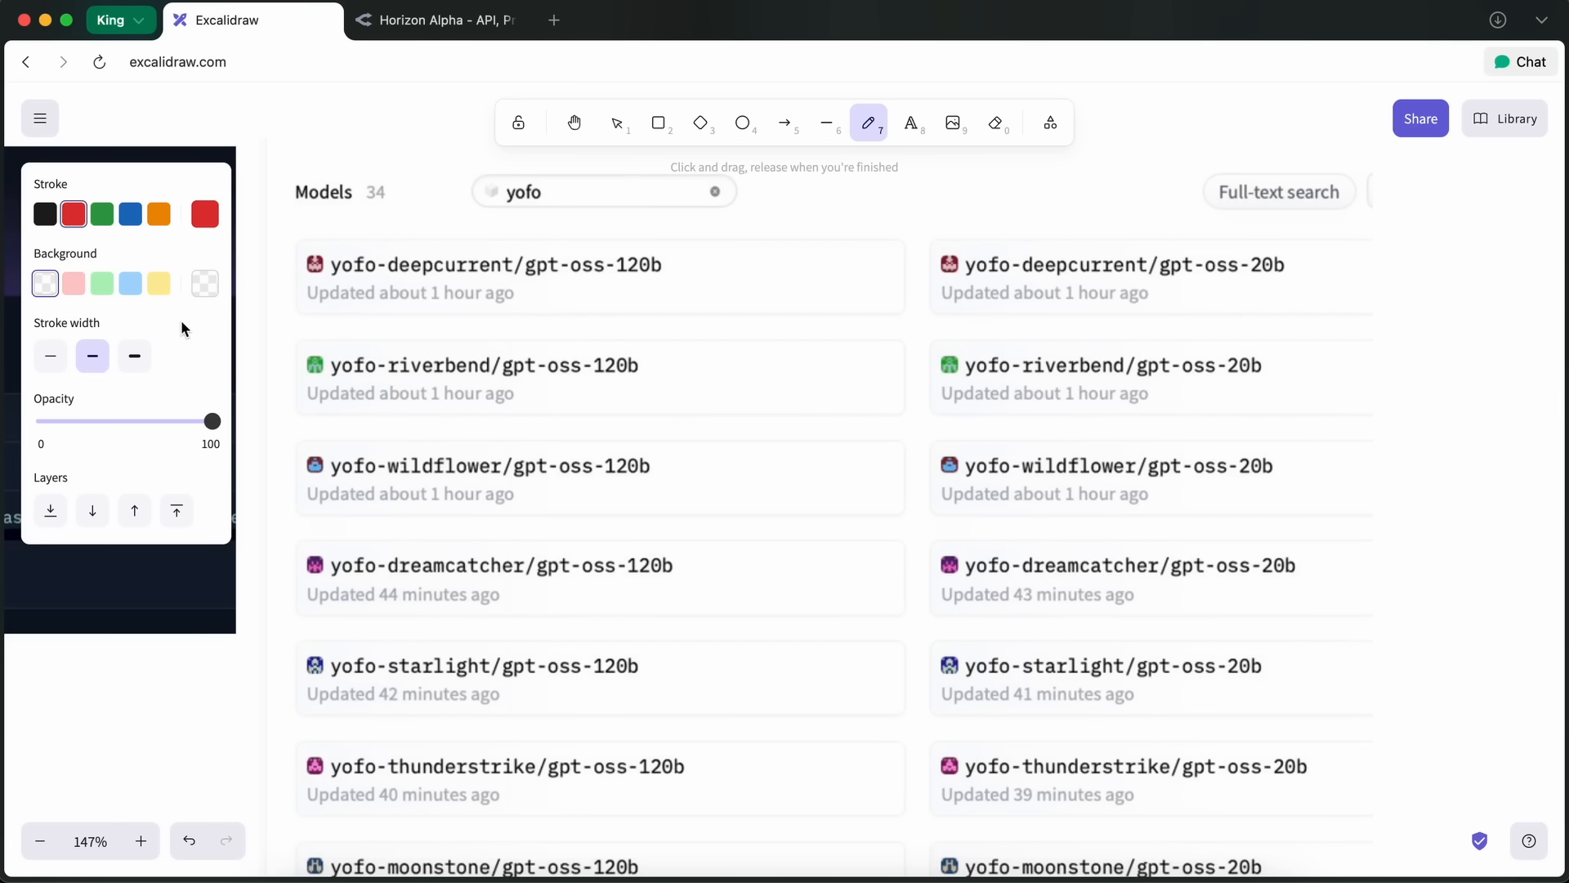
left_click(49, 356)
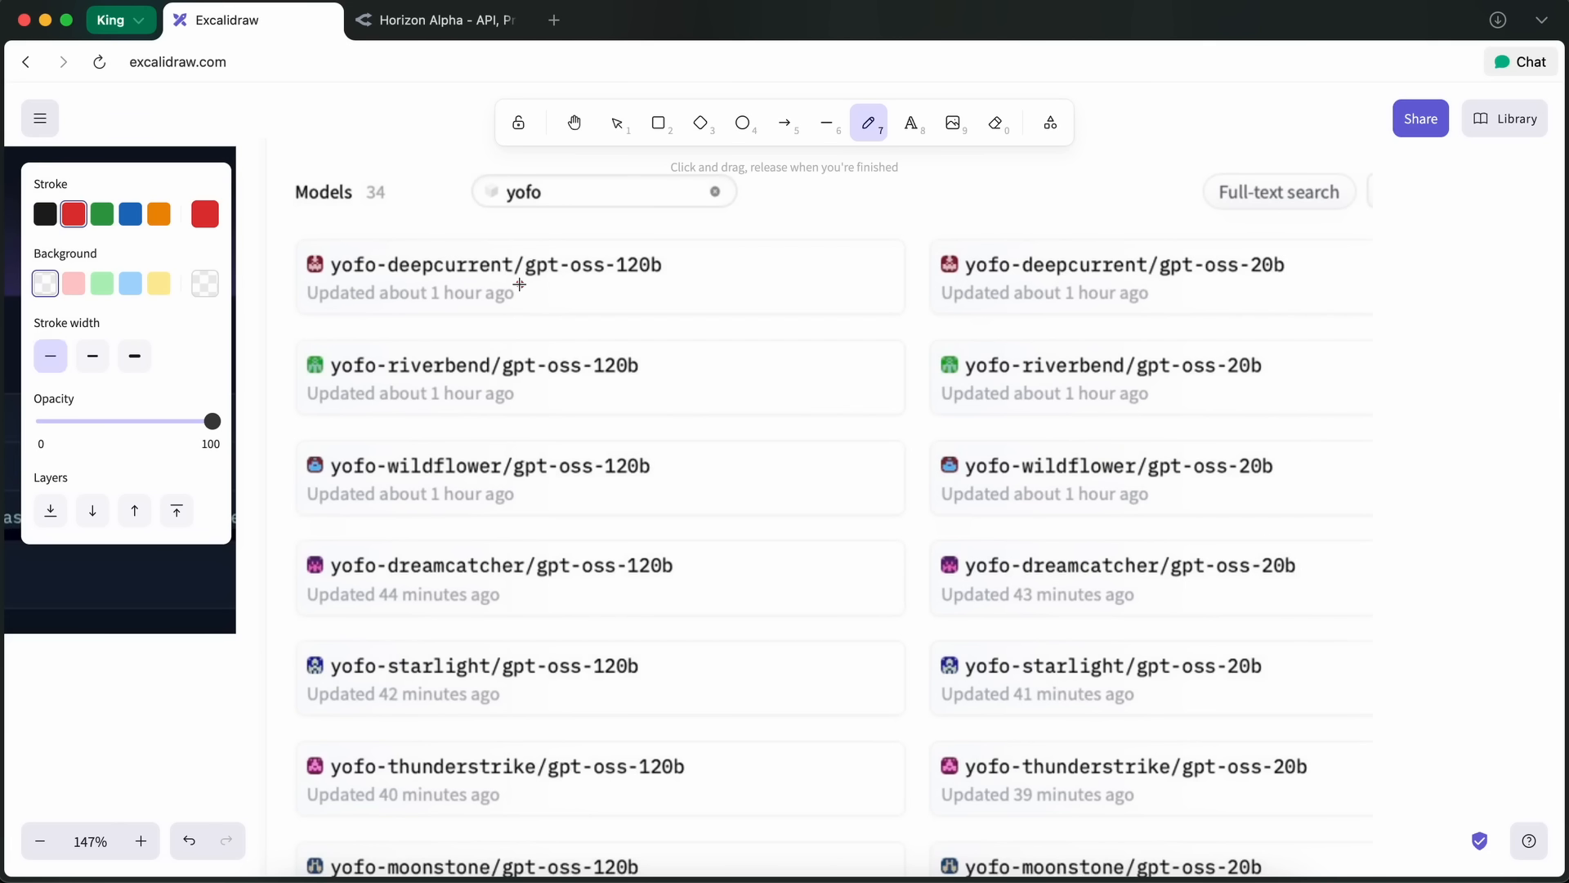
Underline gpt-oss-120b with an arrow, and underline gpt-oss-20b in red.
left_click_drag(520, 286, 663, 293)
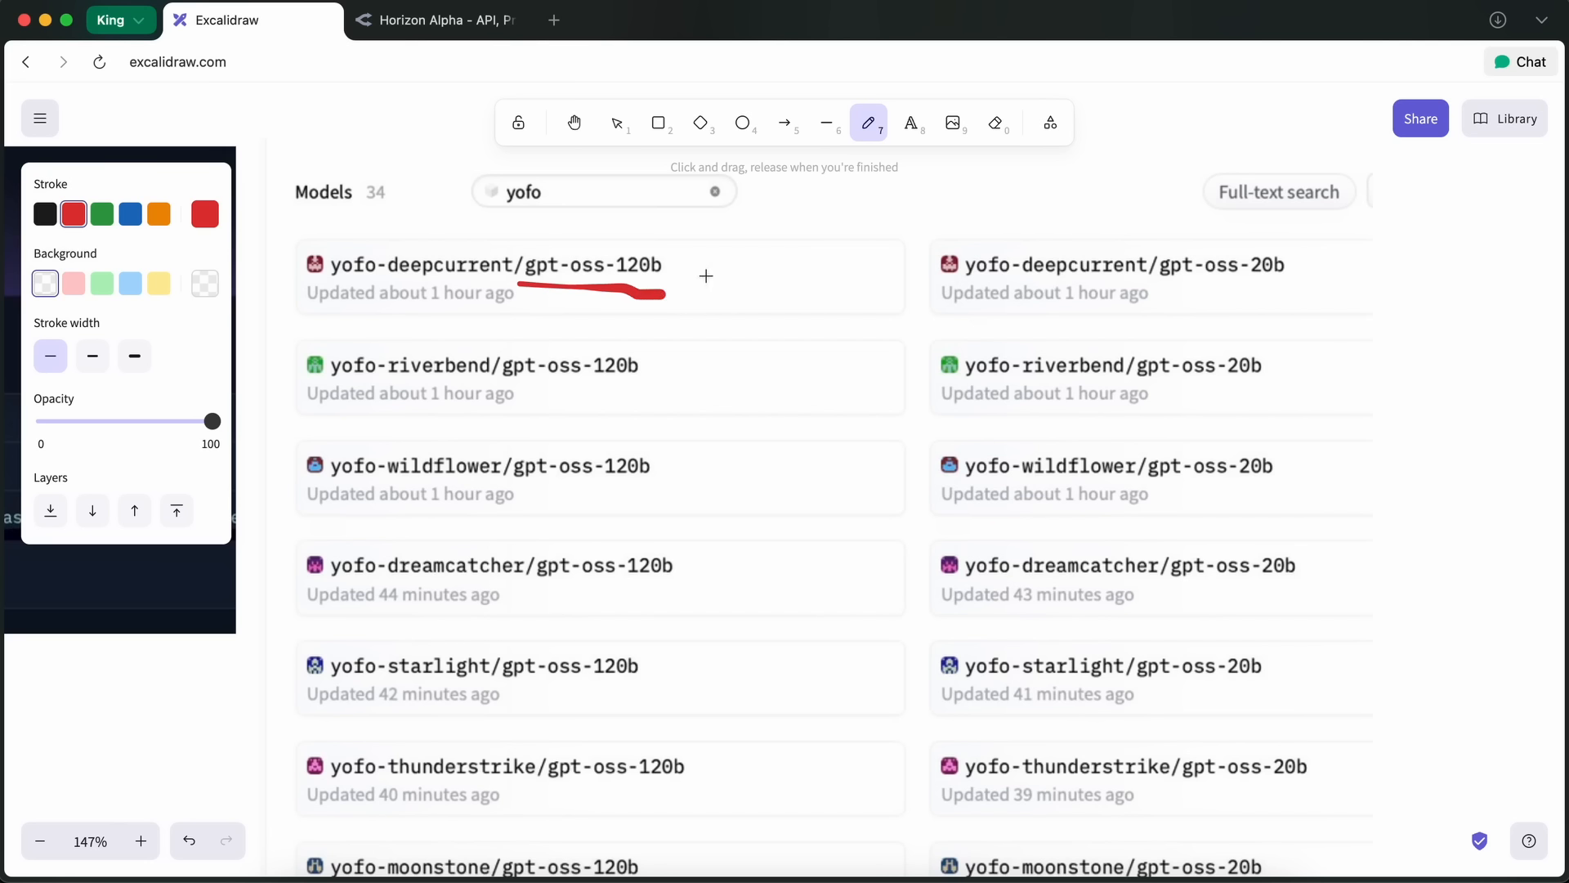
left_click_drag(691, 263, 761, 263)
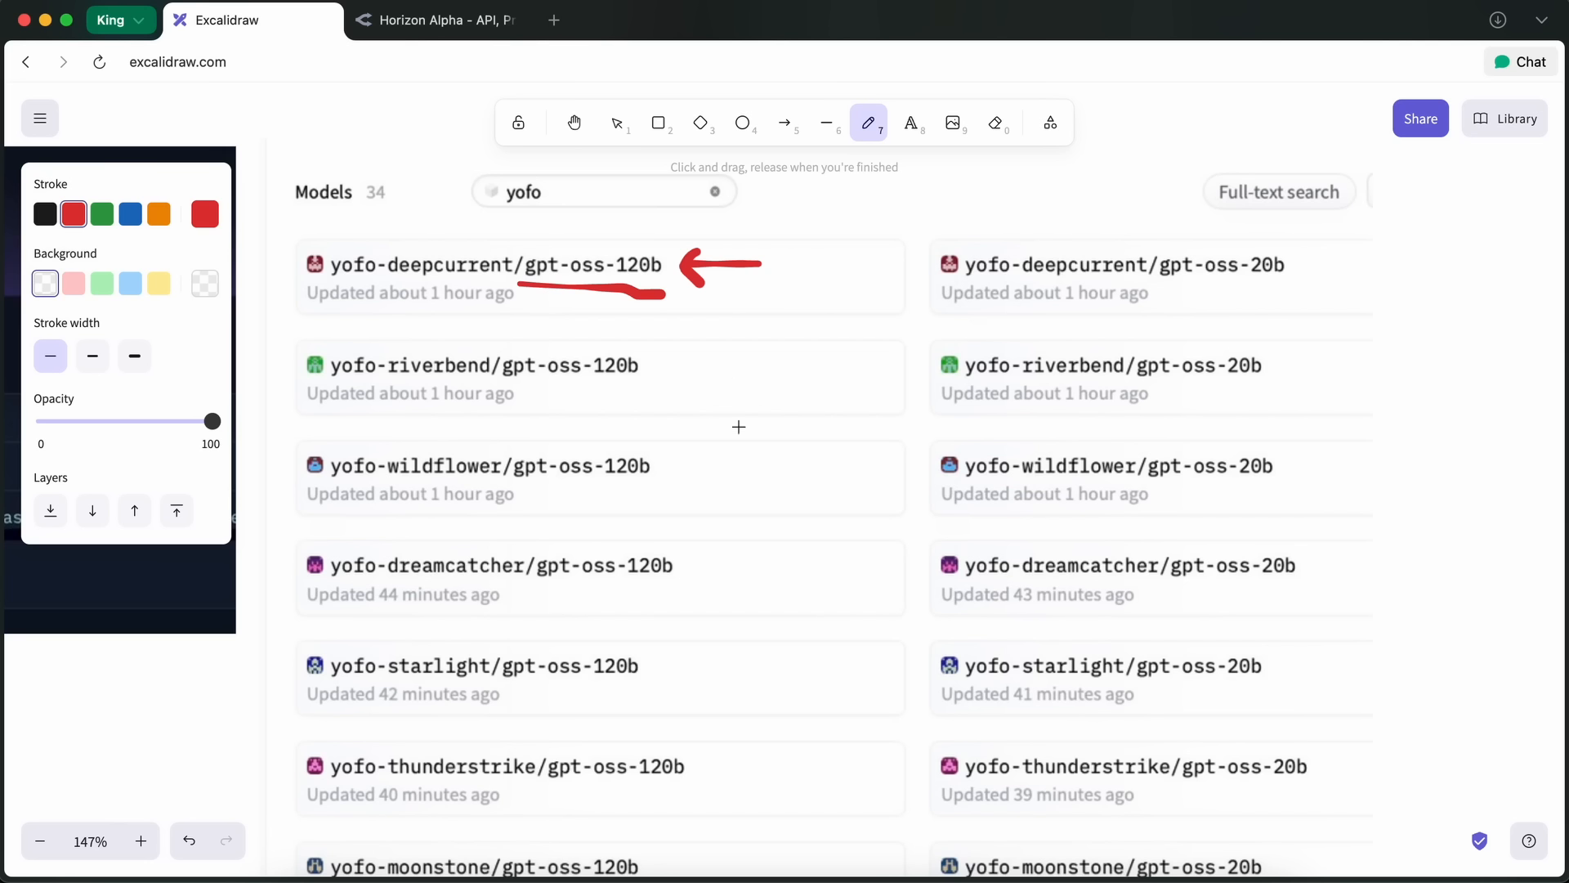
left_click_drag(1159, 285, 1281, 277)
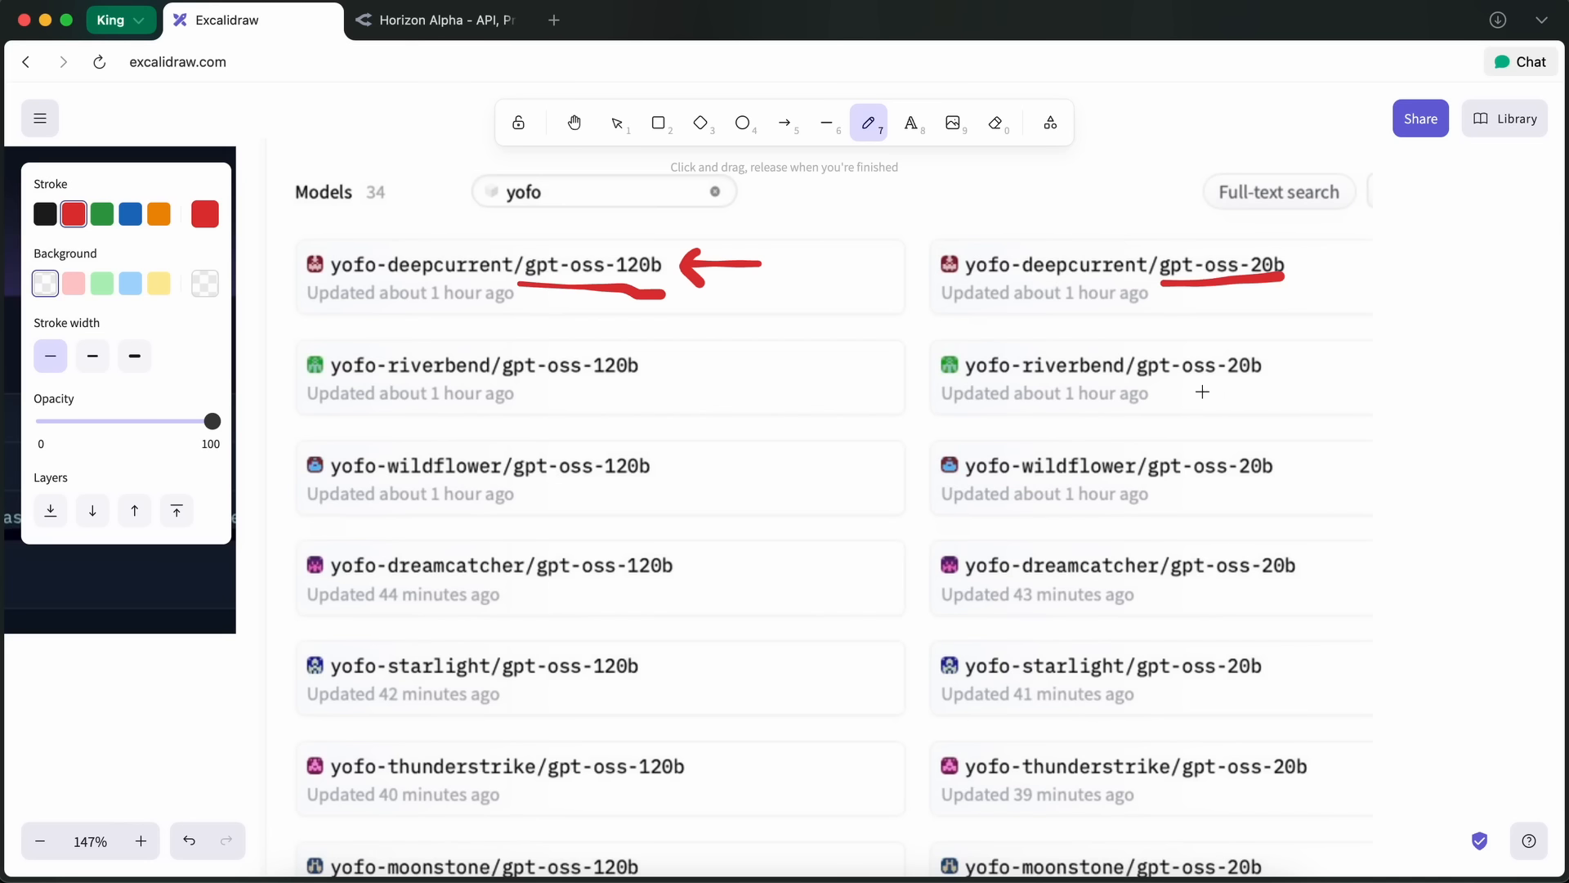
mouse_move(313, 284)
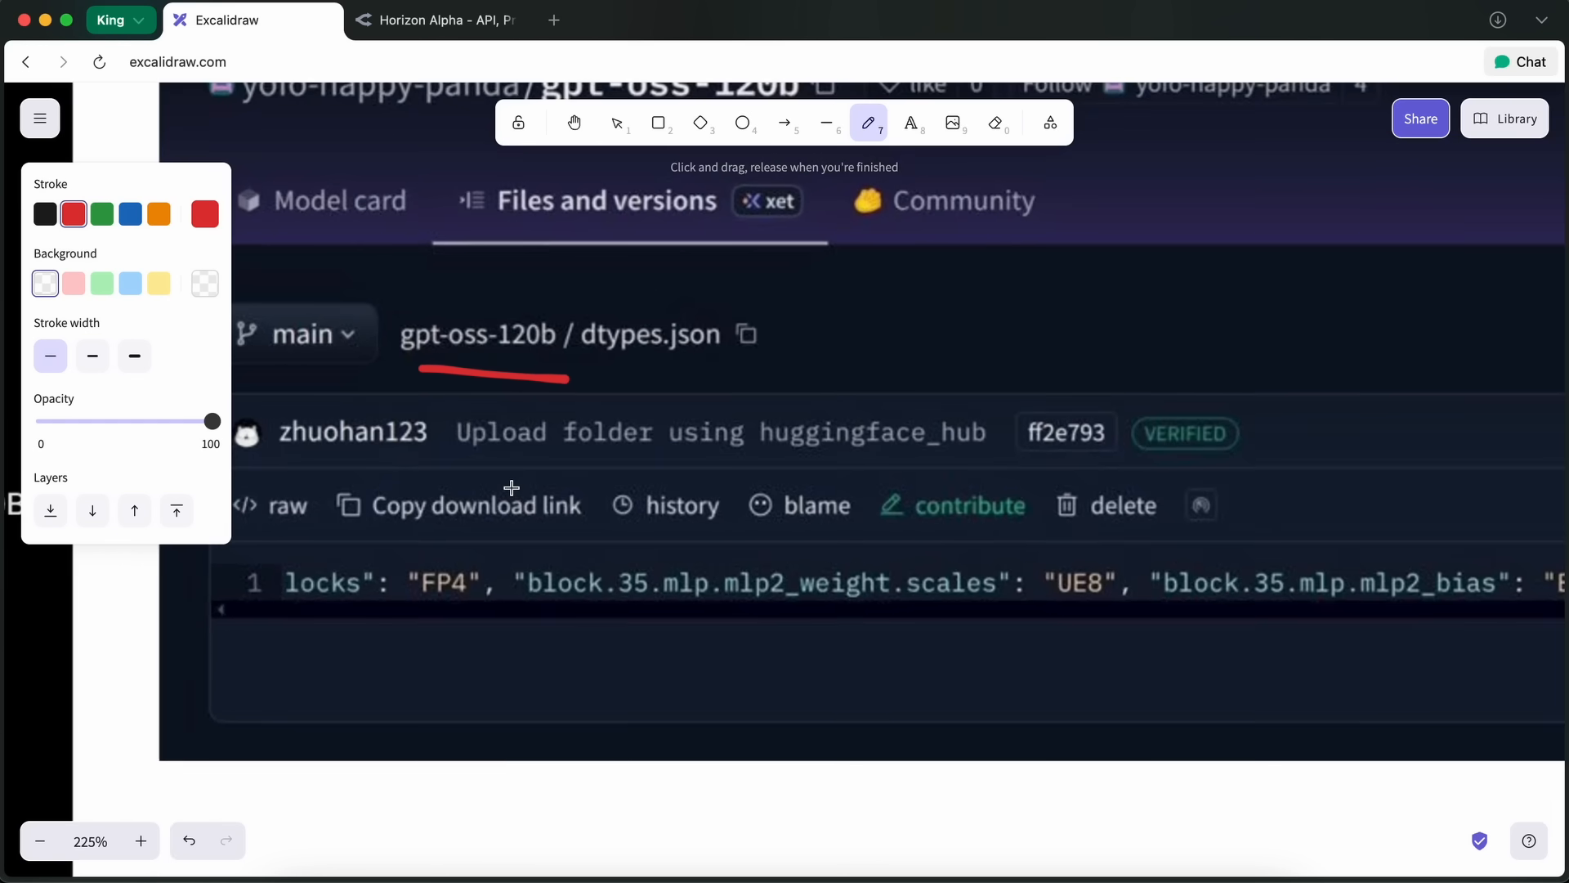
mouse_move(585, 478)
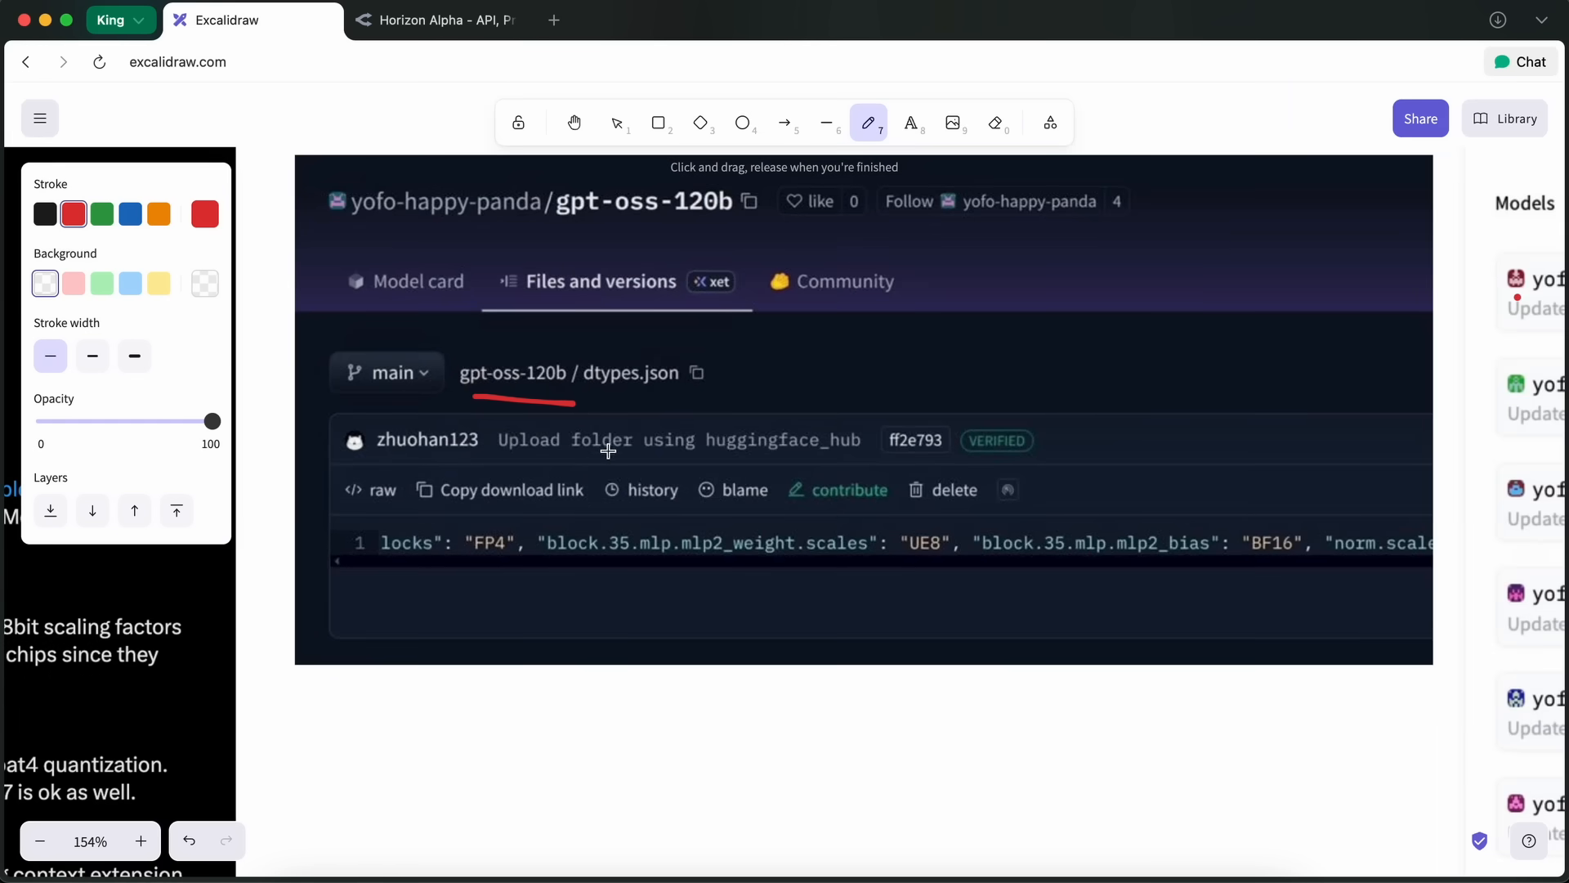
mouse_move(701, 419)
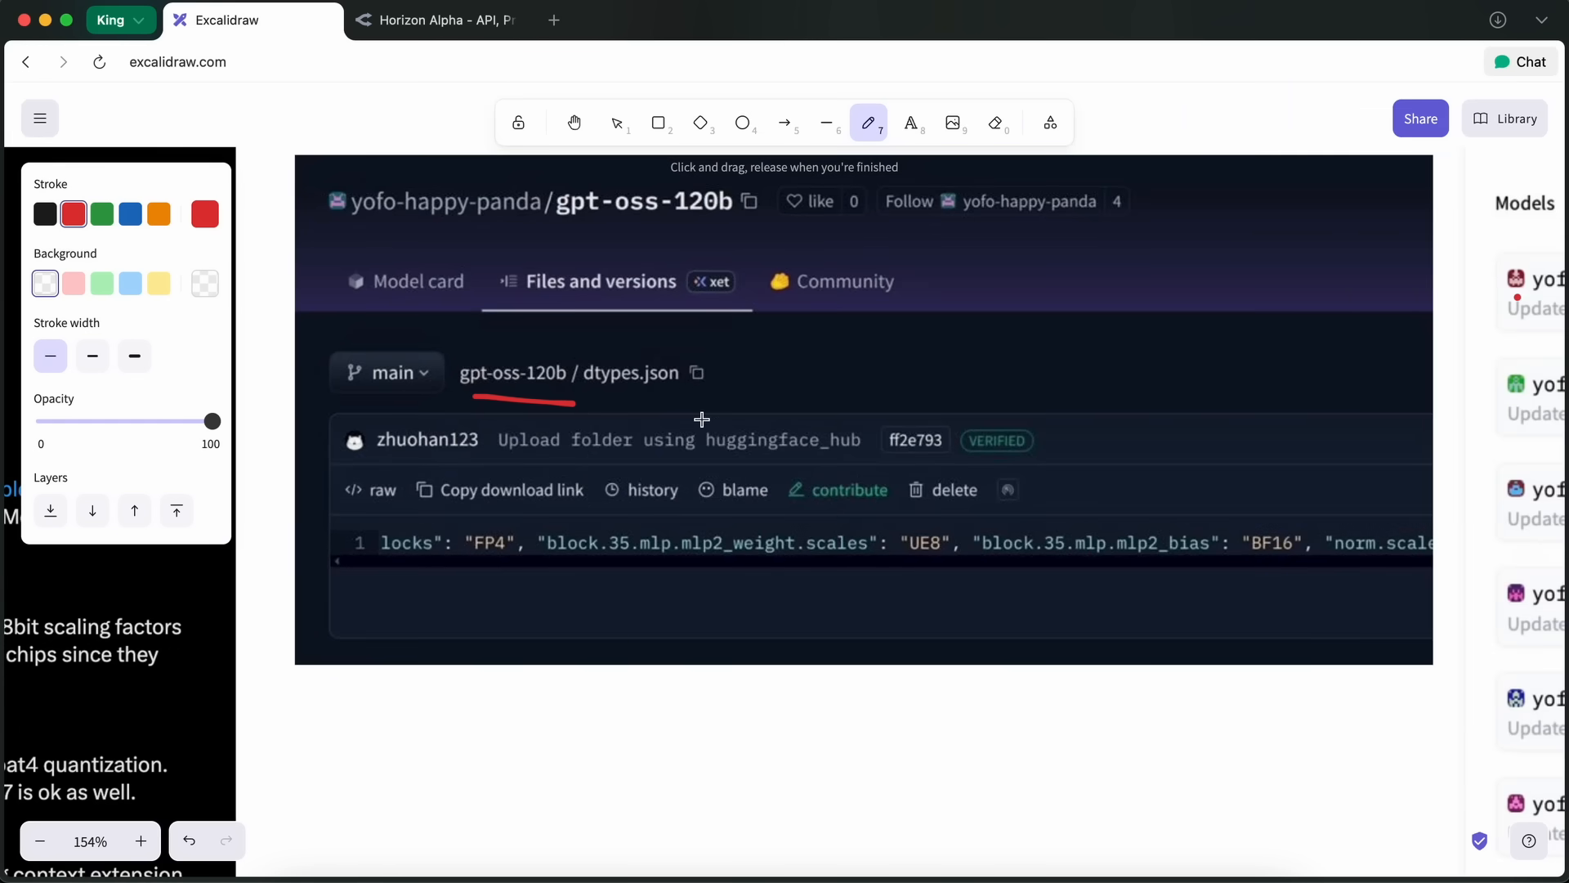
mouse_move(744, 412)
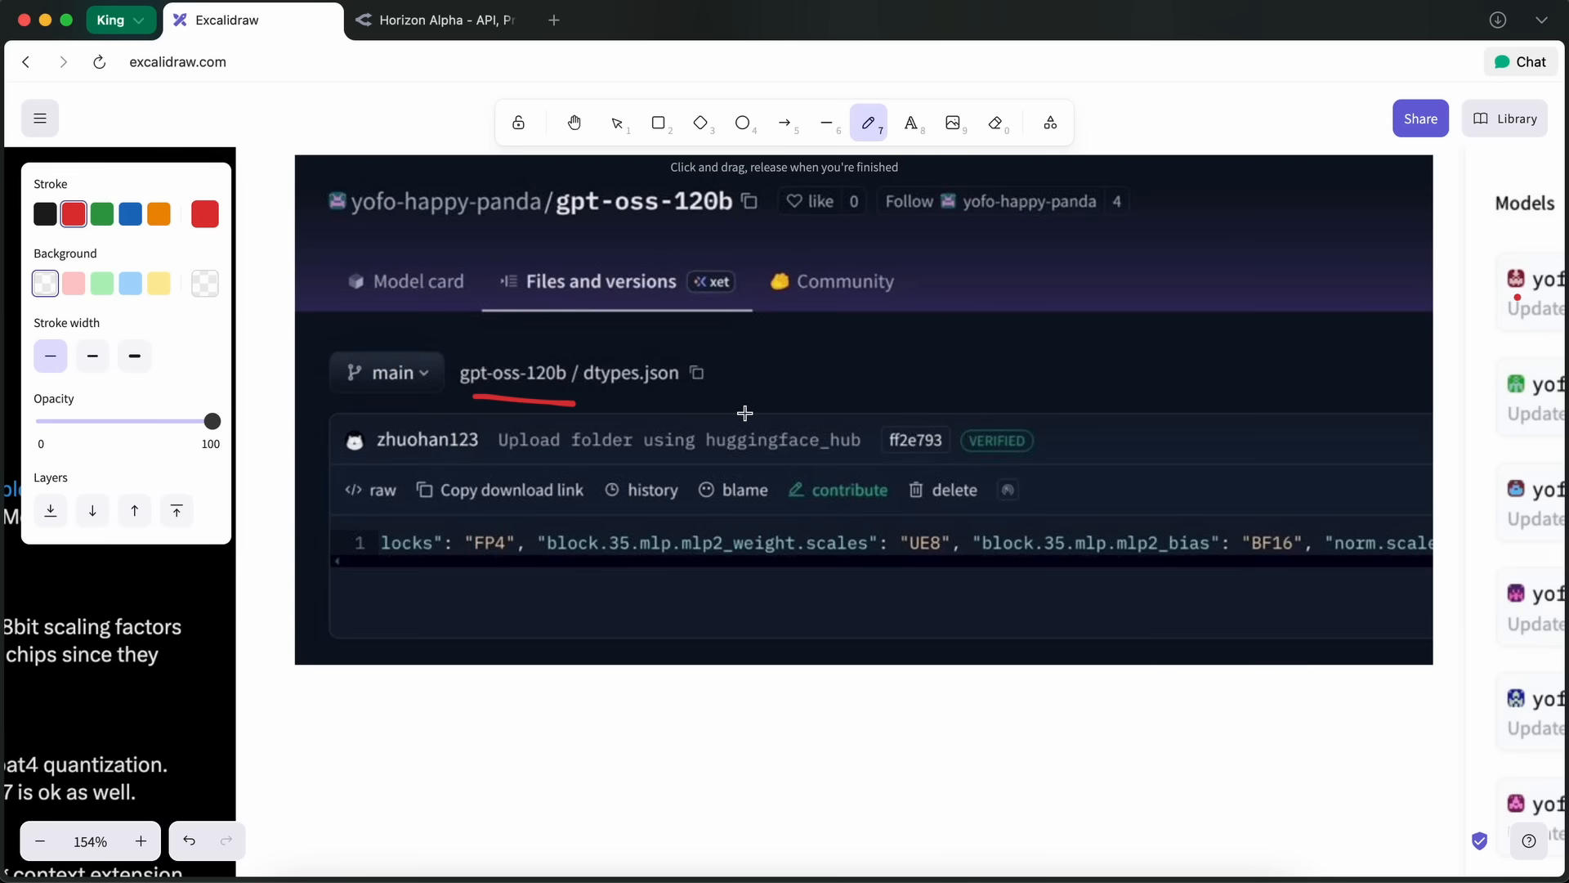
mouse_move(755, 419)
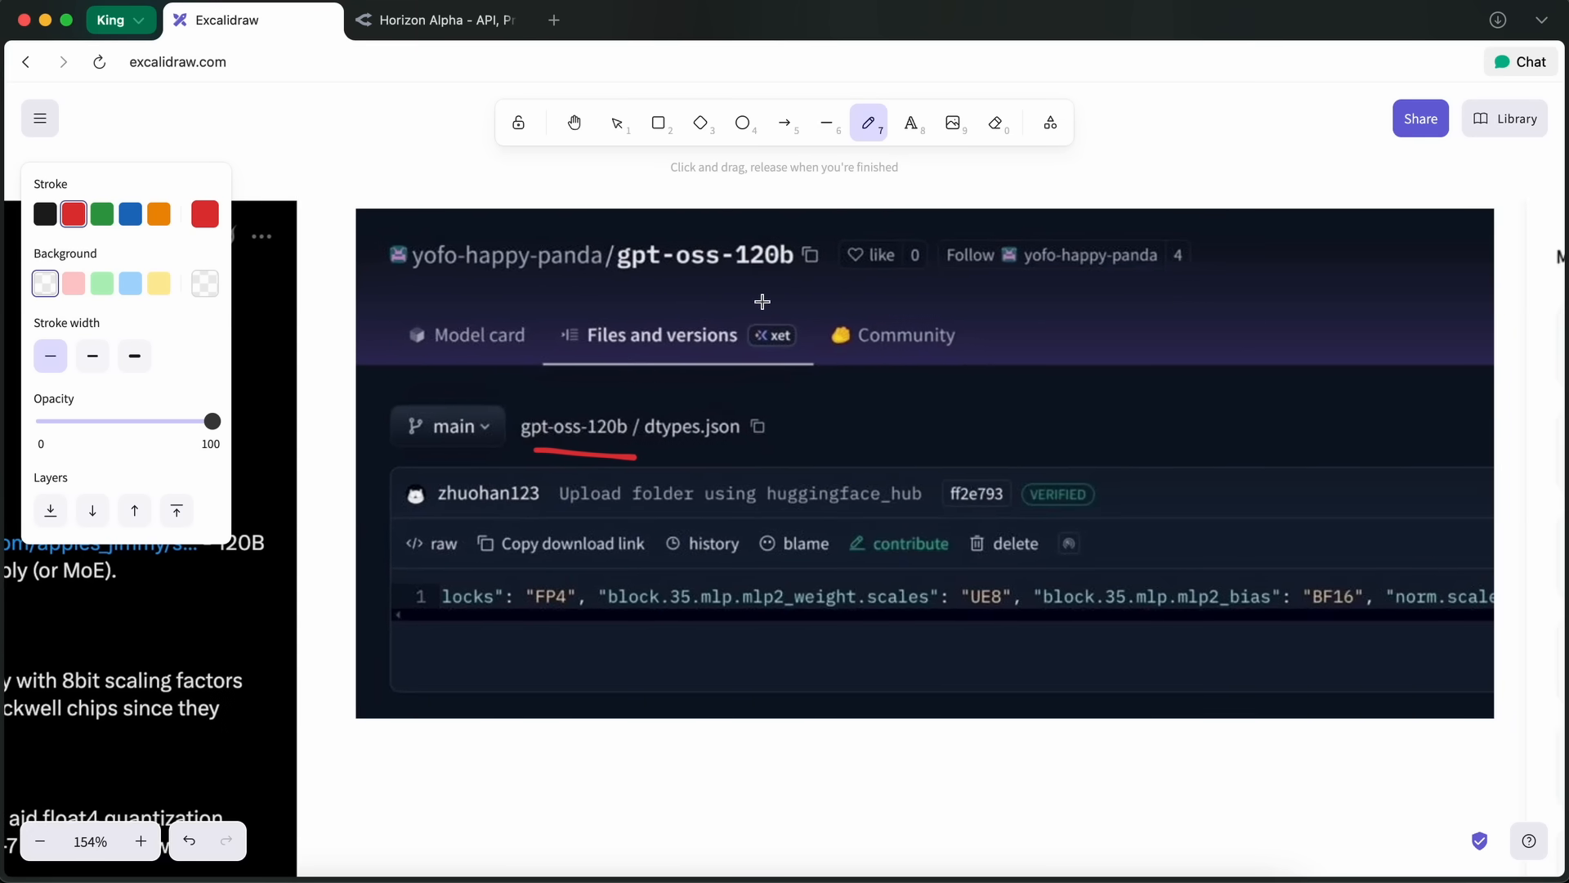
Underline 120b in the repository title and add a curved red arrow pointing at it.
left_click_drag(736, 274, 788, 272)
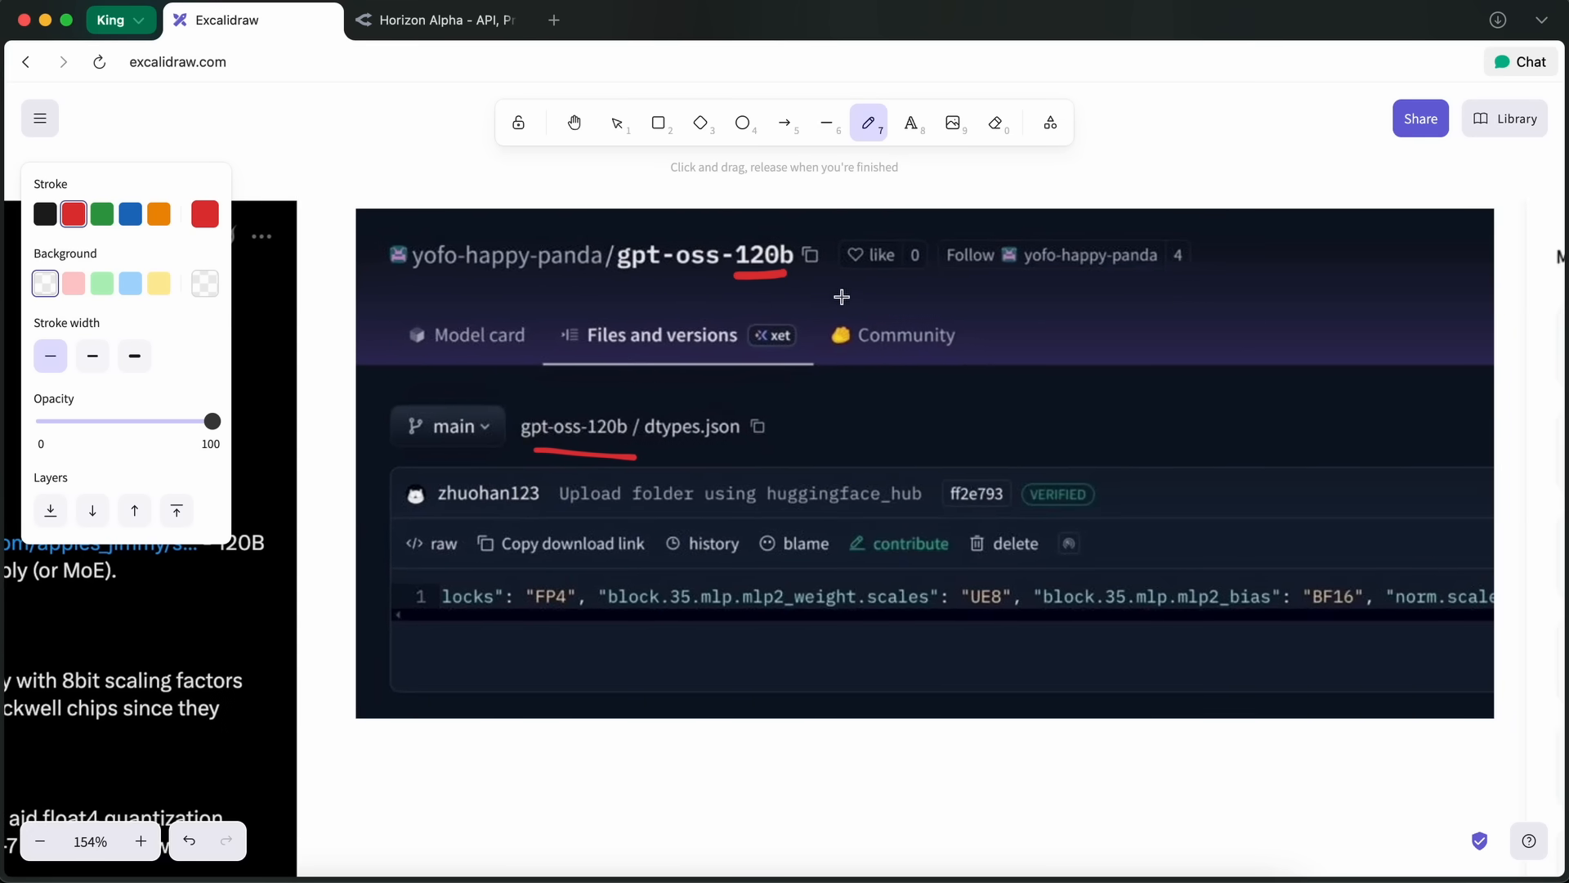
left_click_drag(785, 311, 840, 303)
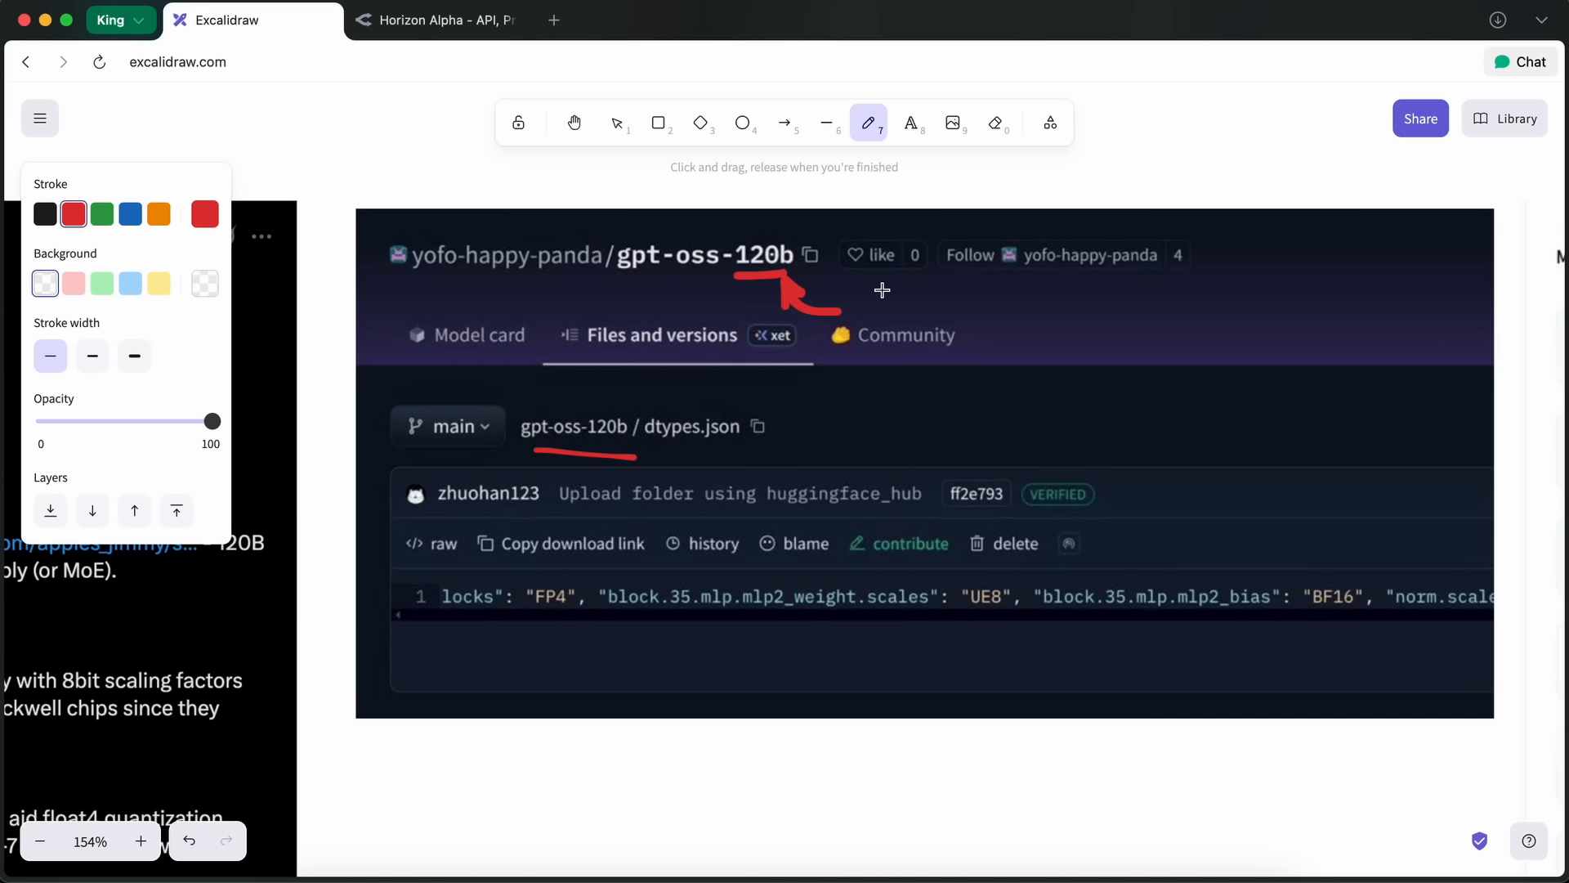
mouse_move(927, 290)
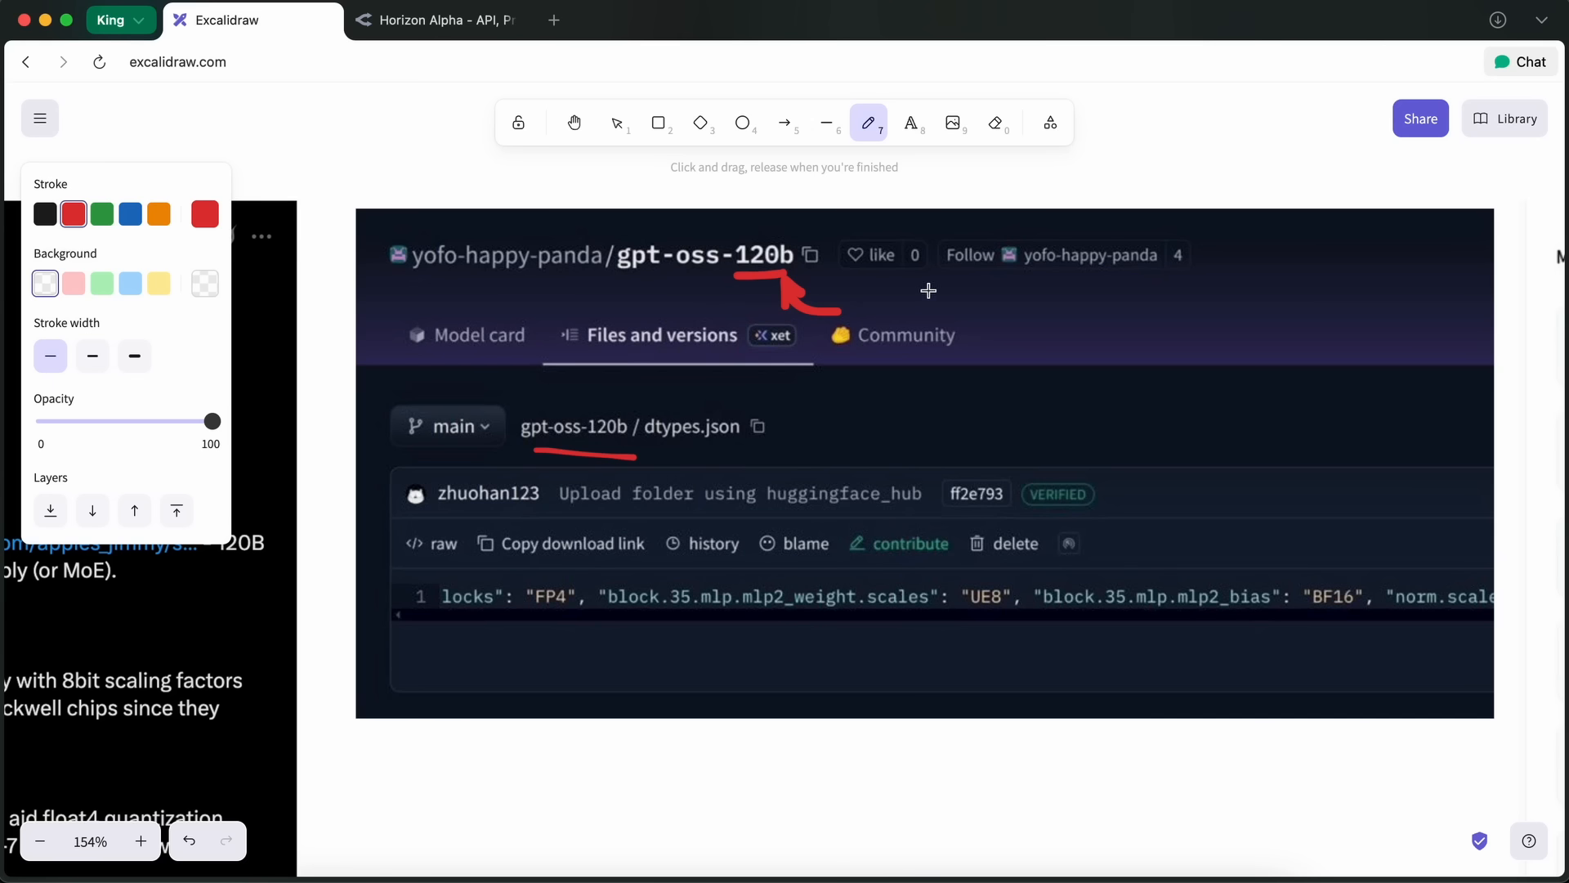
mouse_move(946, 285)
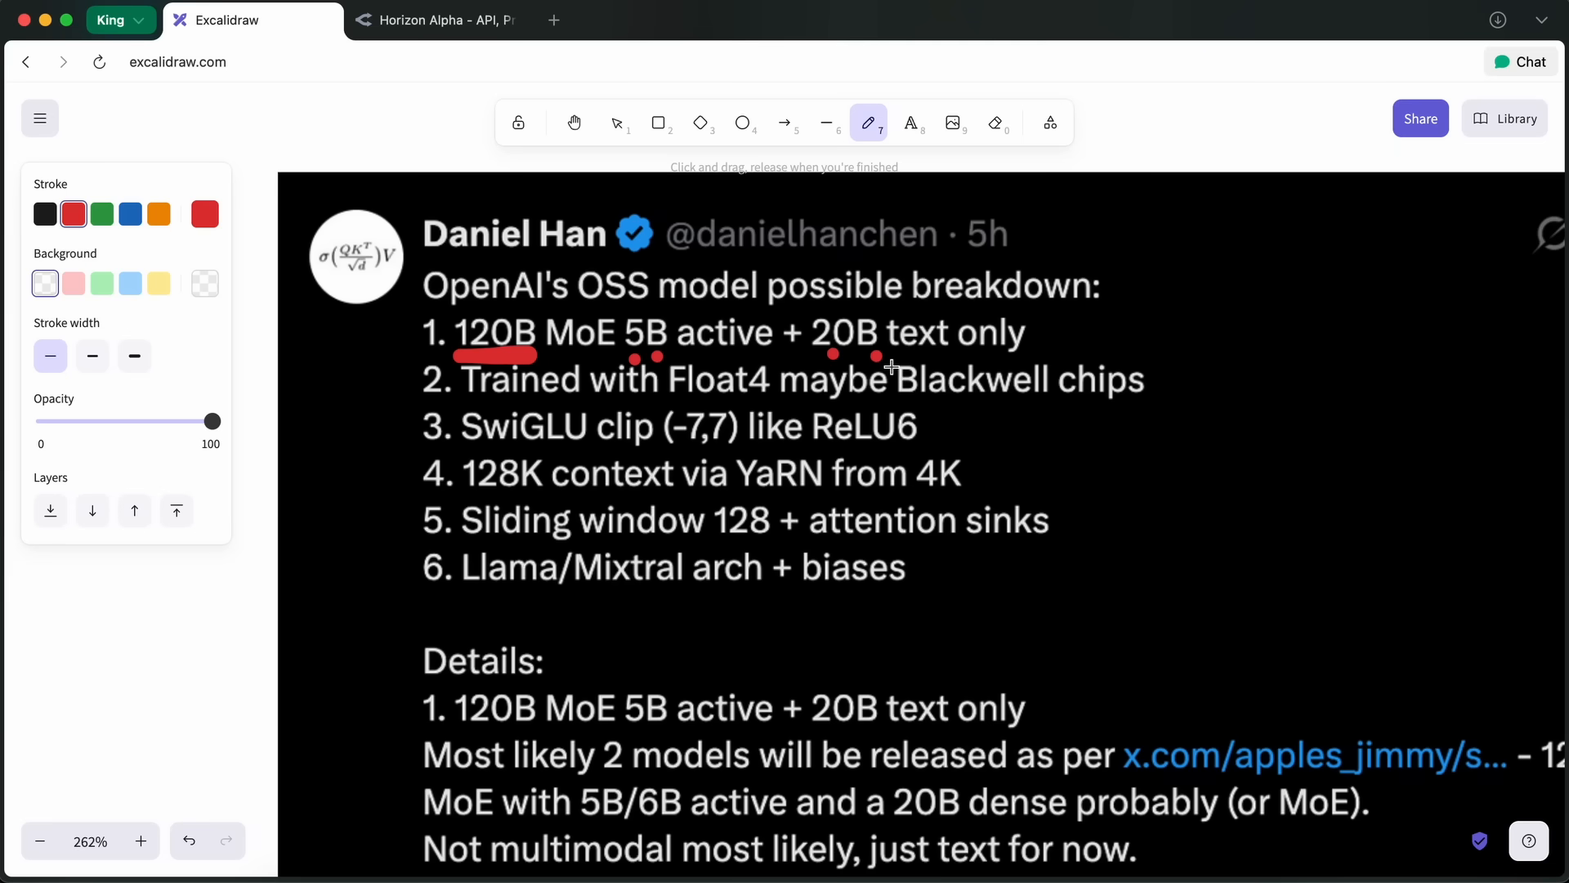
mouse_move(908, 351)
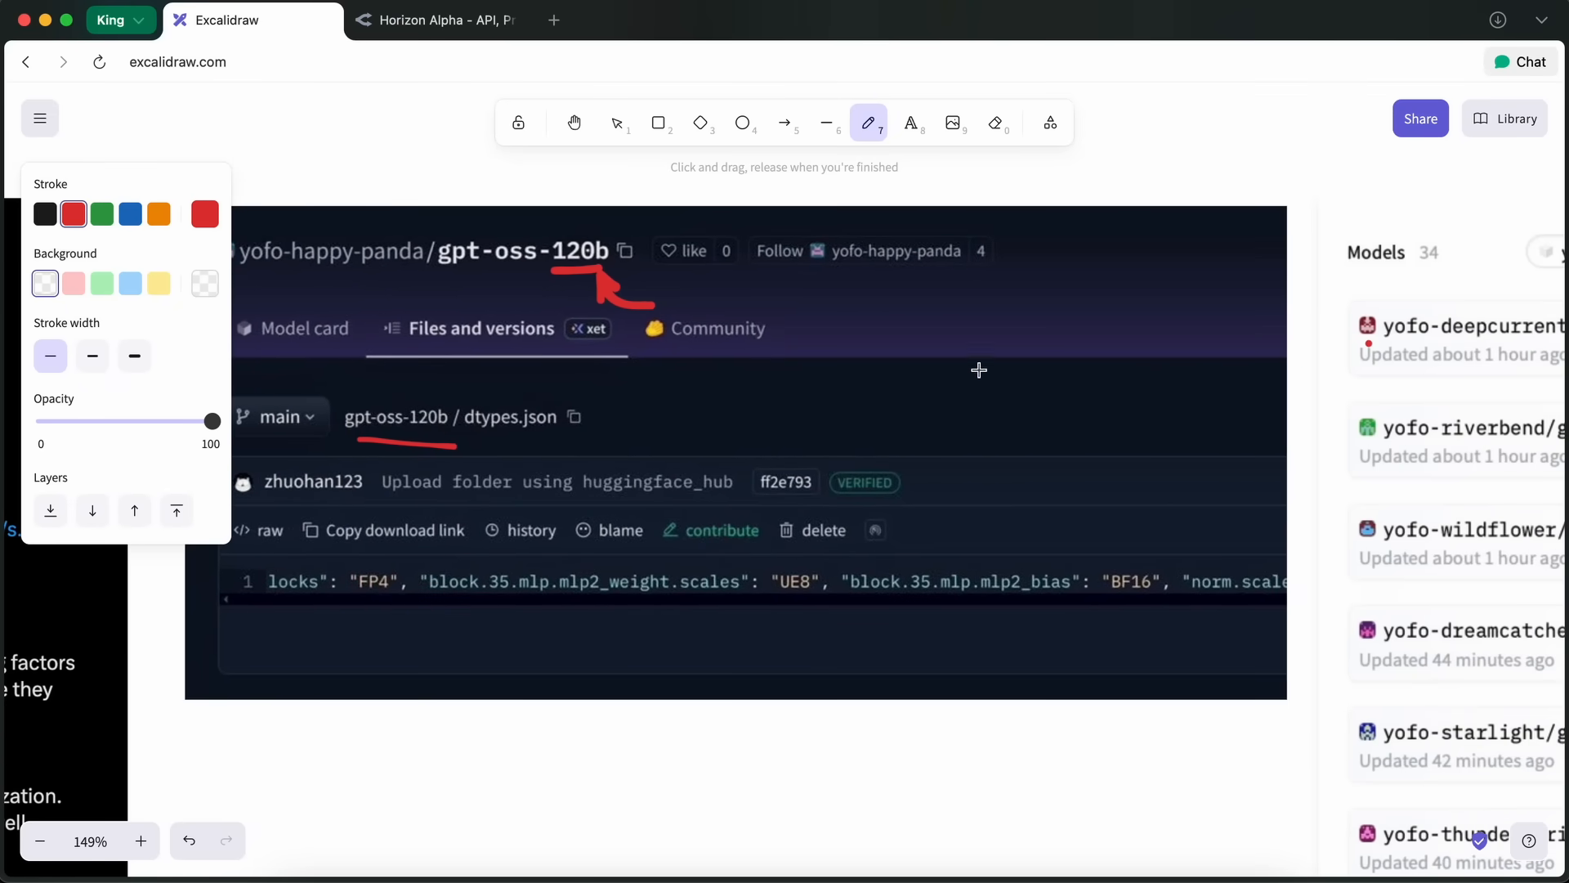
Draw a red check mark beside the gpt-oss-120b dtypes.json screenshot.
left_click_drag(979, 369, 1061, 301)
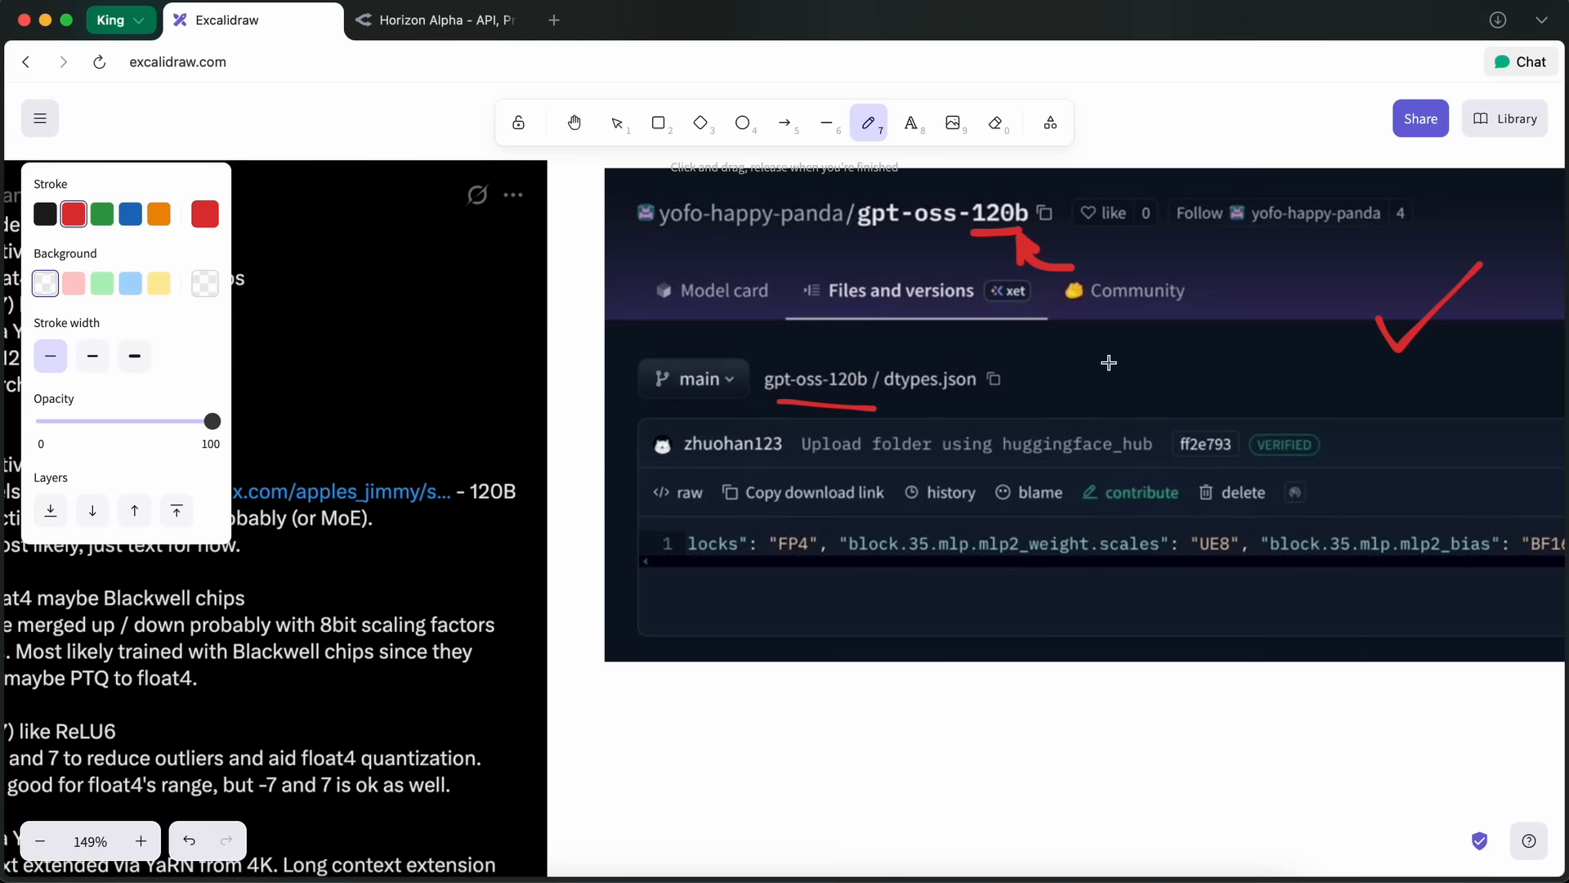
mouse_move(1141, 347)
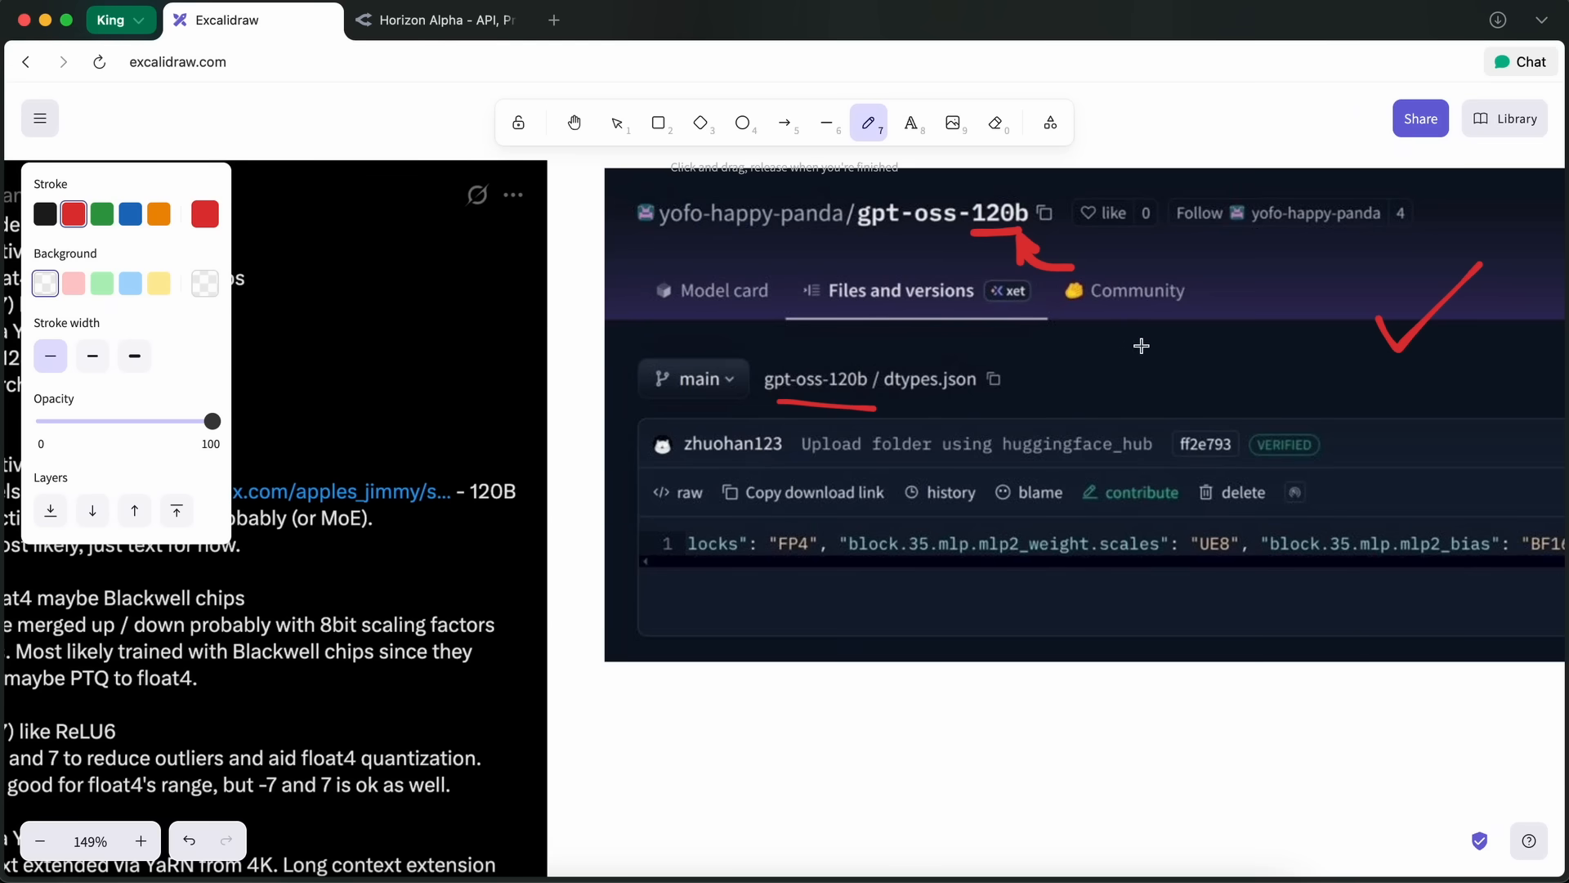
mouse_move(1123, 351)
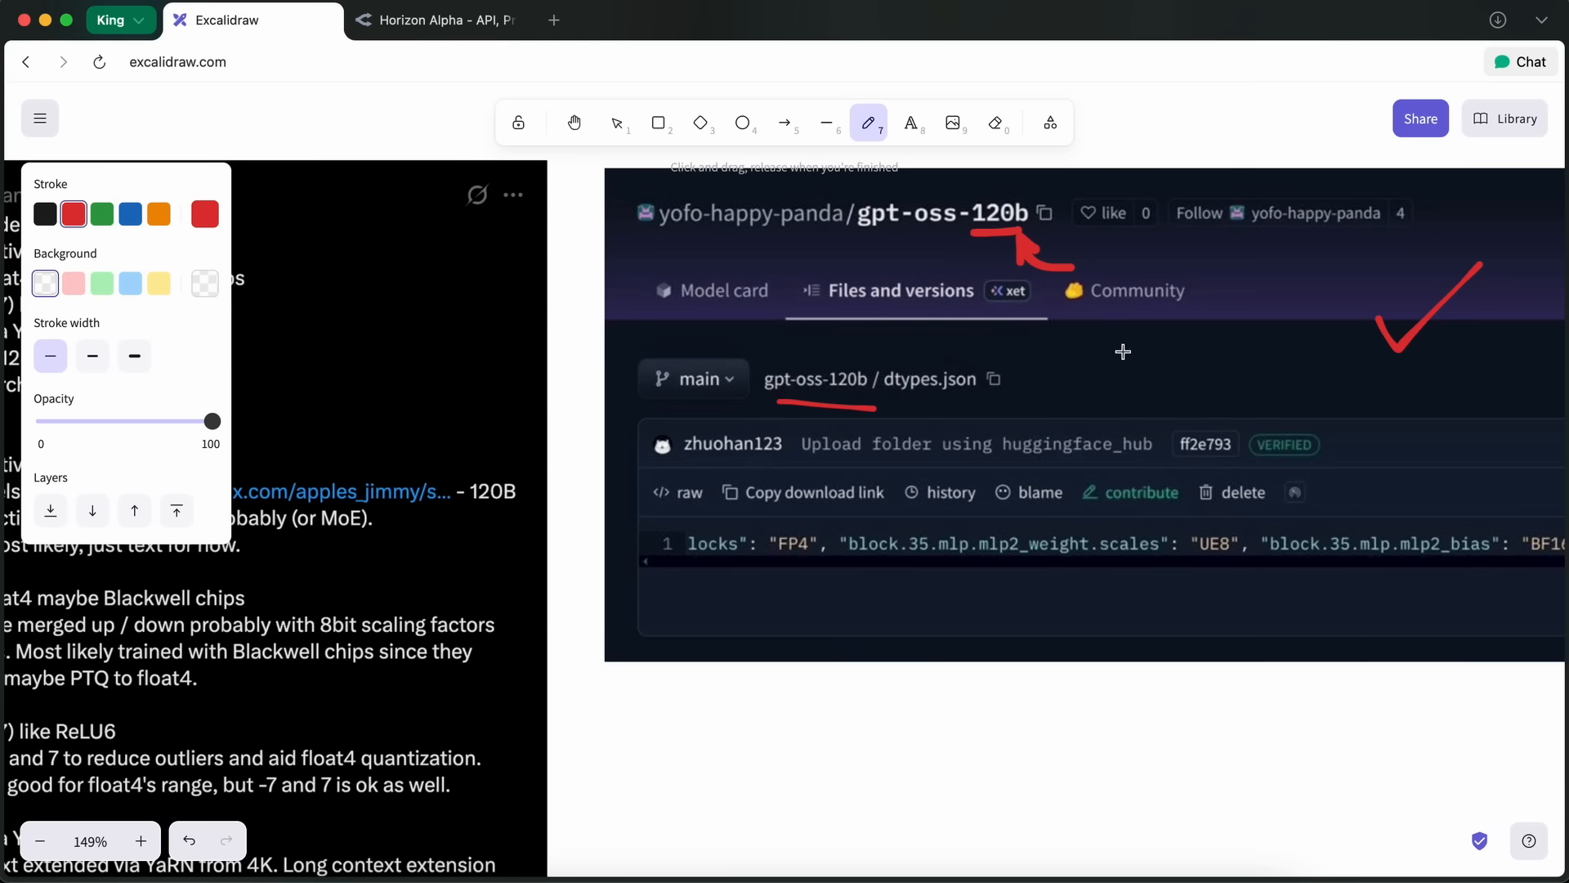
mouse_move(1131, 358)
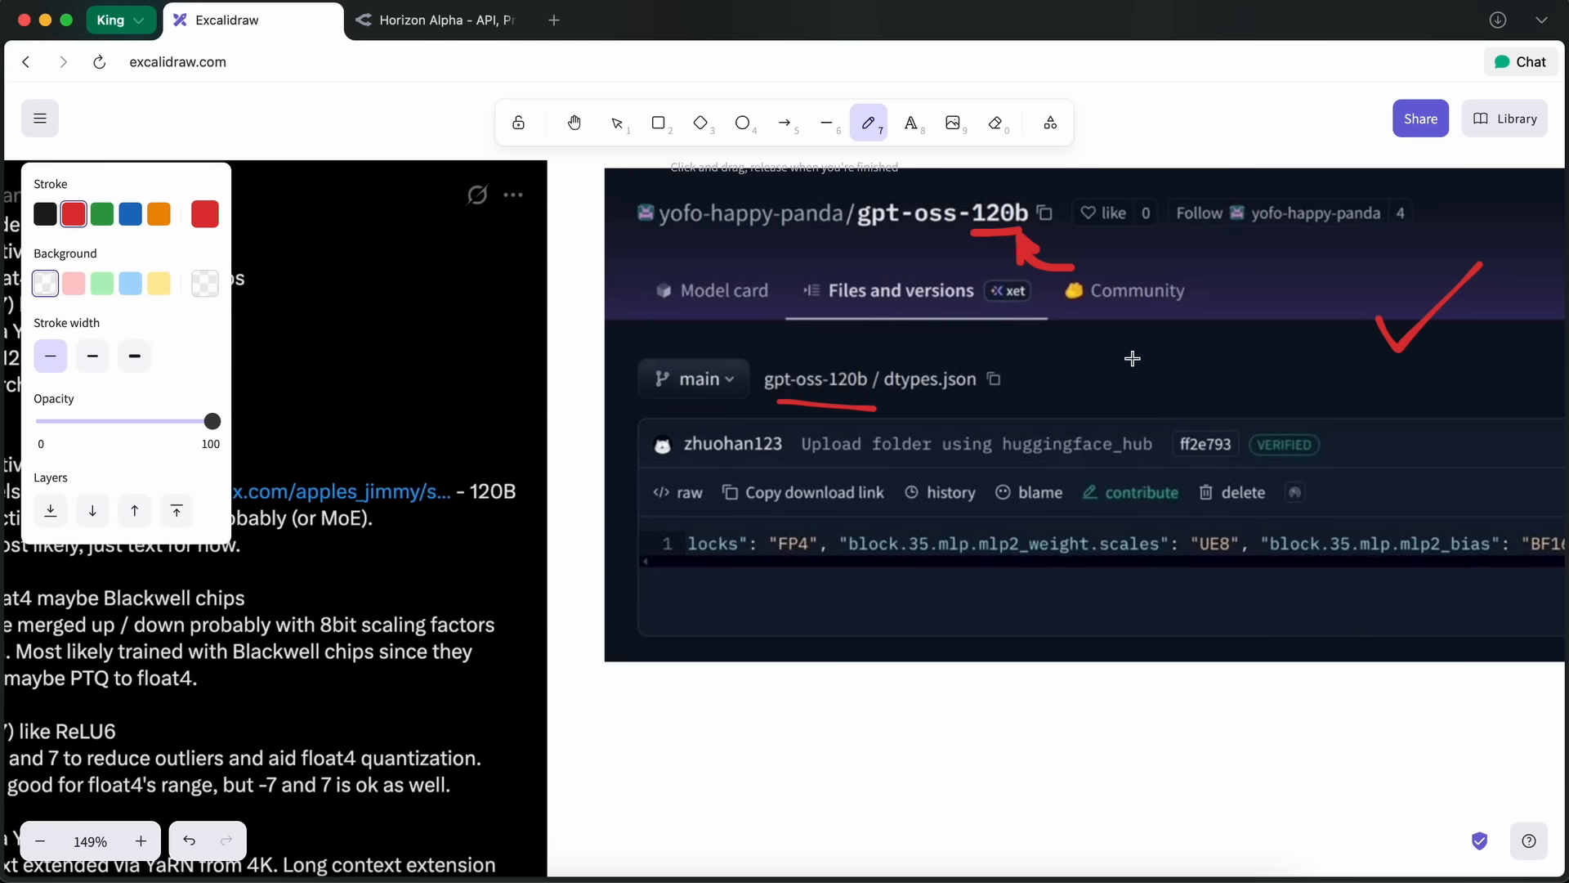
mouse_move(1128, 364)
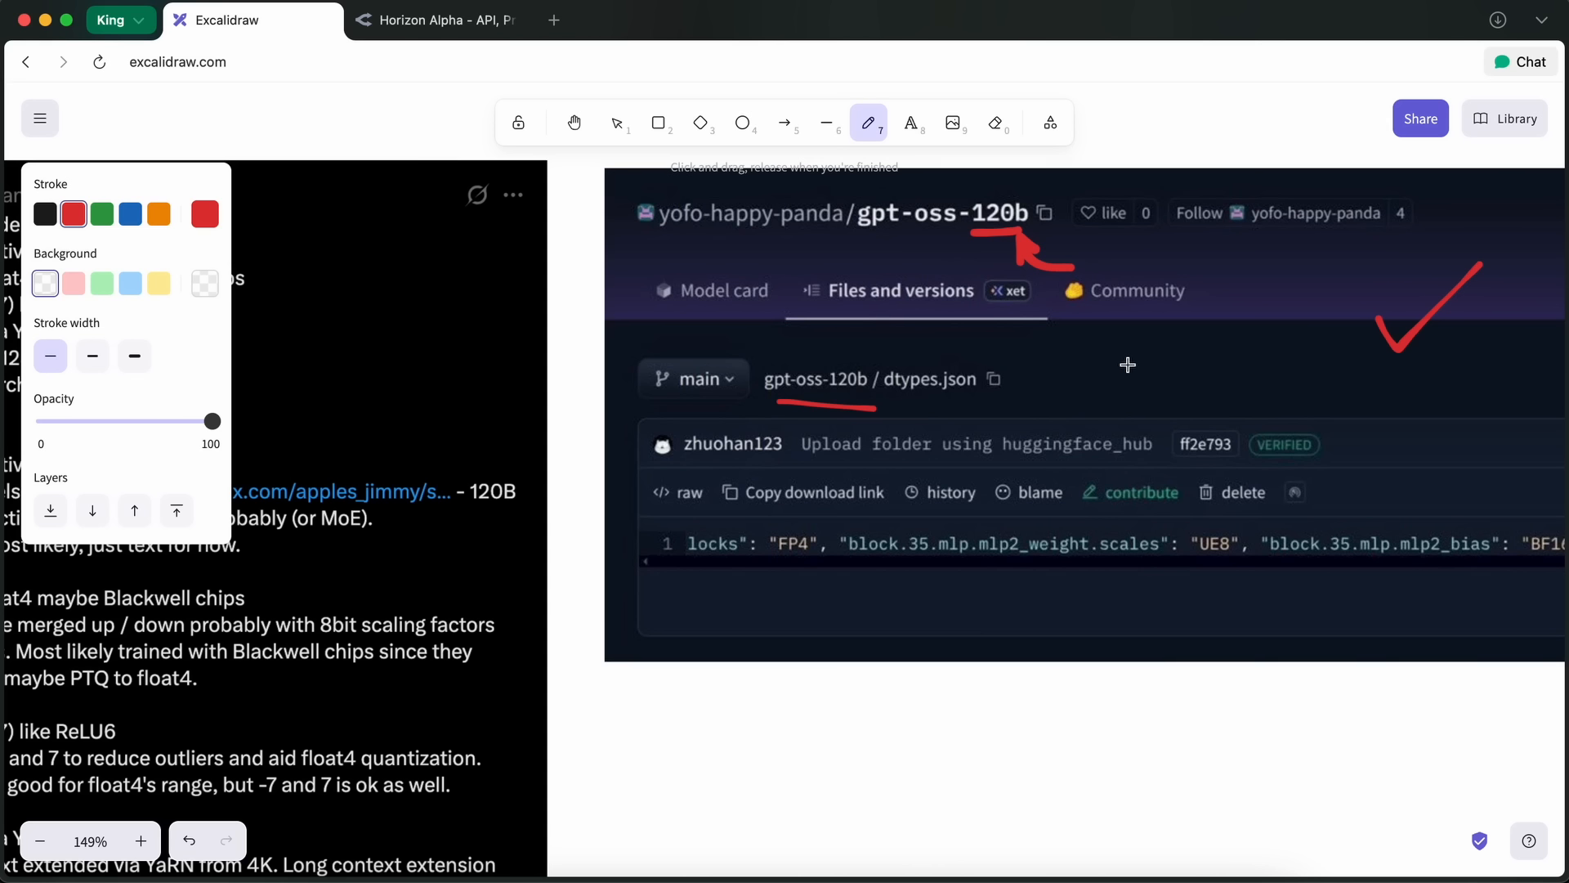
mouse_move(1160, 379)
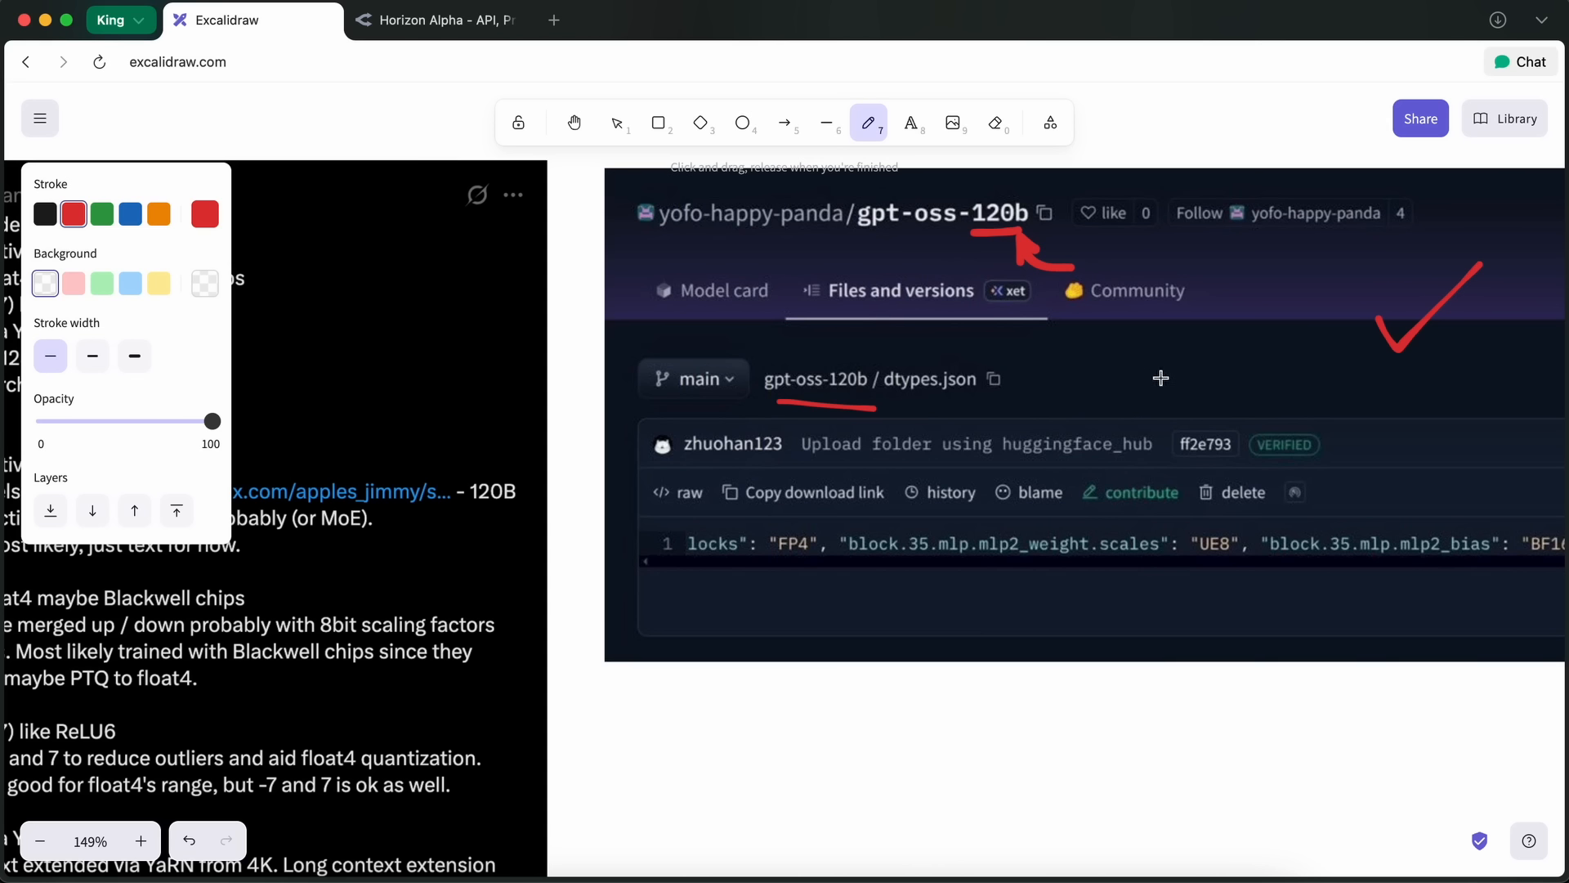
mouse_move(1158, 384)
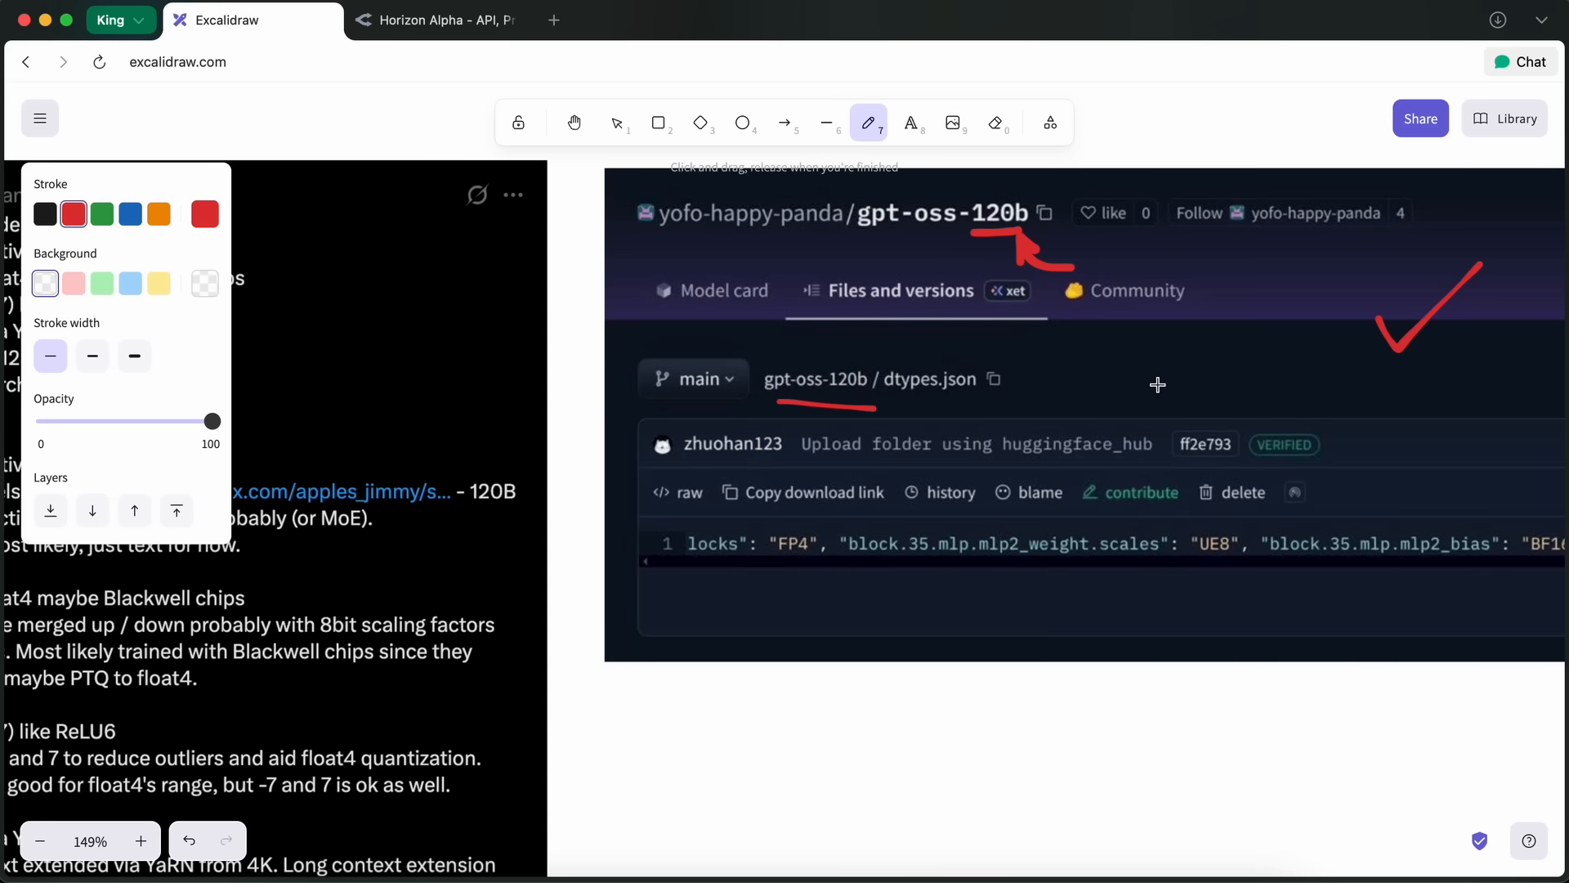
mouse_move(1159, 391)
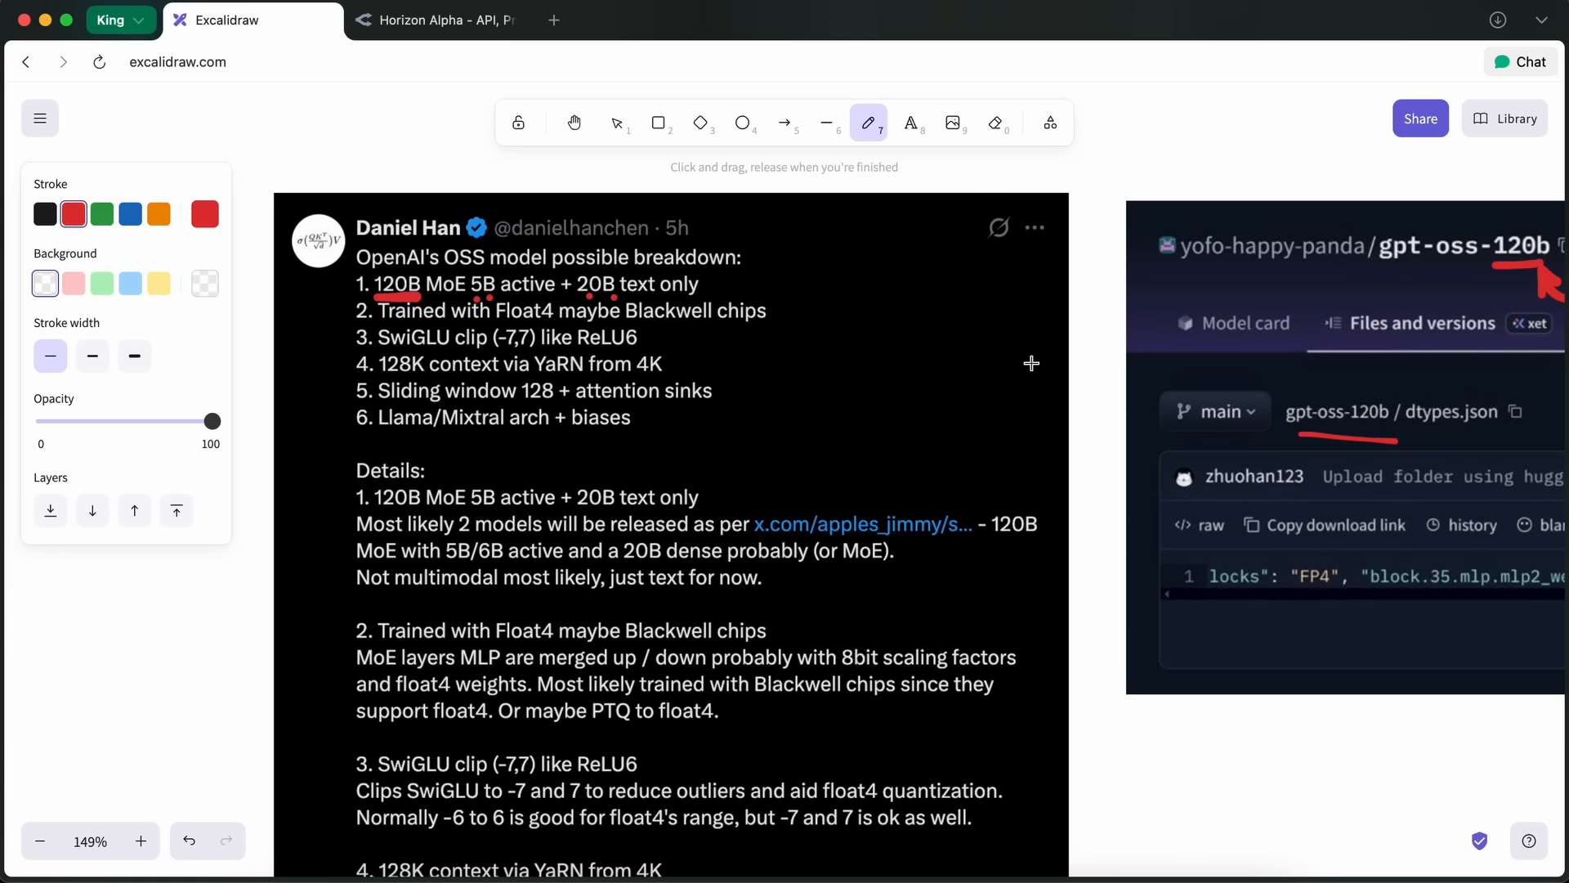
mouse_move(1015, 335)
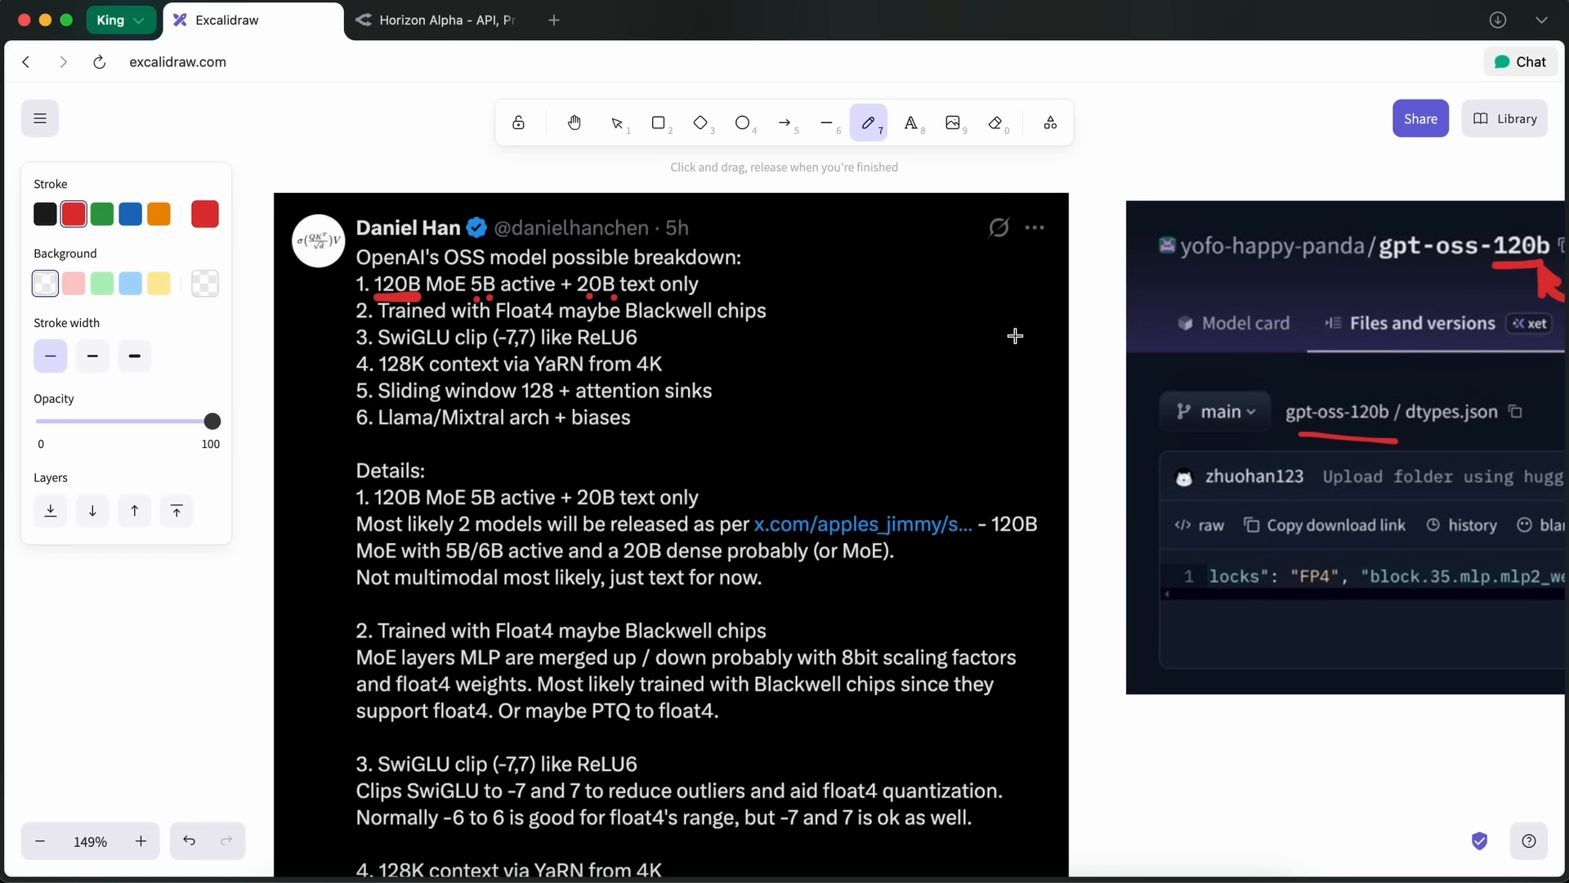
mouse_move(1022, 338)
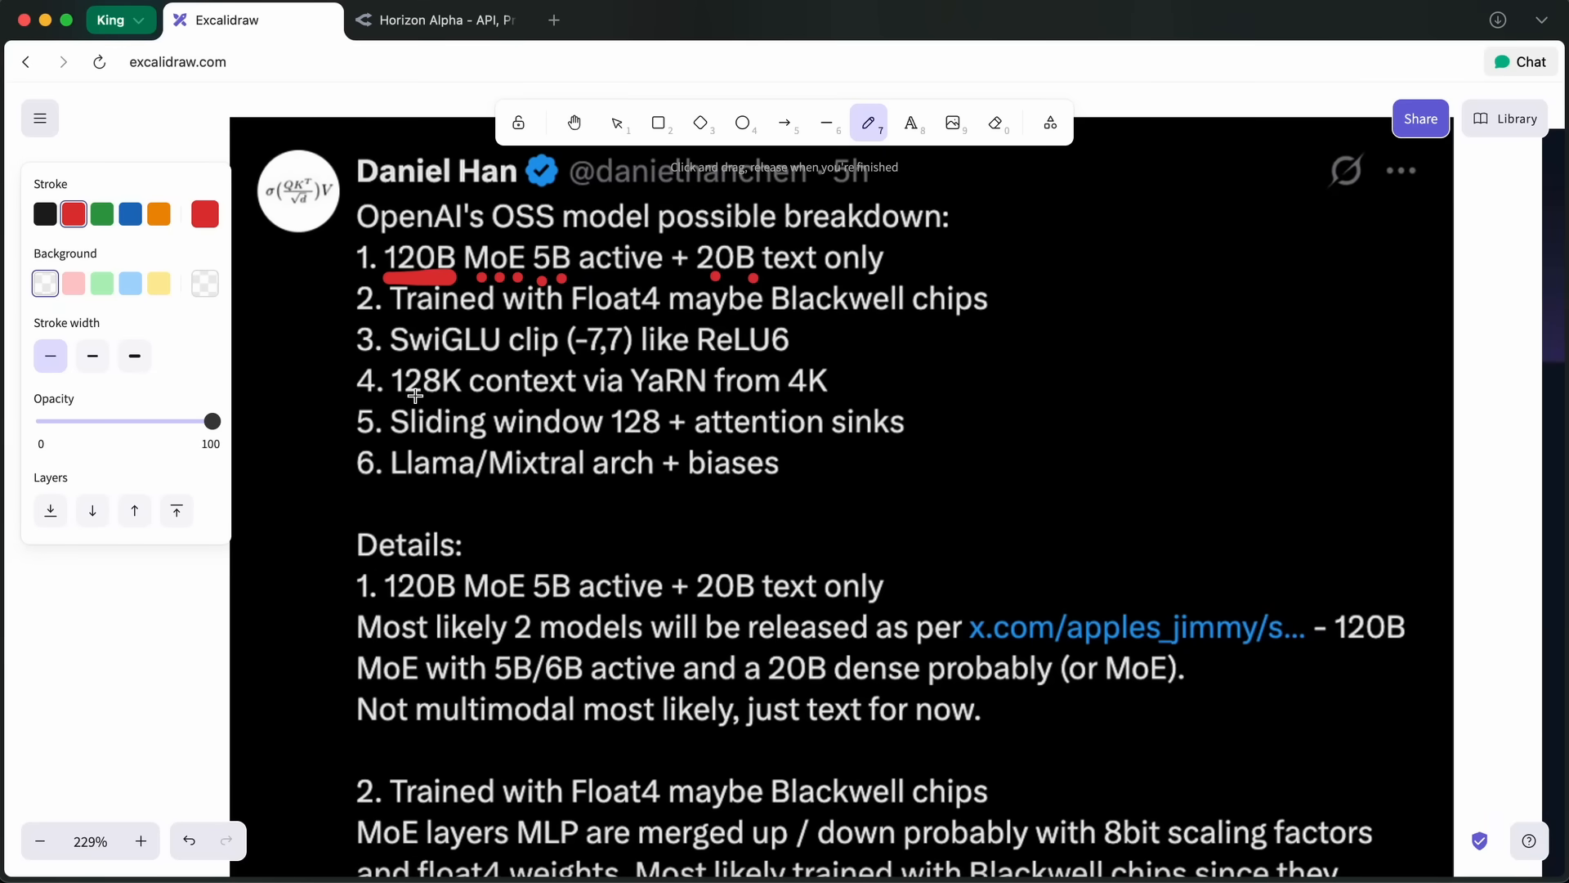
mouse_move(928, 325)
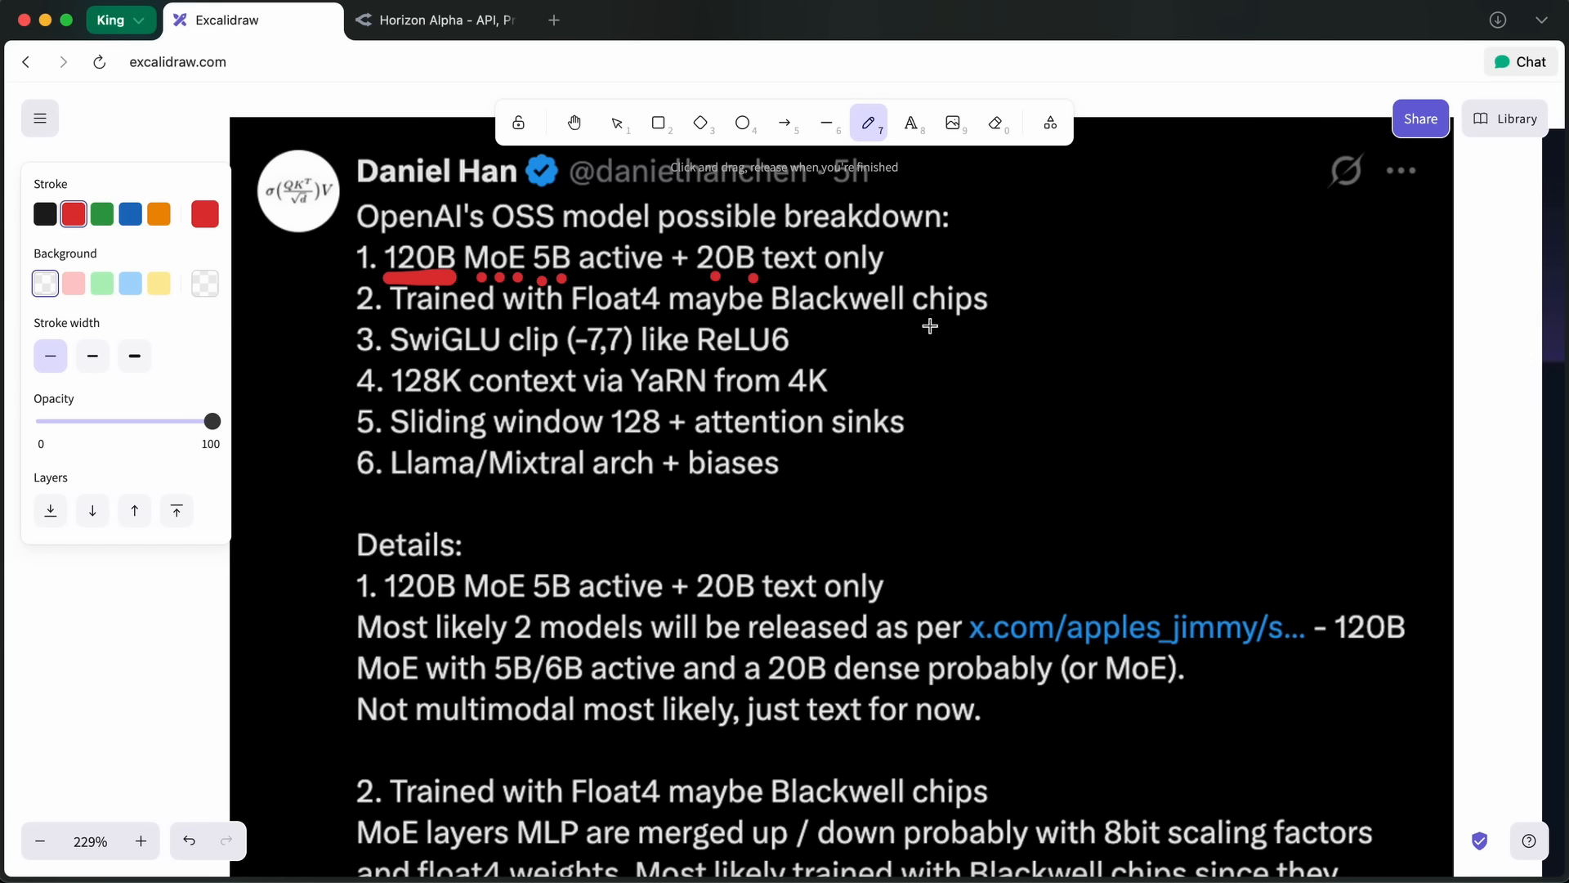
mouse_move(1086, 302)
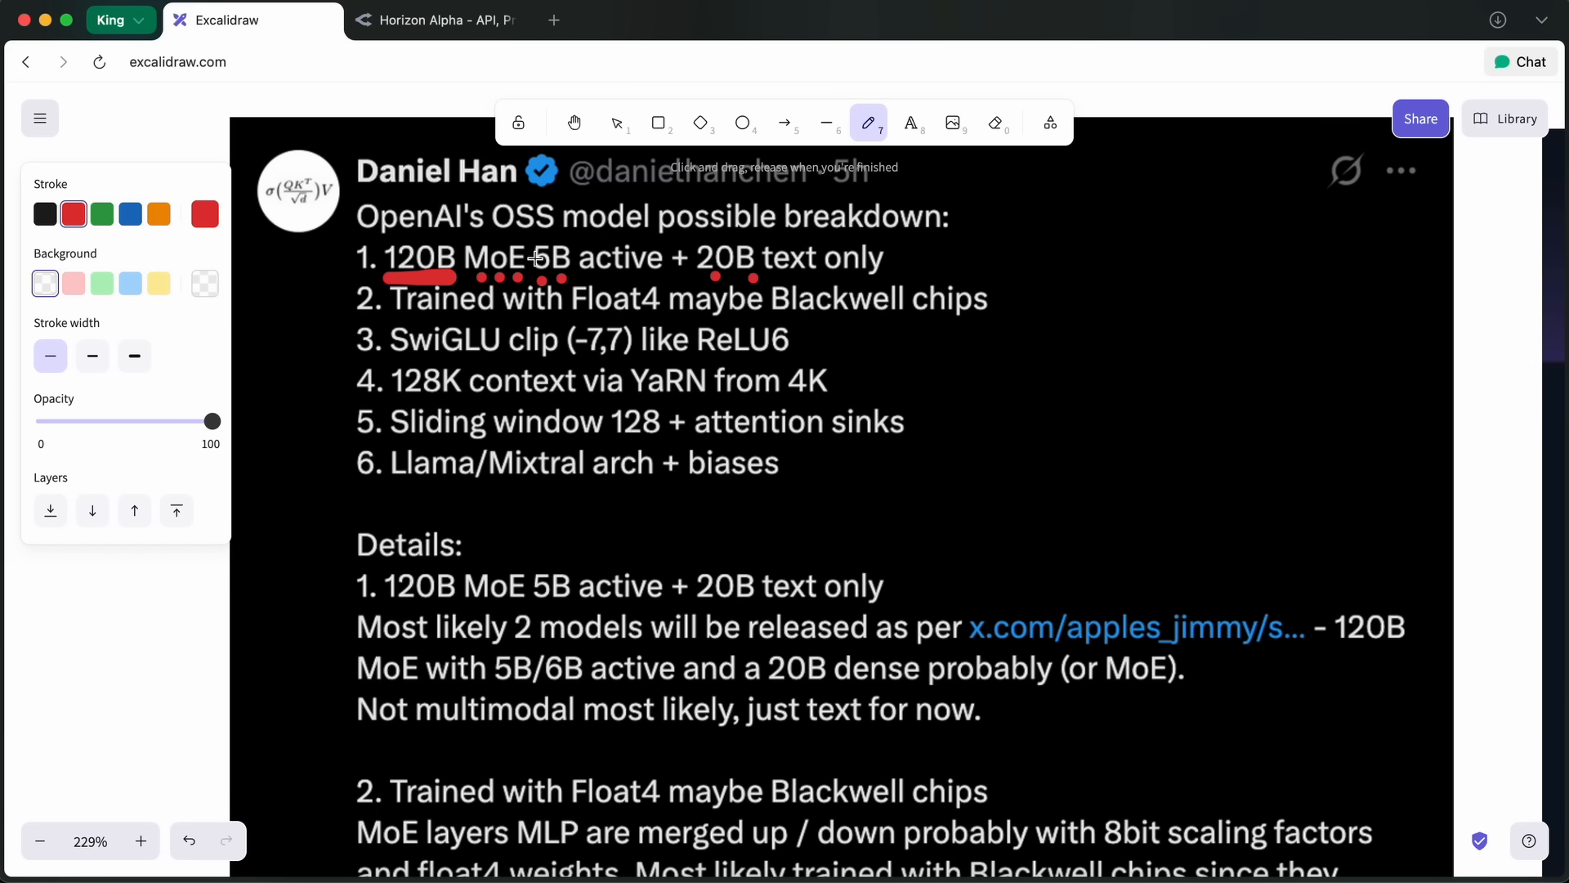
Underline 5B, 20B, Float4, Blackwell chips and 128K, then scroll to Details.
left_click_drag(535, 278, 618, 277)
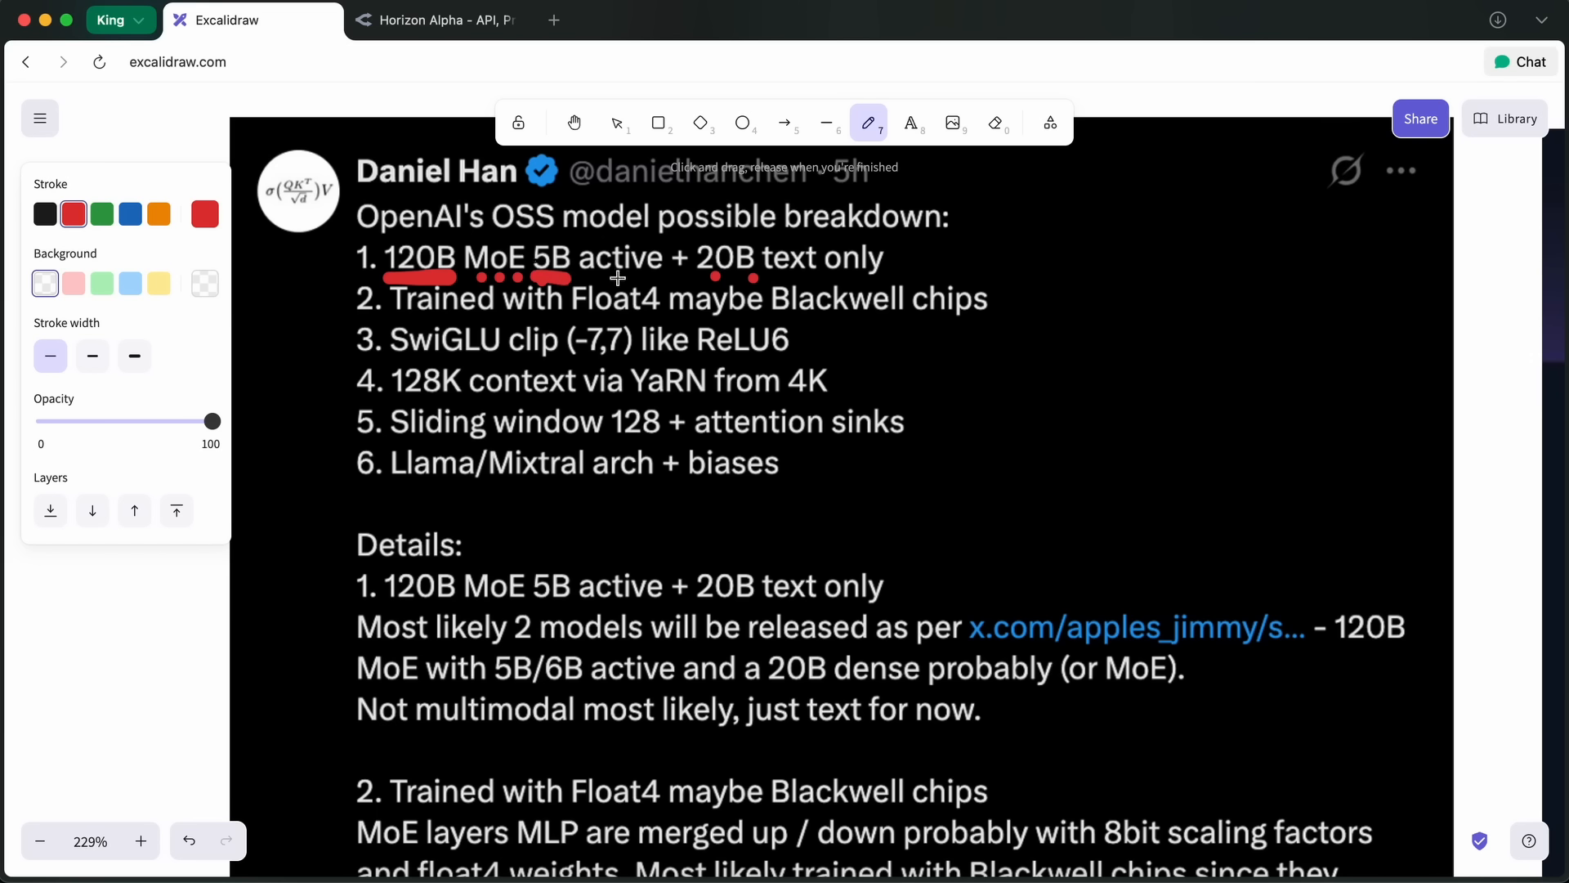
mouse_move(705, 289)
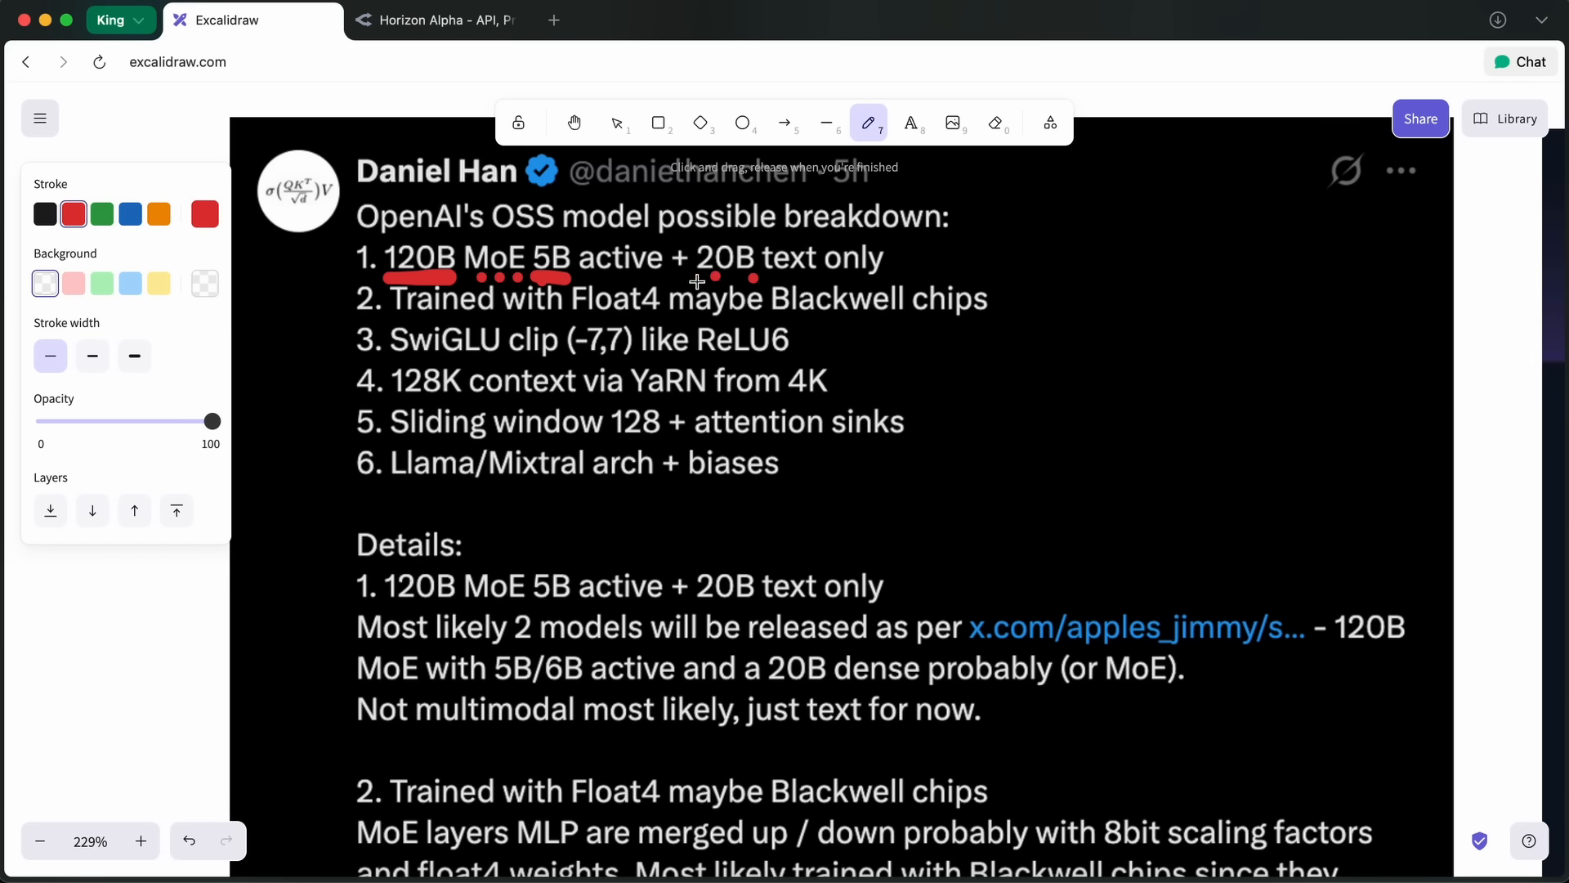
left_click_drag(681, 282, 755, 281)
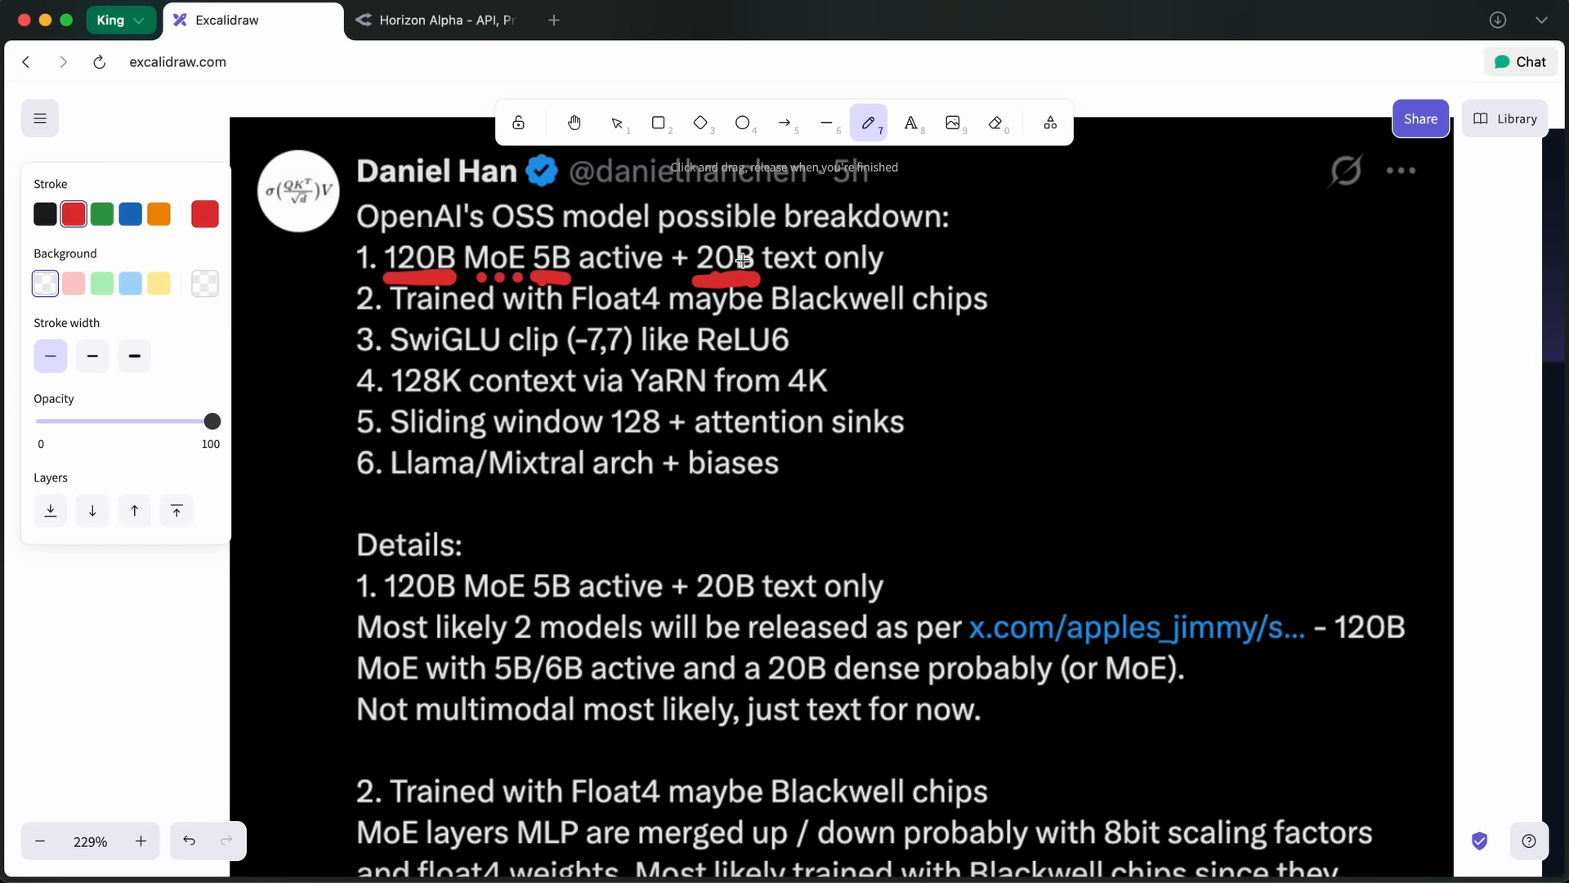
mouse_move(716, 259)
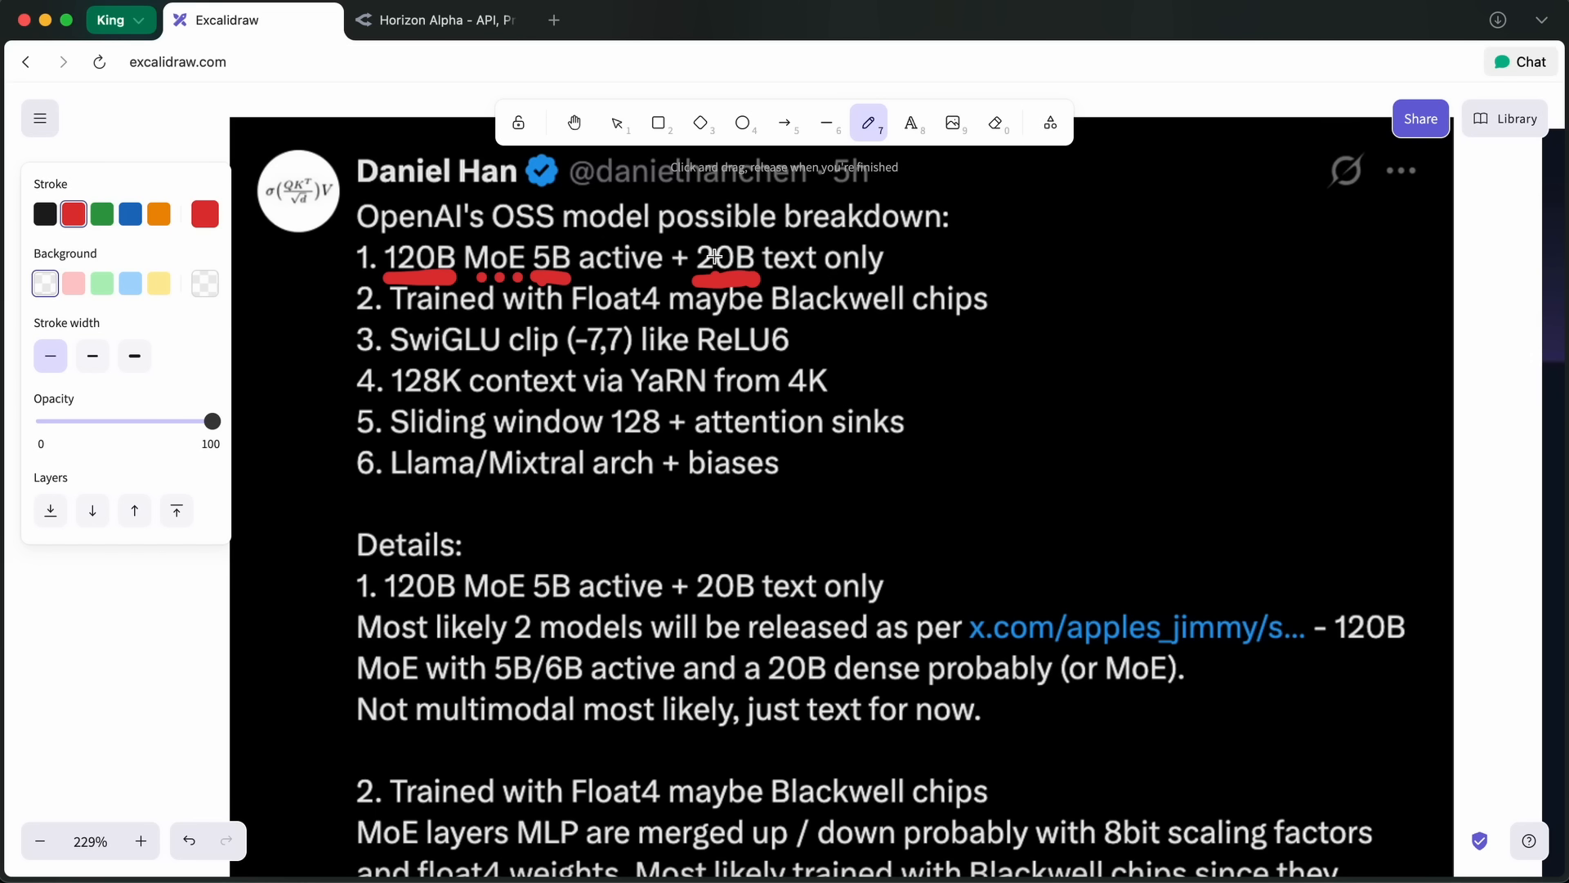
mouse_move(717, 250)
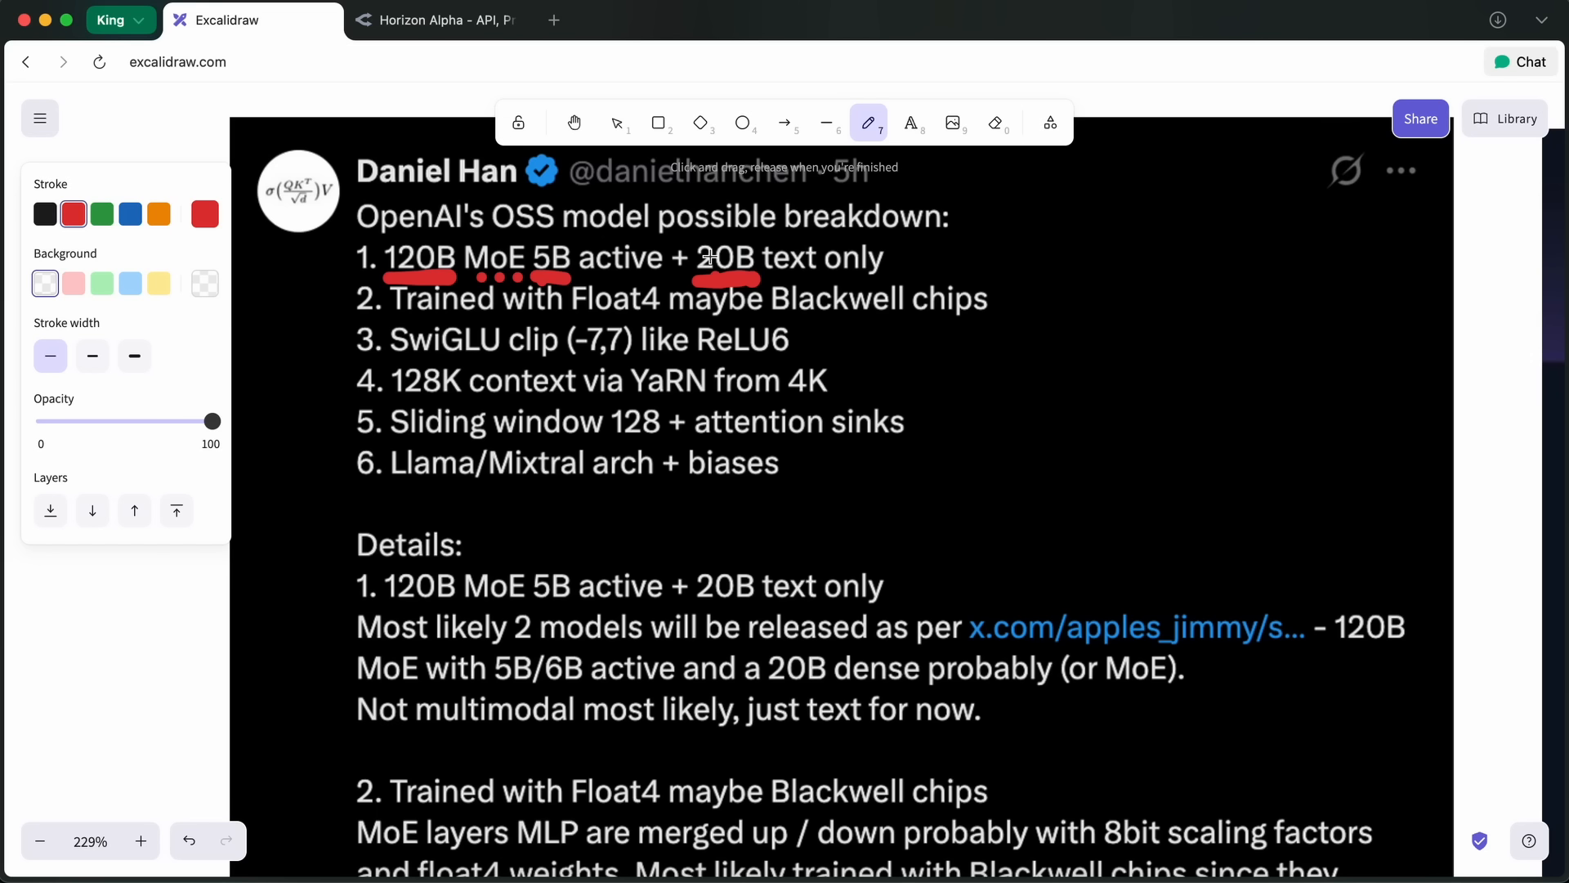
mouse_move(667, 302)
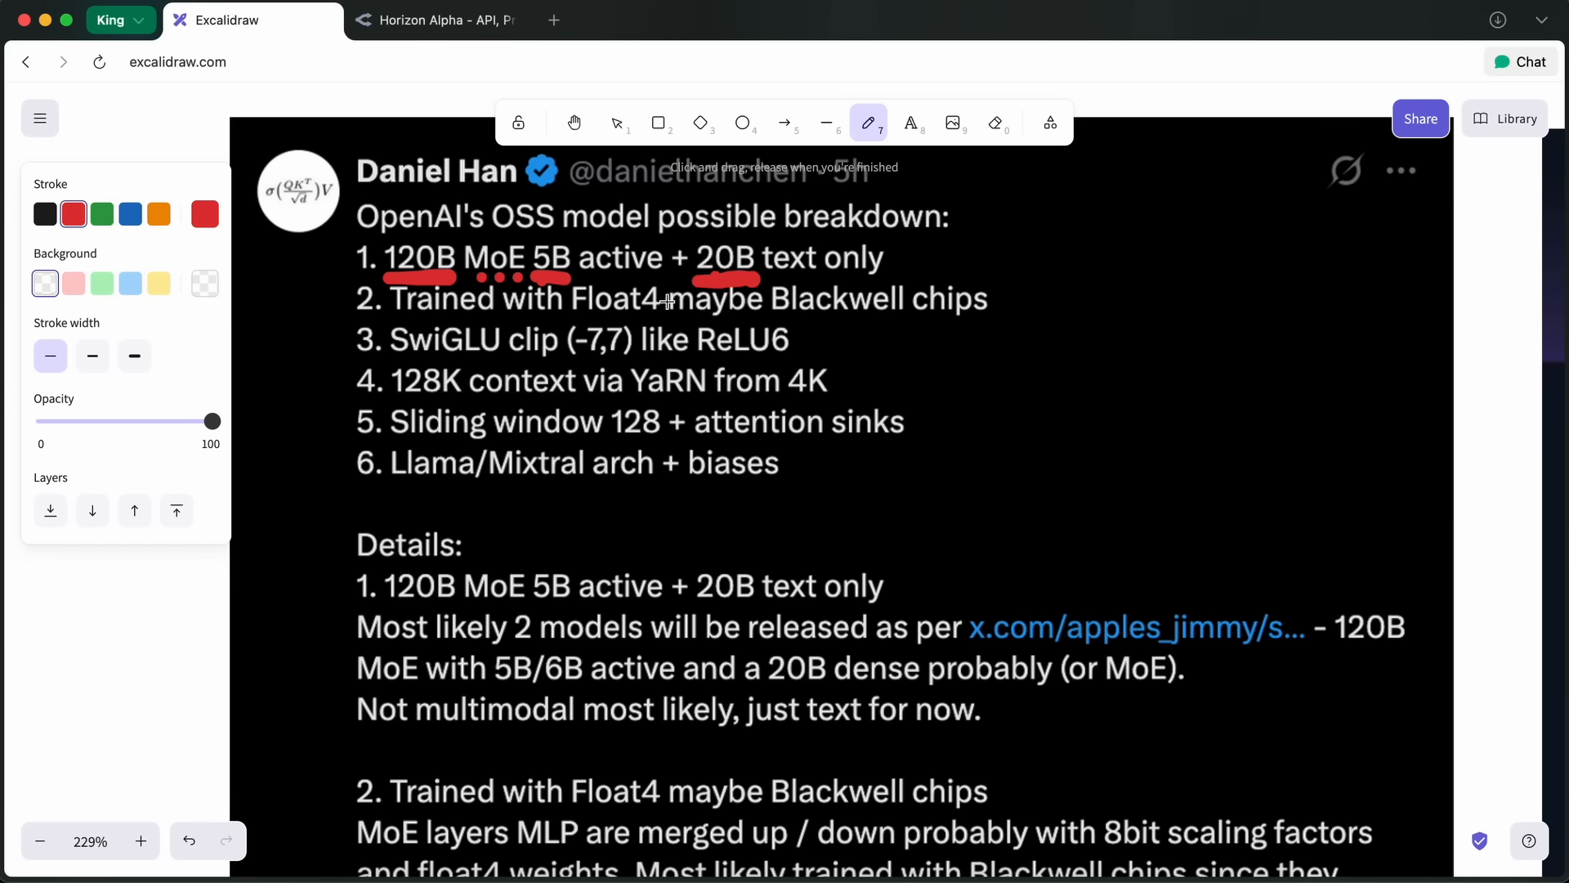
left_click_drag(576, 321, 630, 321)
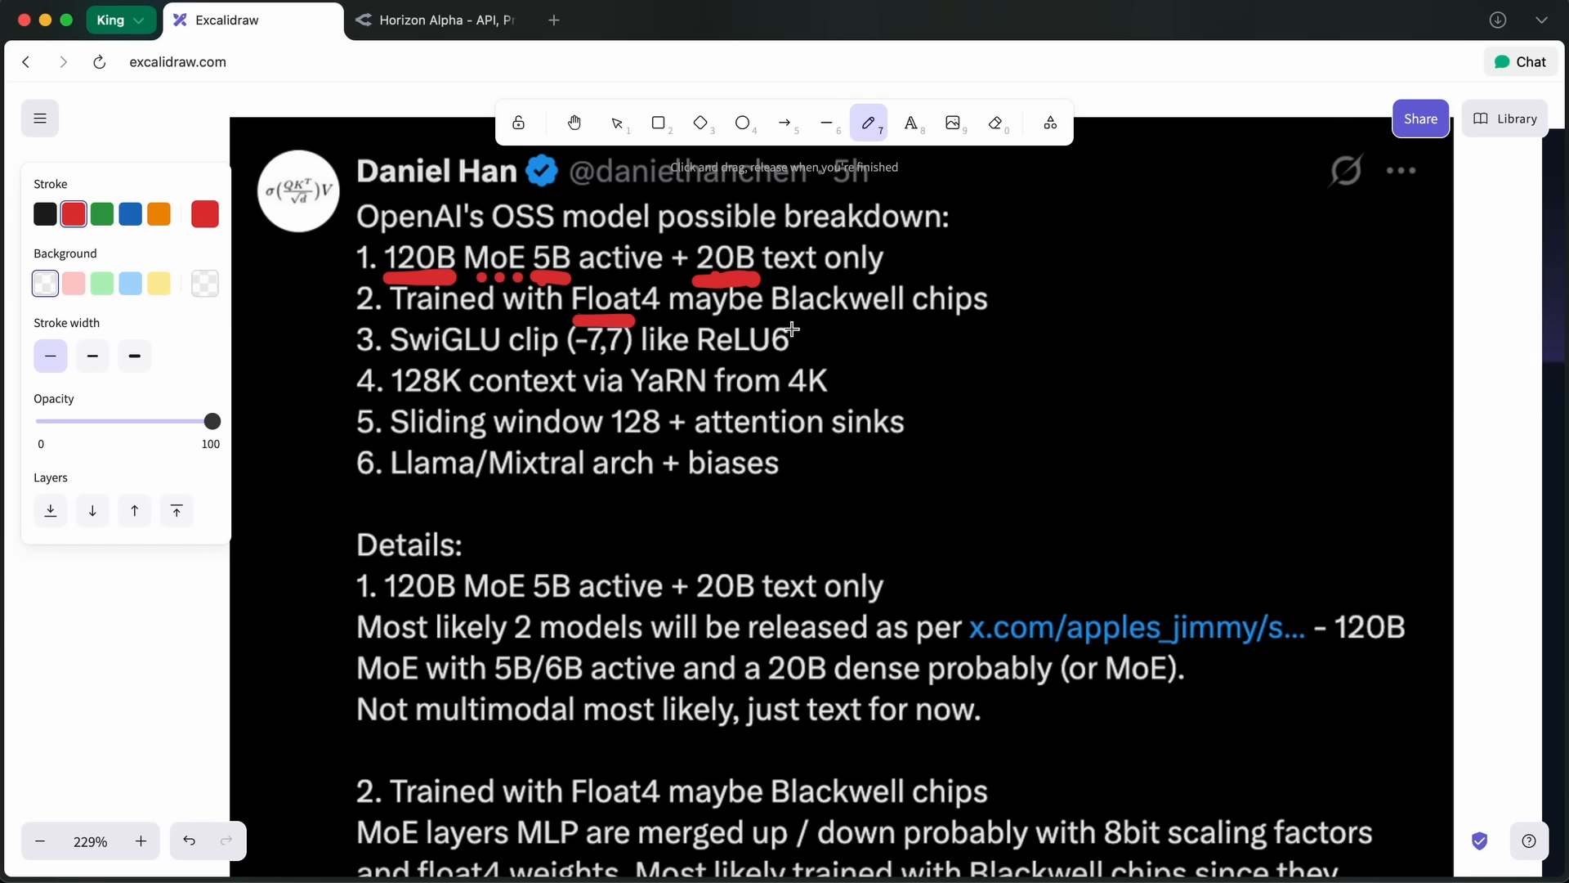
left_click_drag(794, 330, 991, 323)
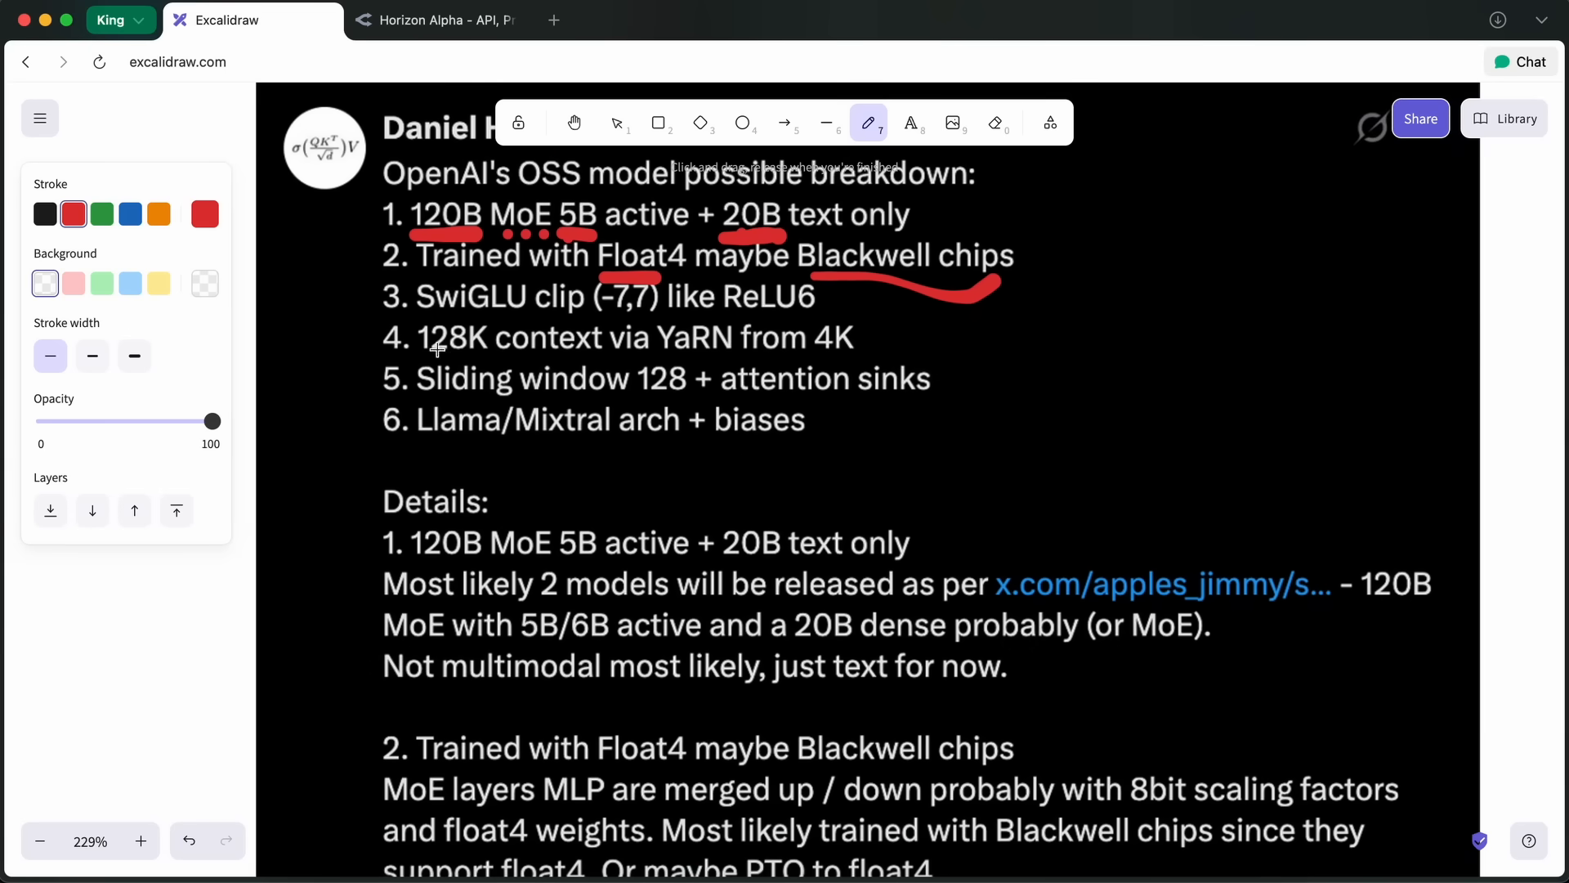
left_click_drag(410, 360, 505, 375)
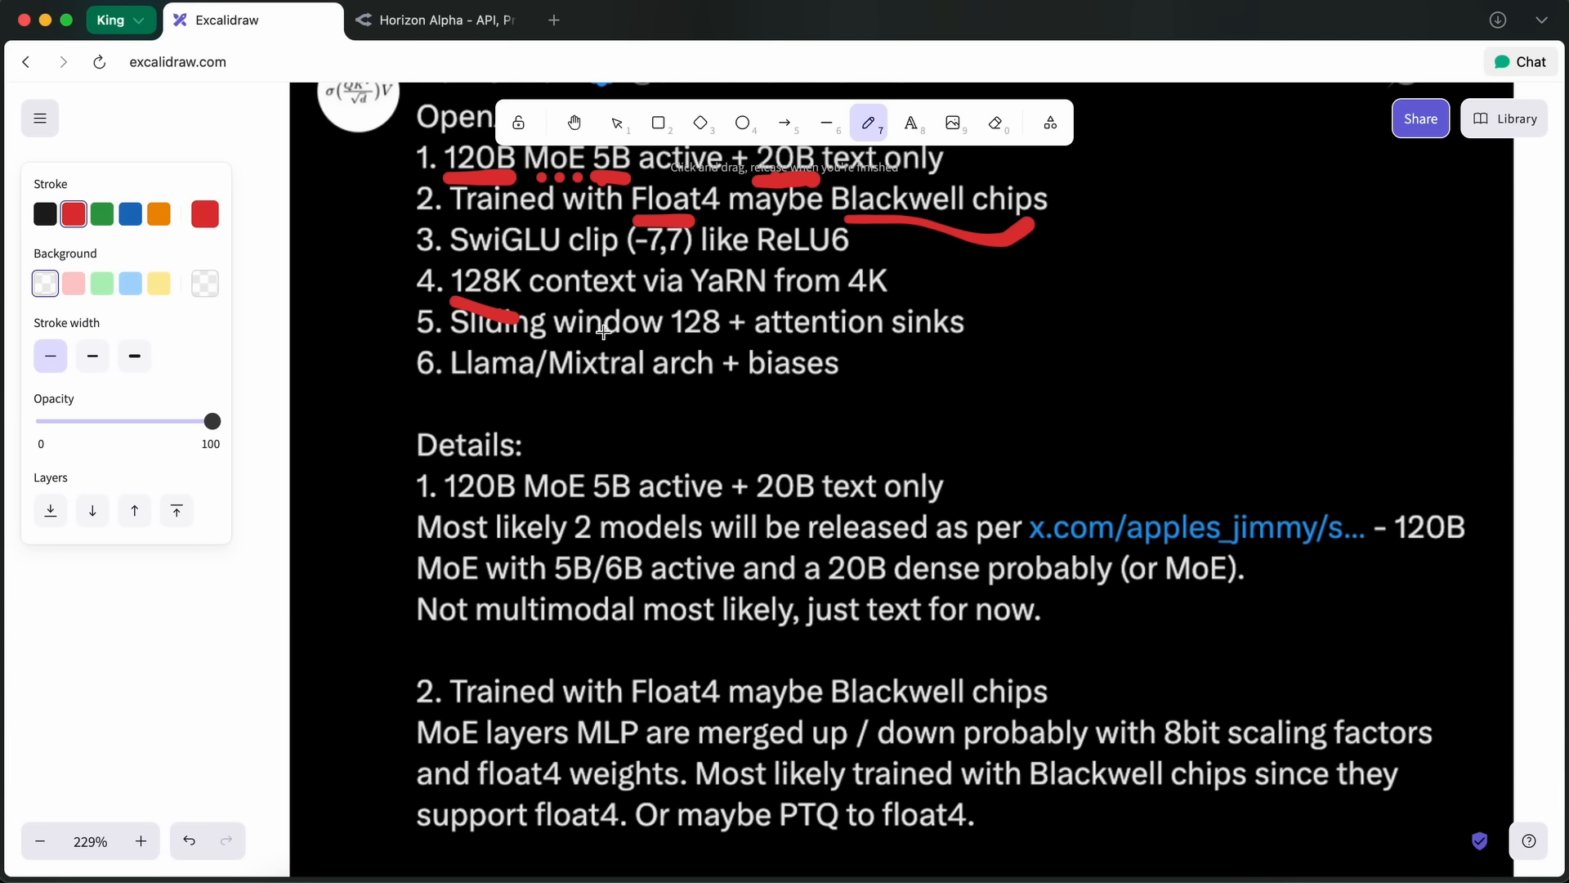
mouse_move(601, 327)
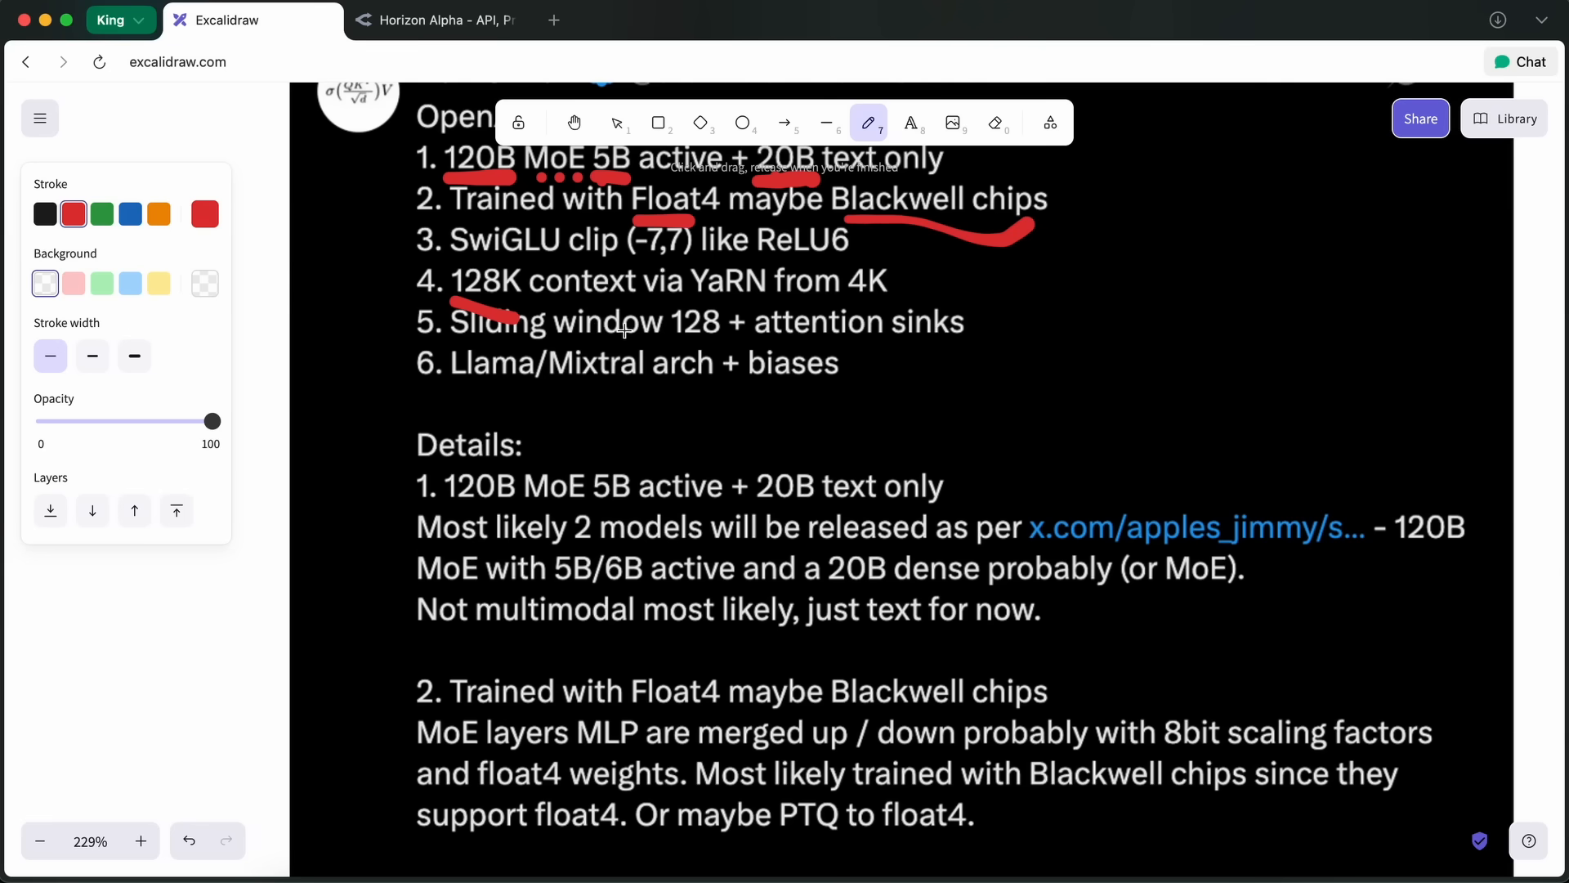
mouse_move(643, 326)
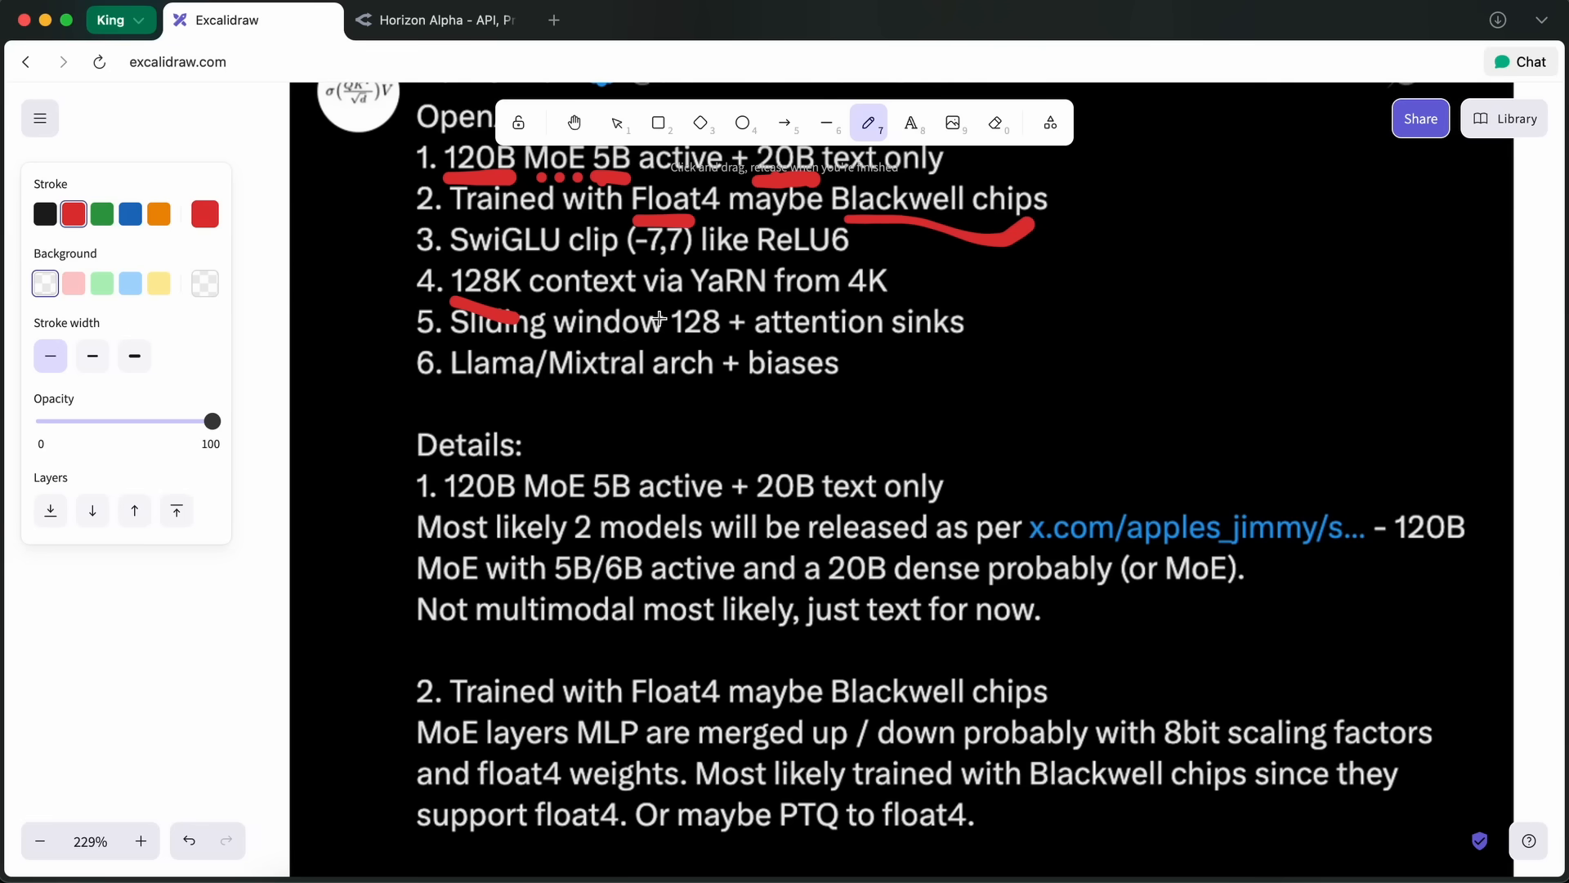
scroll("down", 3)
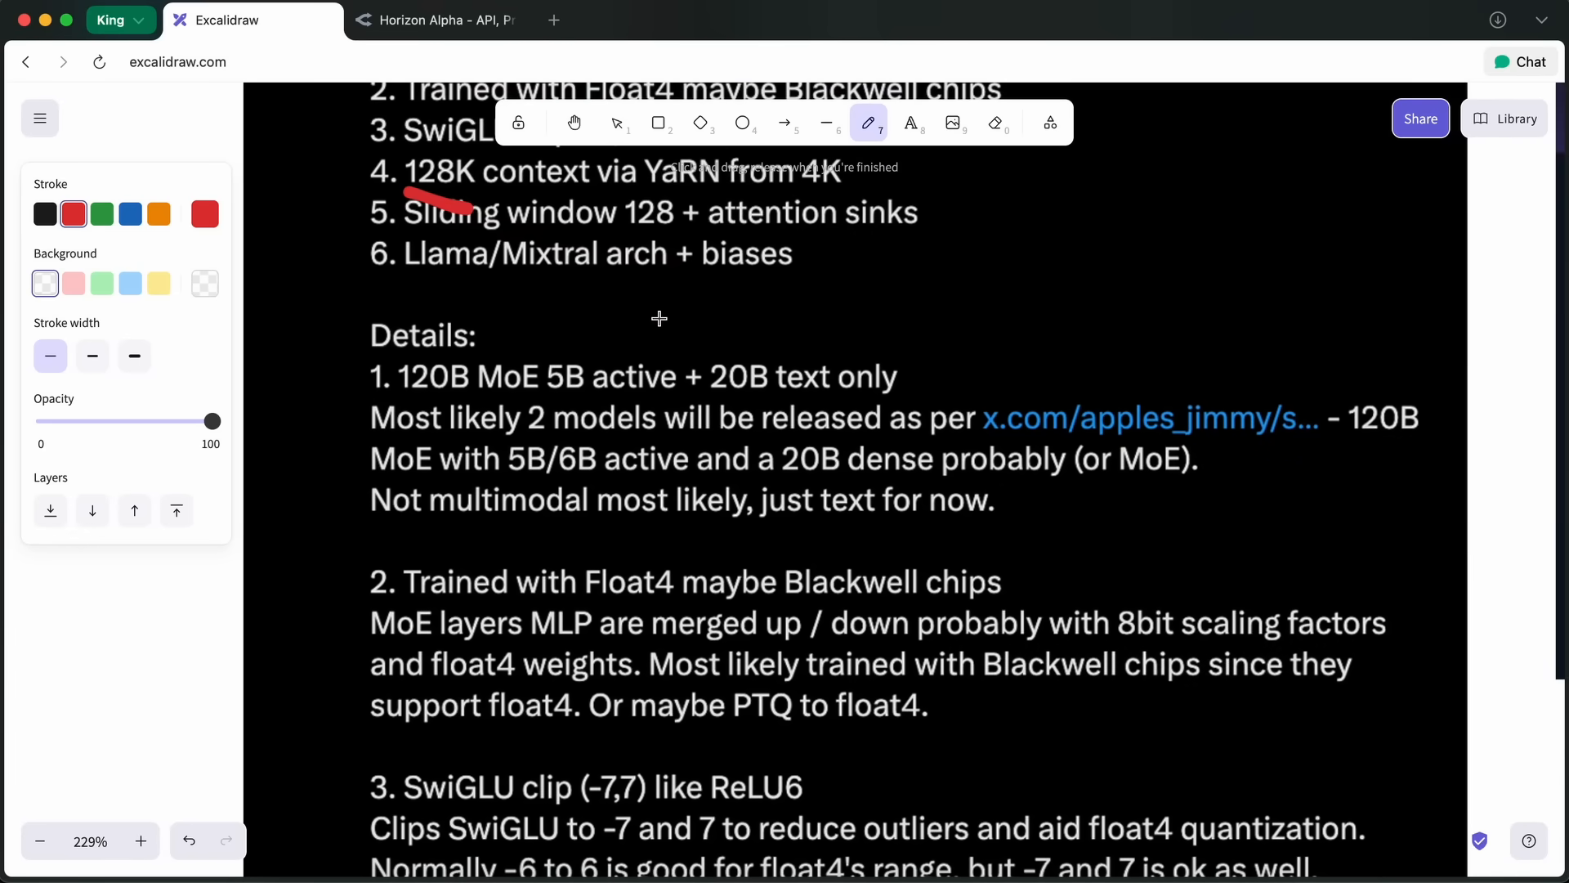
scroll("down", 3)
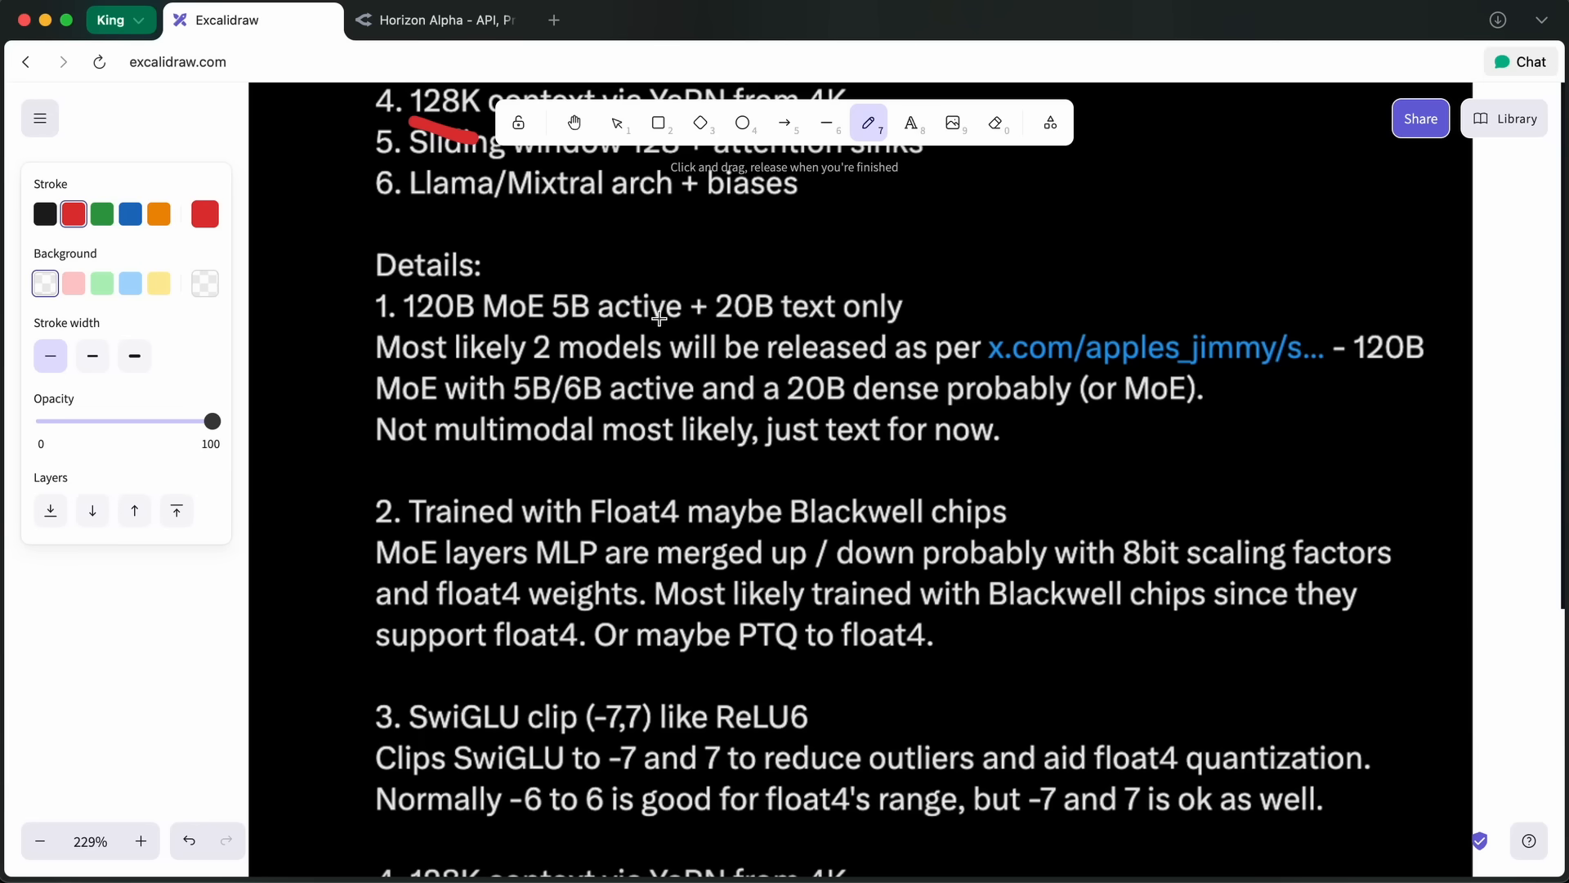
mouse_move(522, 396)
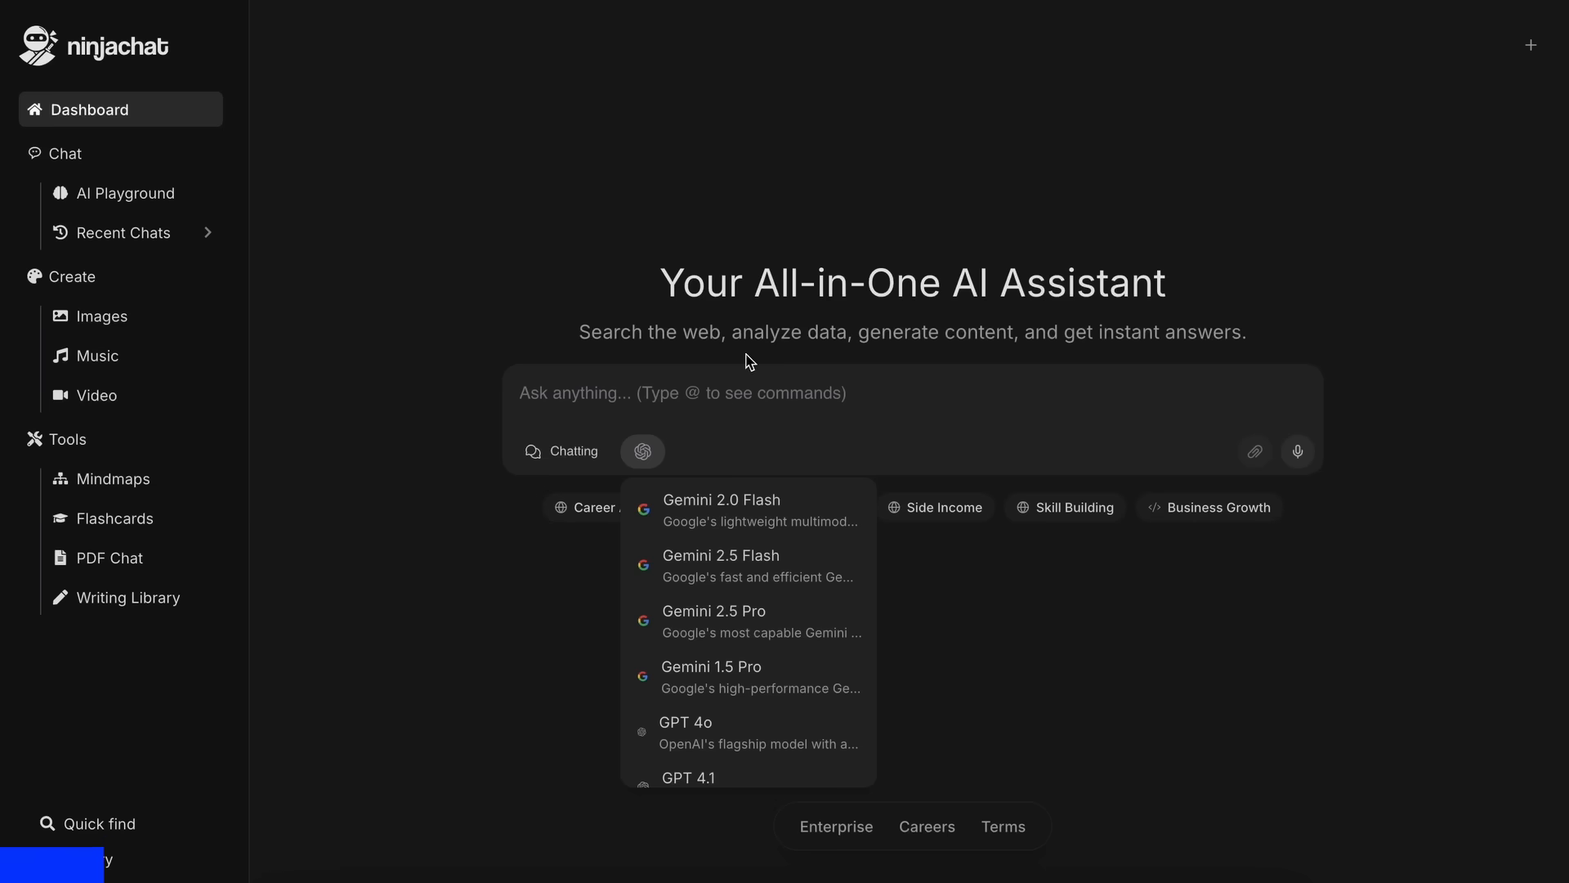
Browse NinjaChat's AI model list beside the Tesla versus BYD chat.
left_click(705, 413)
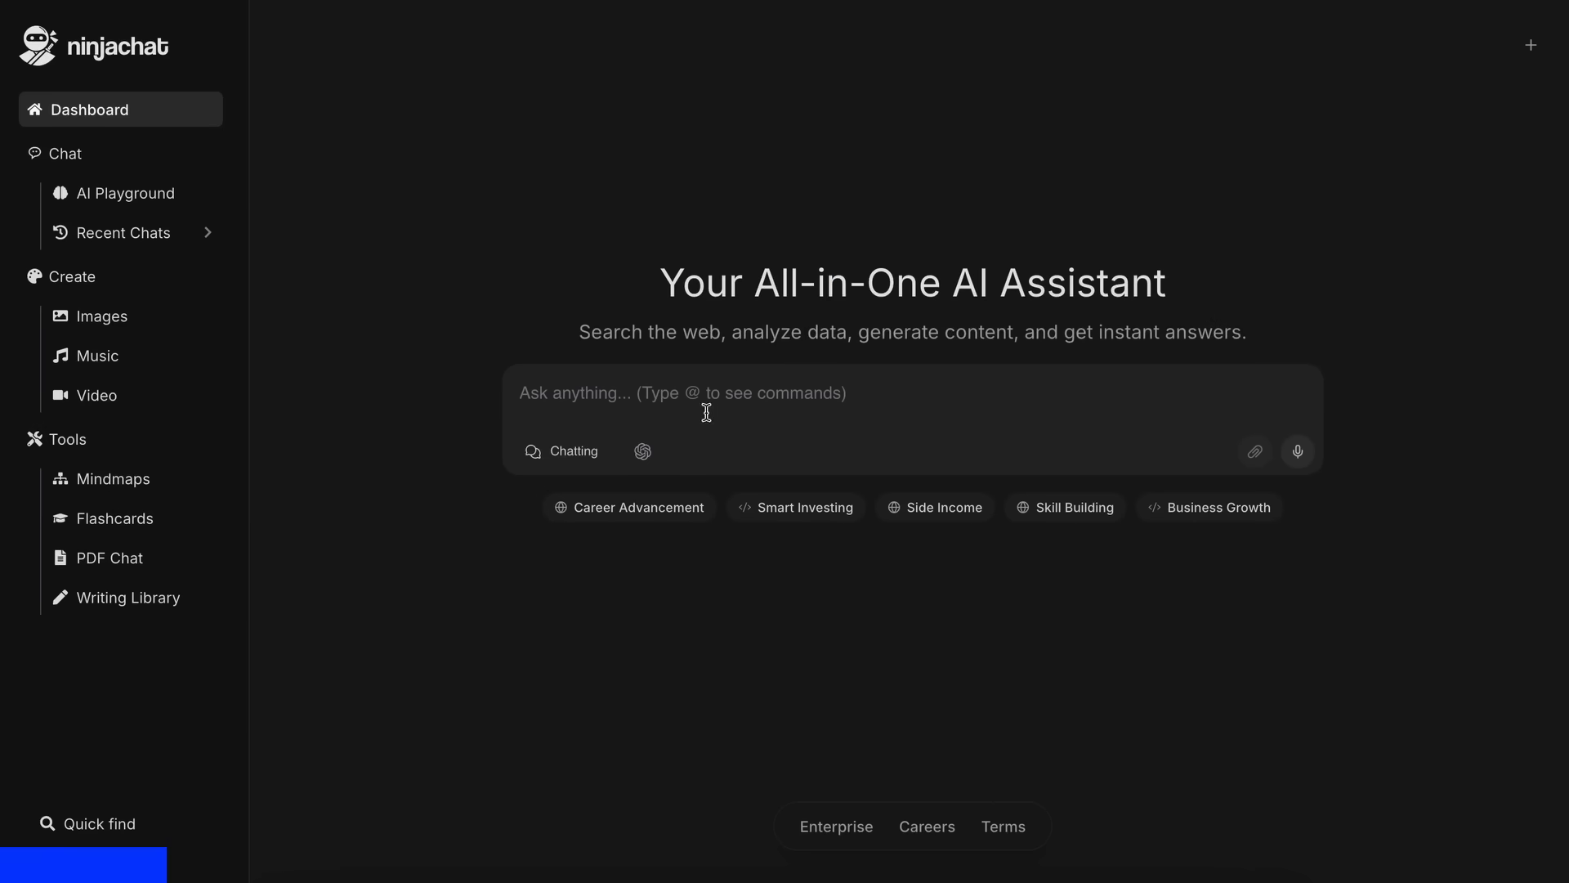
left_click(642, 451)
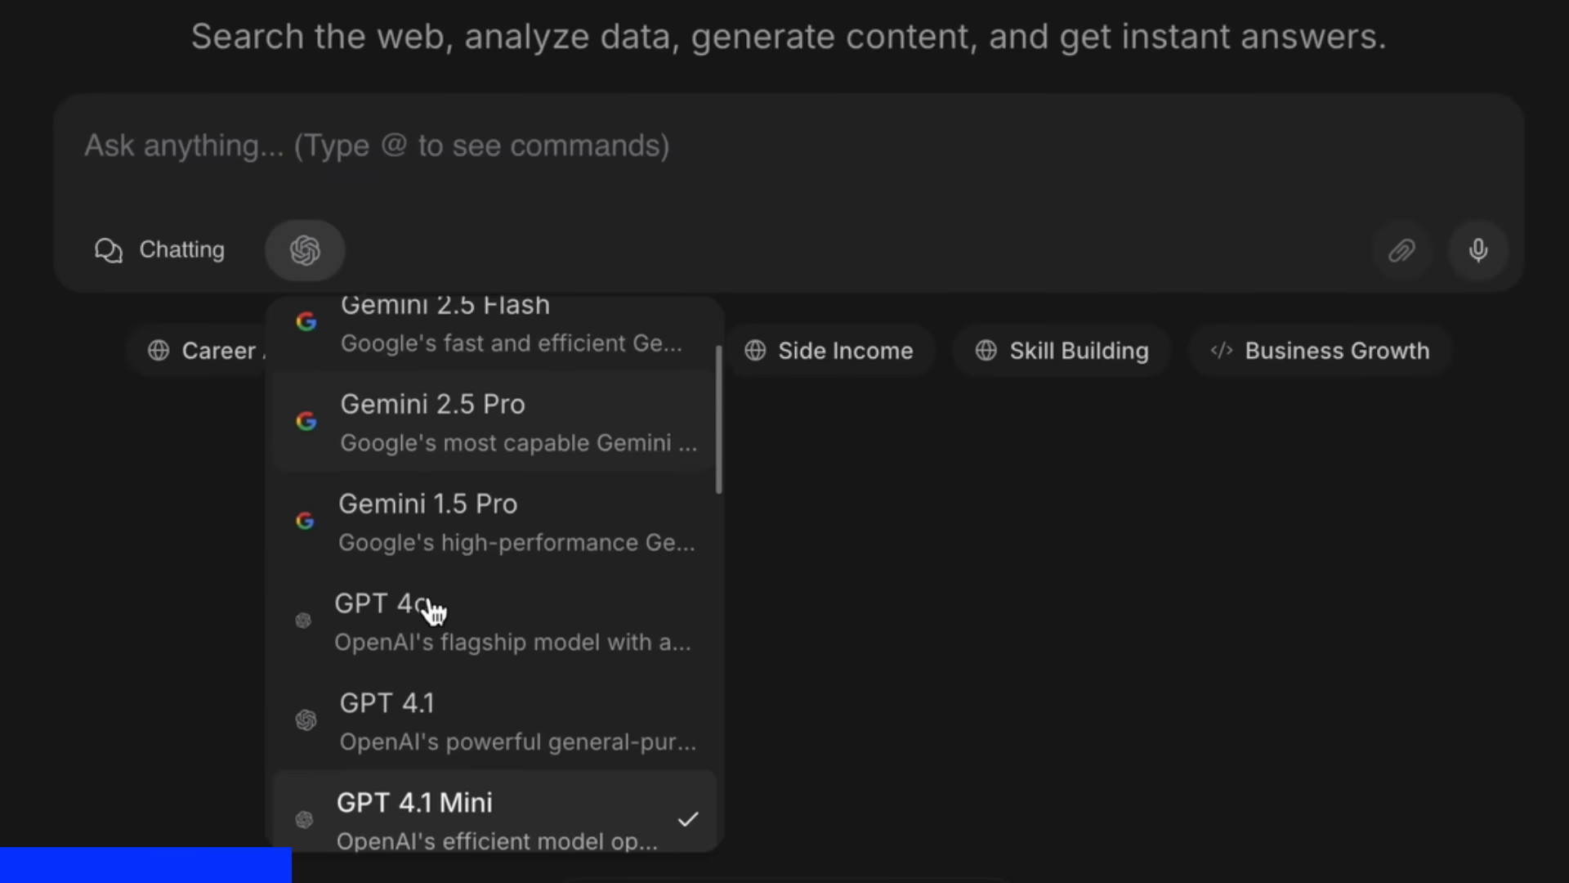
scroll("down", 3)
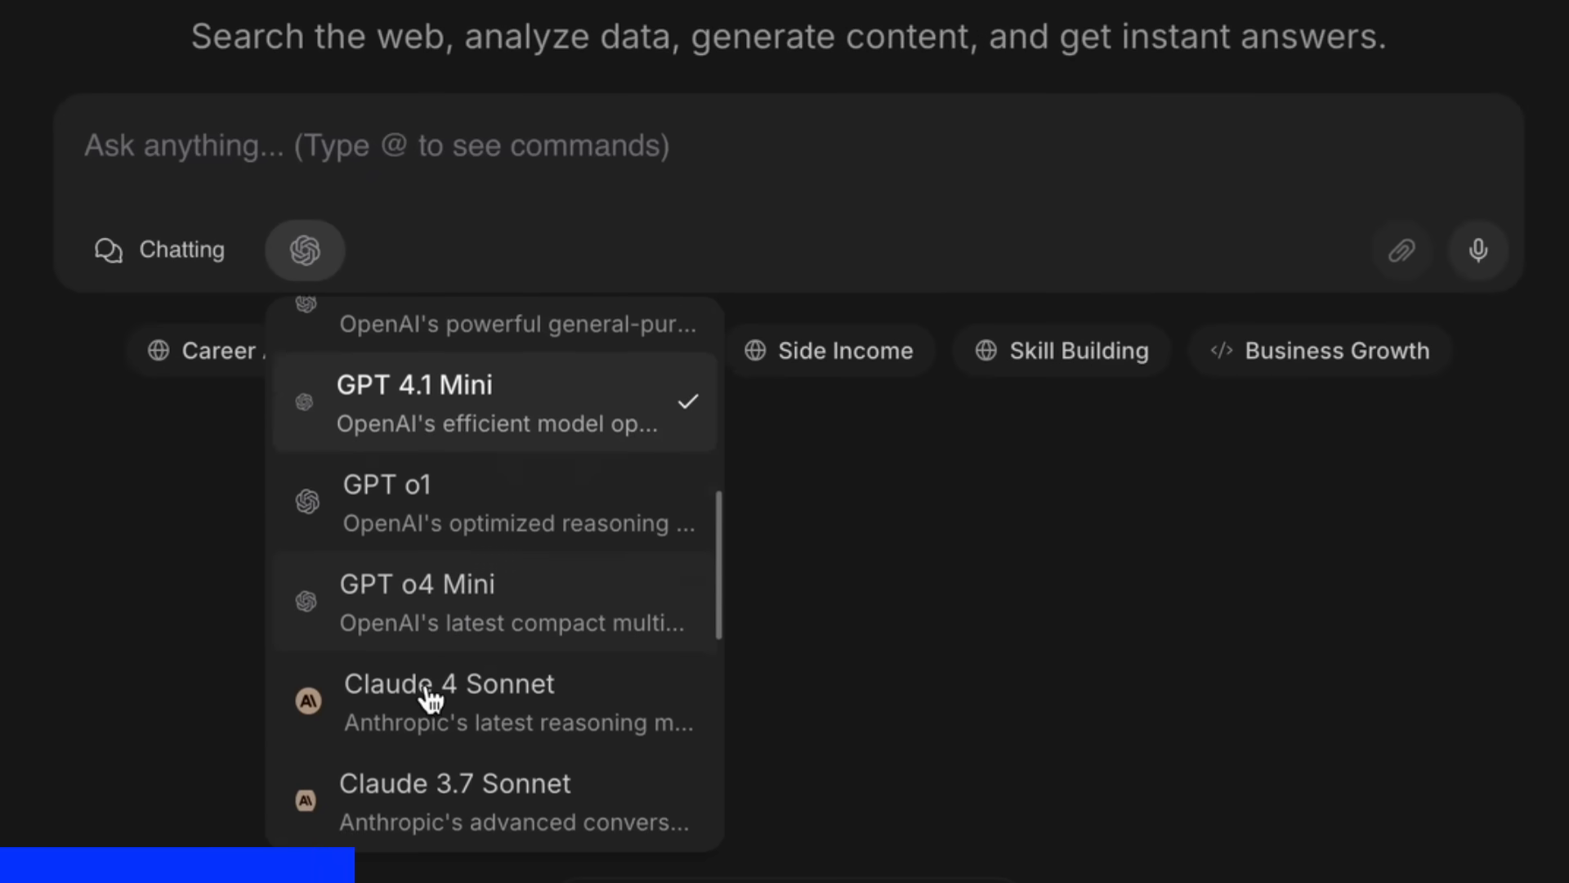
scroll("down", 3)
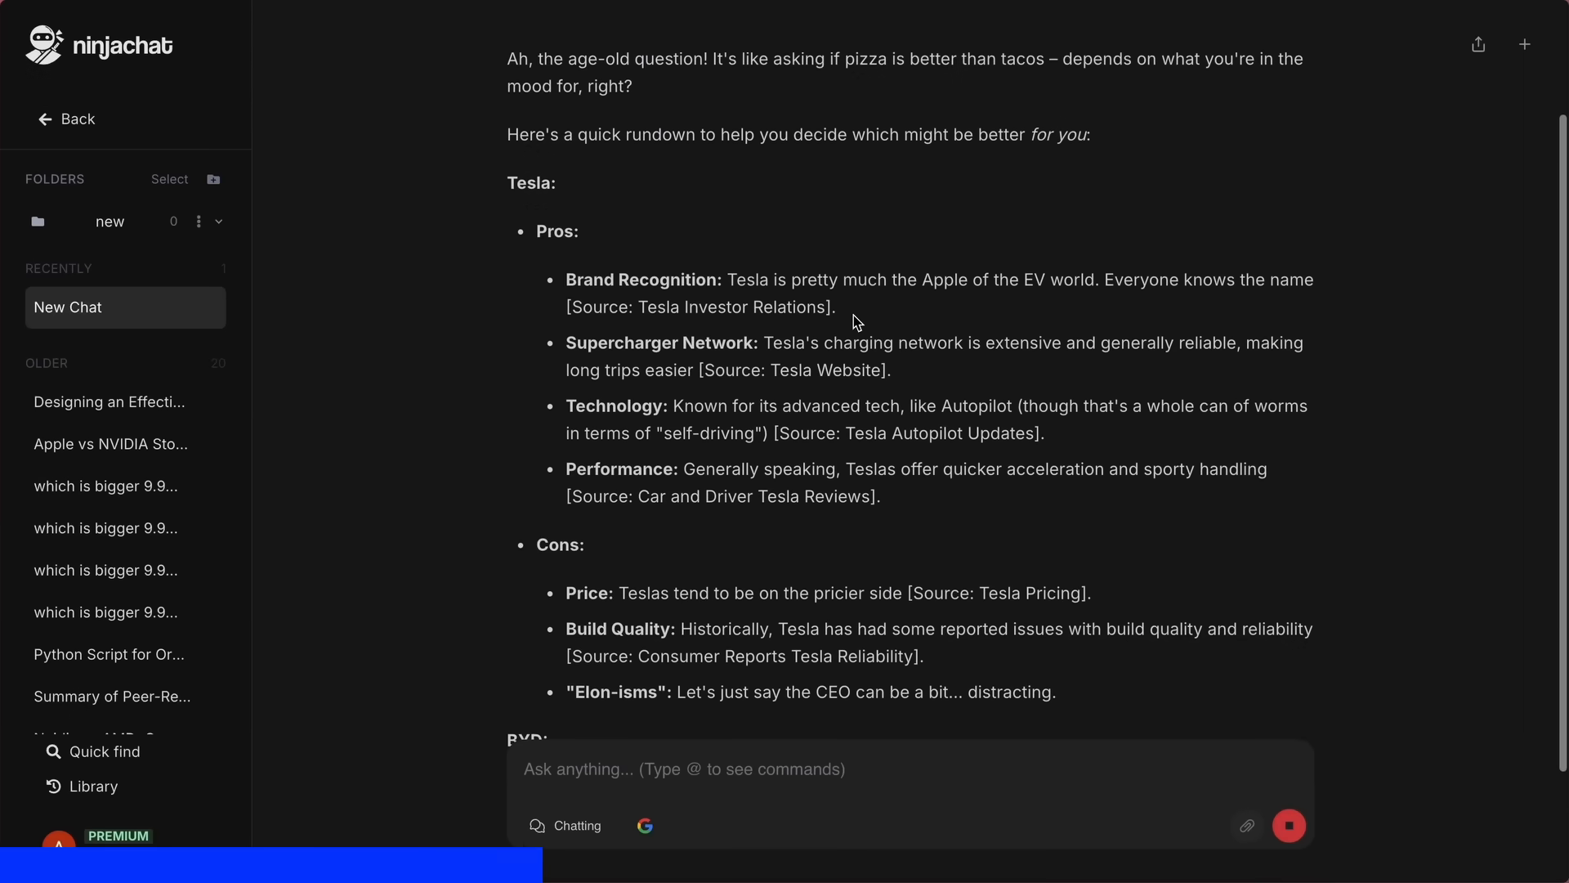
Open NinjaChat's AI Playground with four models answering the Tesla long-range question.
left_click(122, 184)
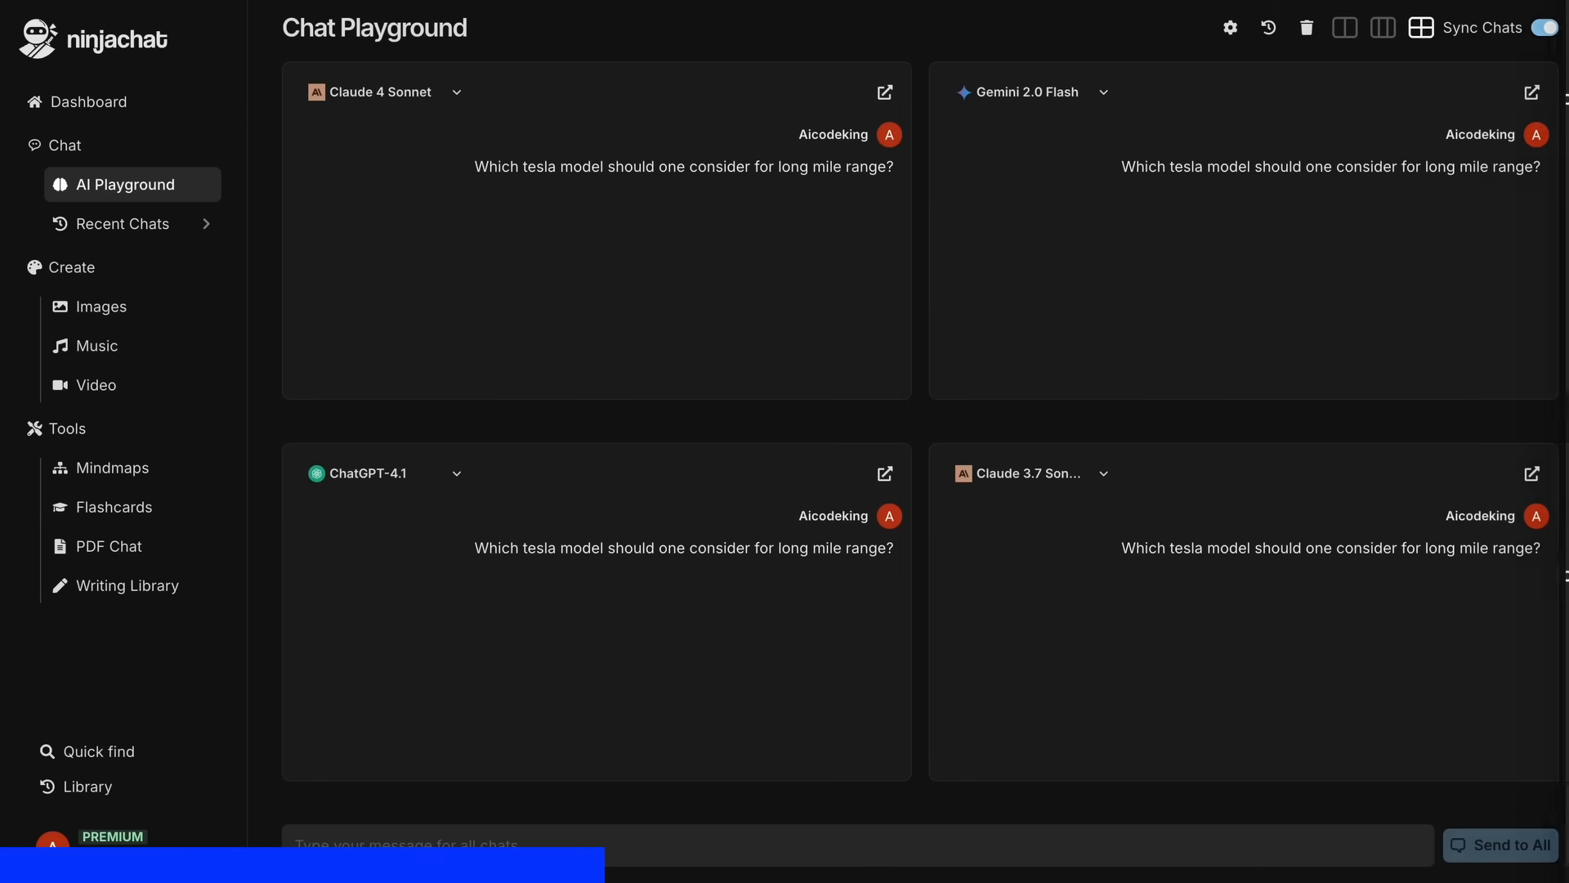
left_click(1506, 843)
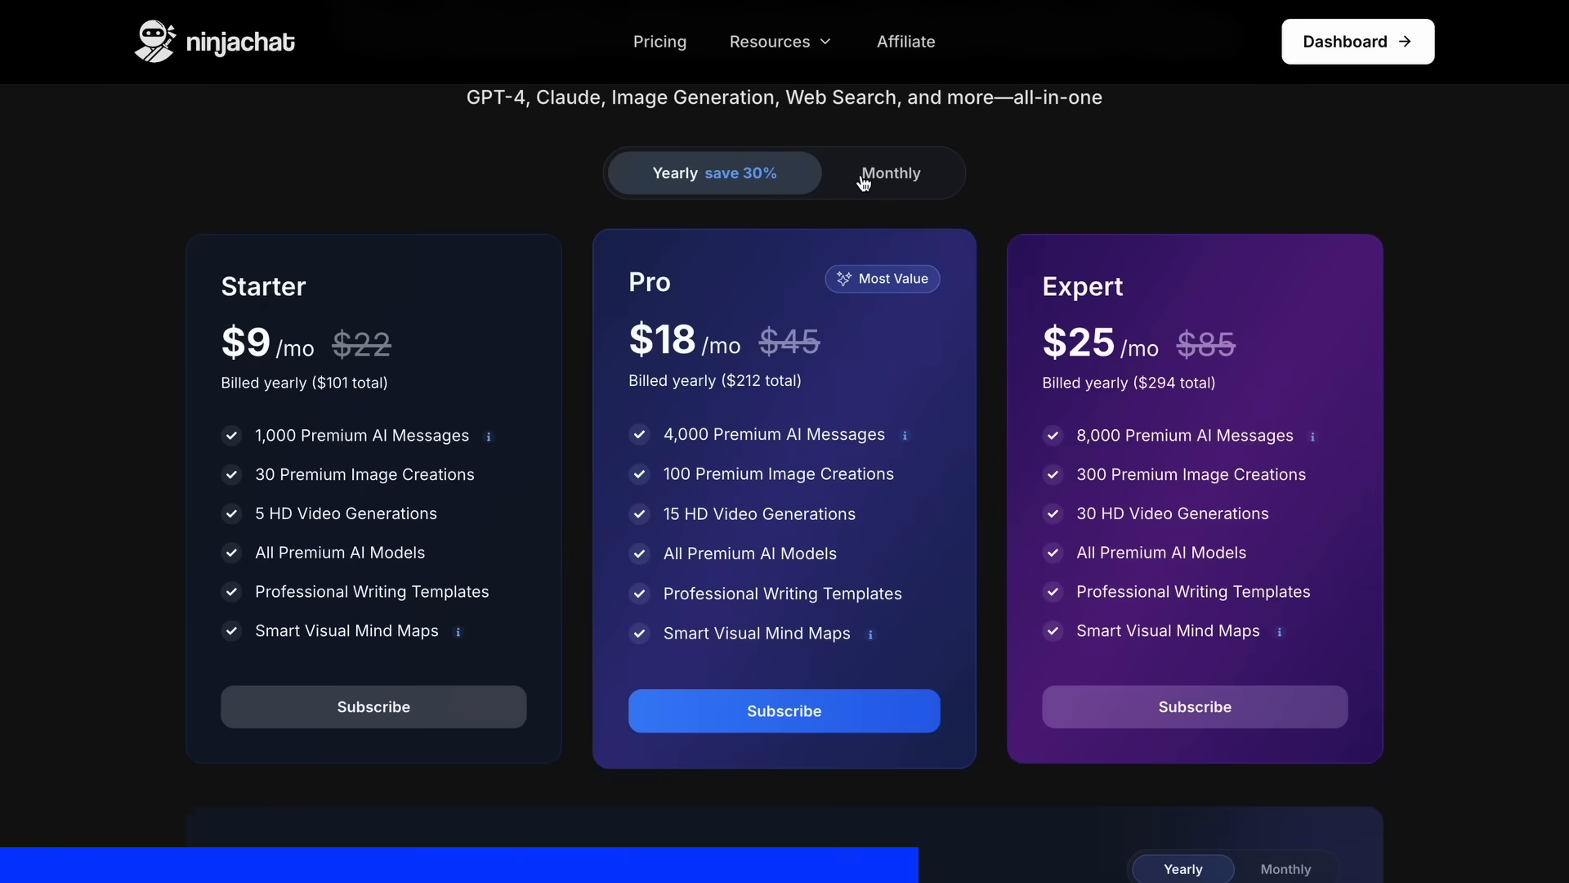
Show monthly plan prices: Starter $11, Pro $24, Expert $36.
left_click(890, 173)
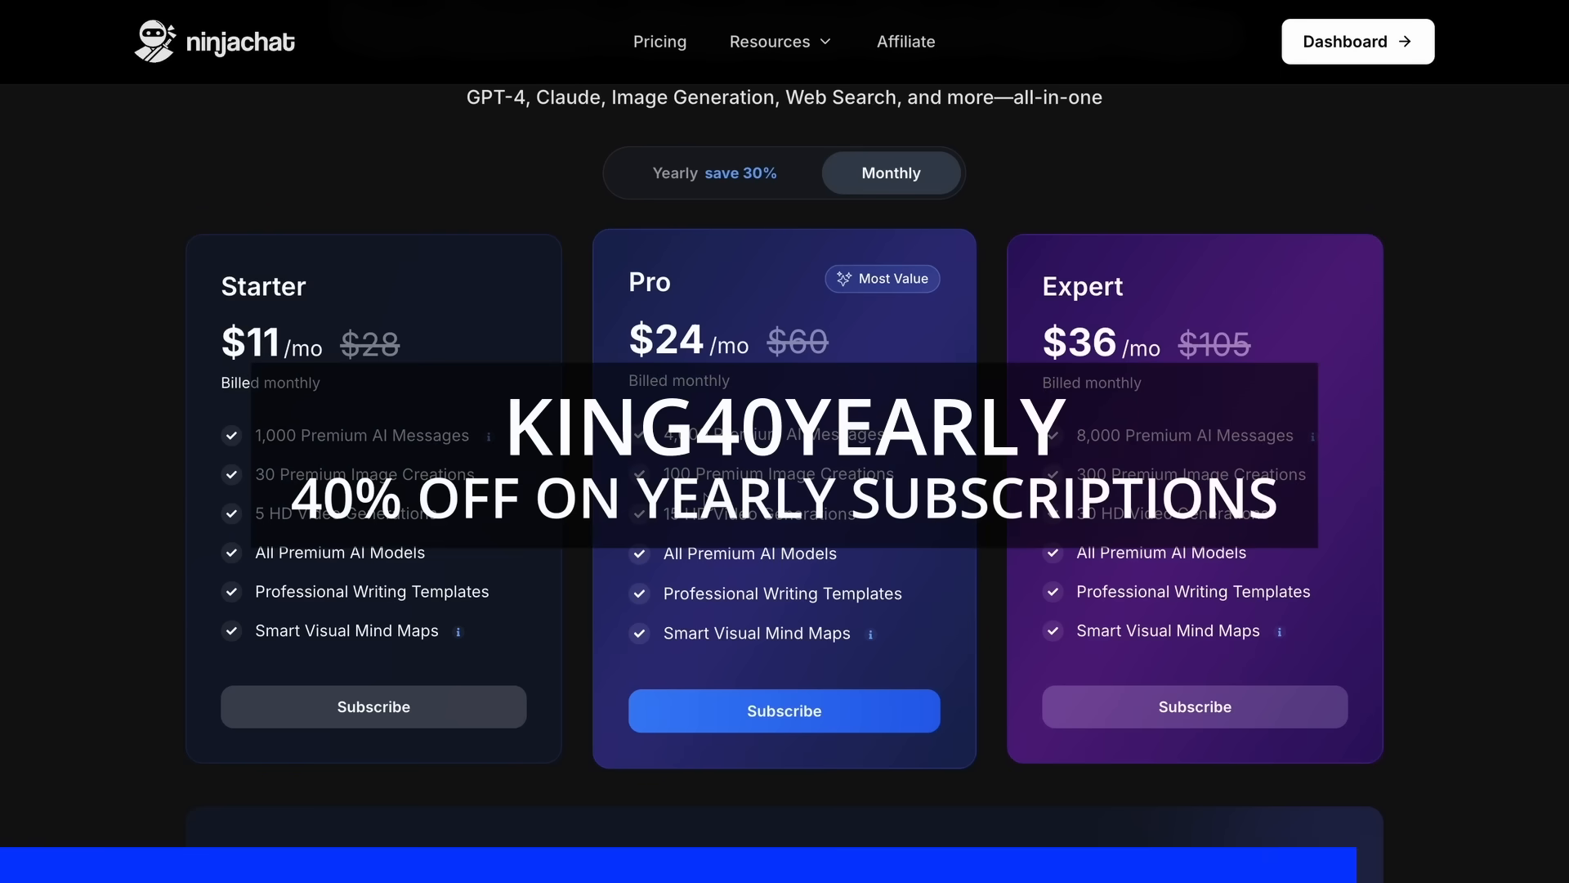
scroll("down", 3)
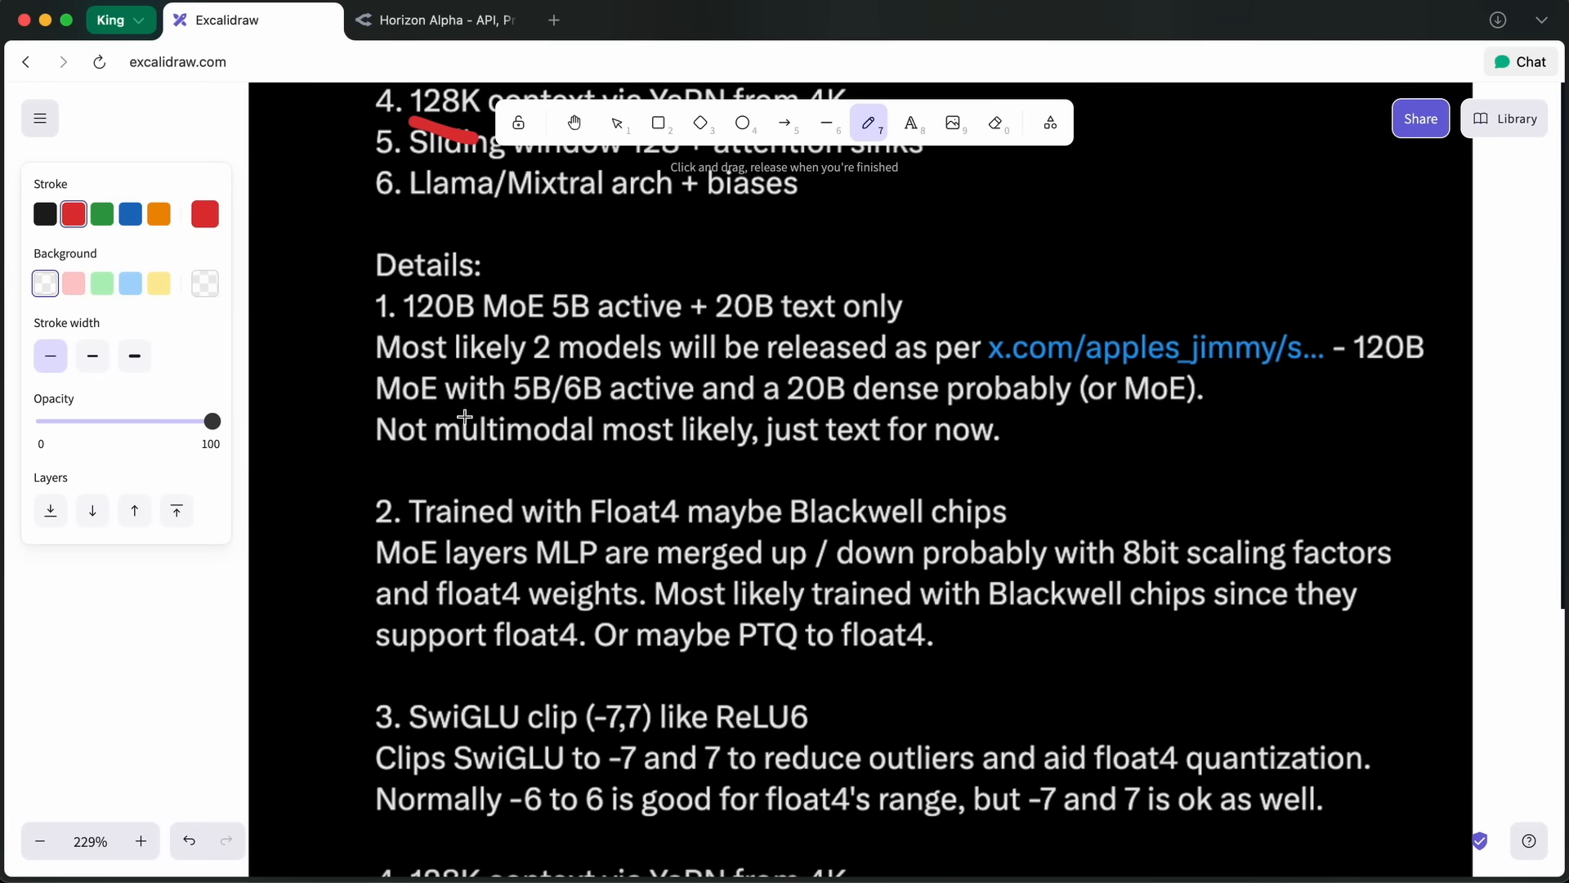
scroll("down", 3)
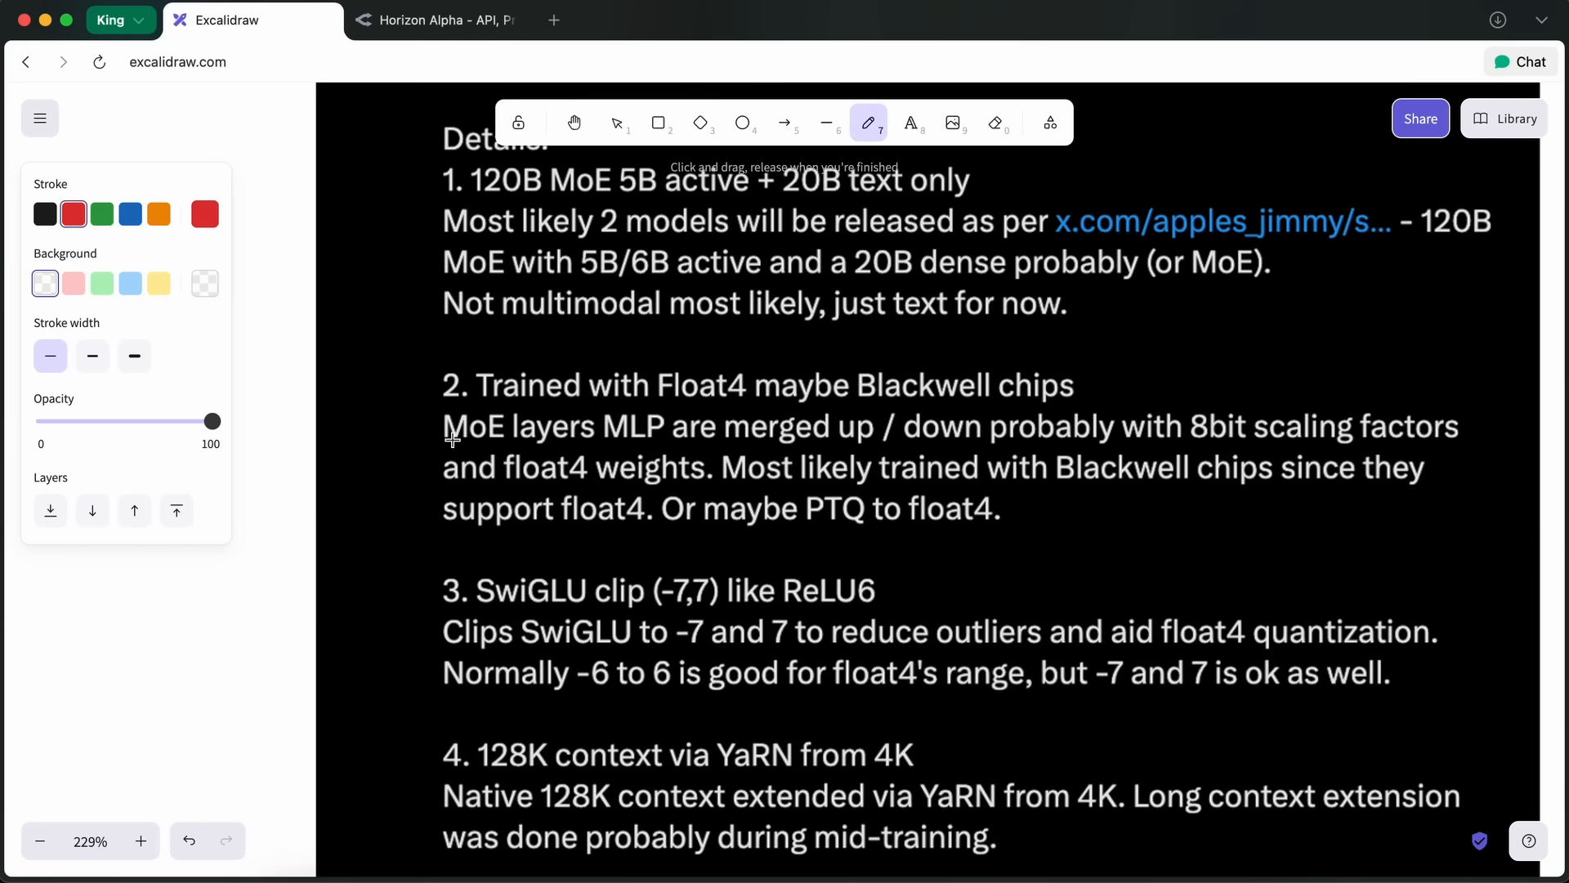
scroll("down", 3)
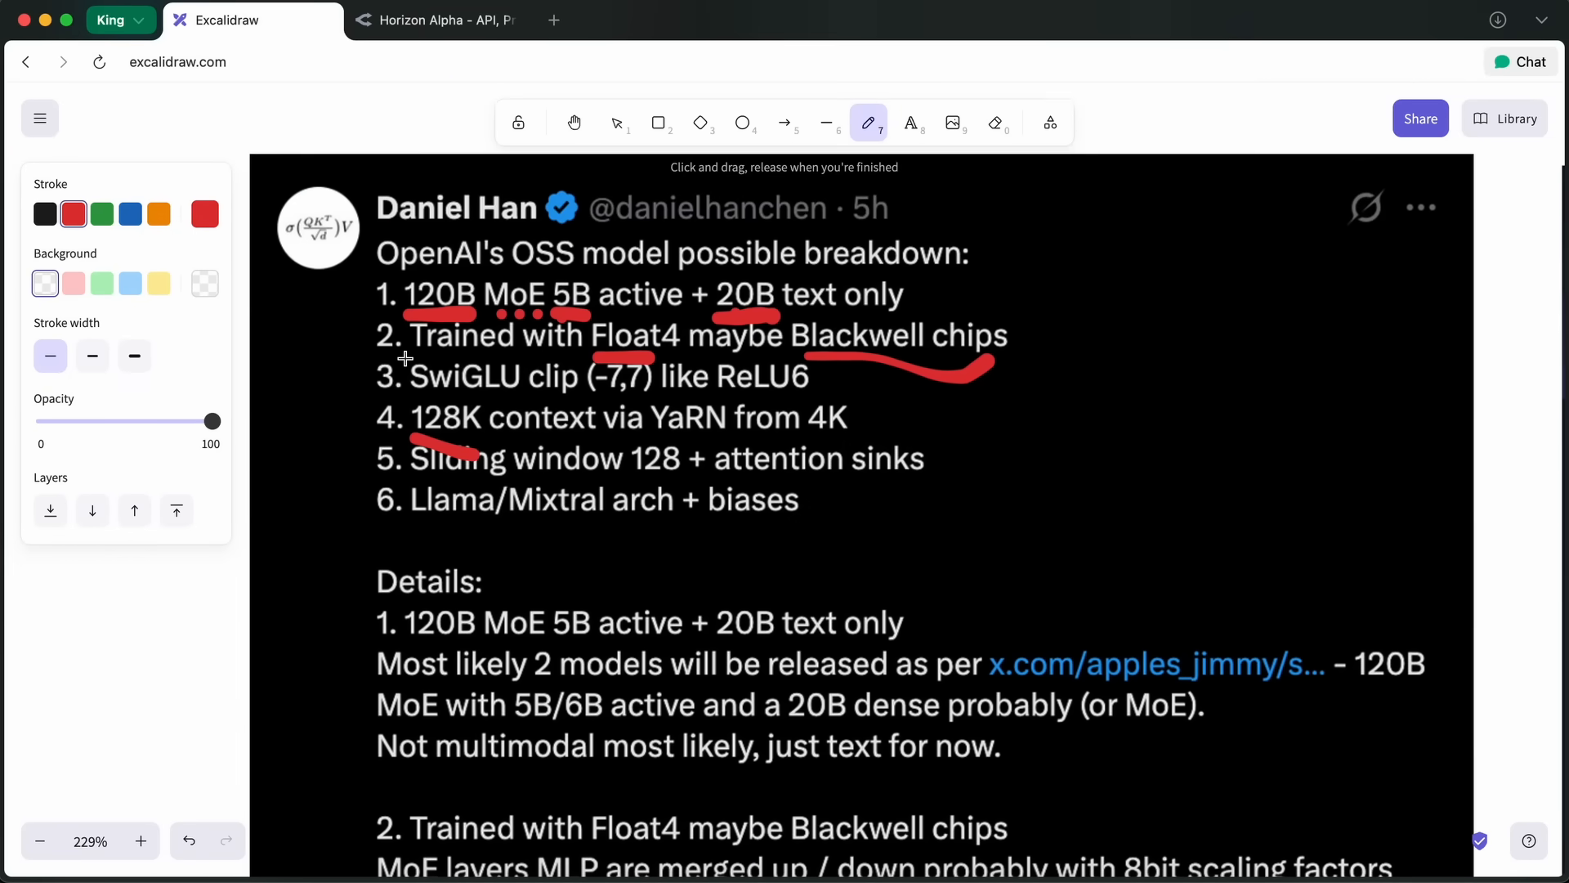
mouse_move(485, 407)
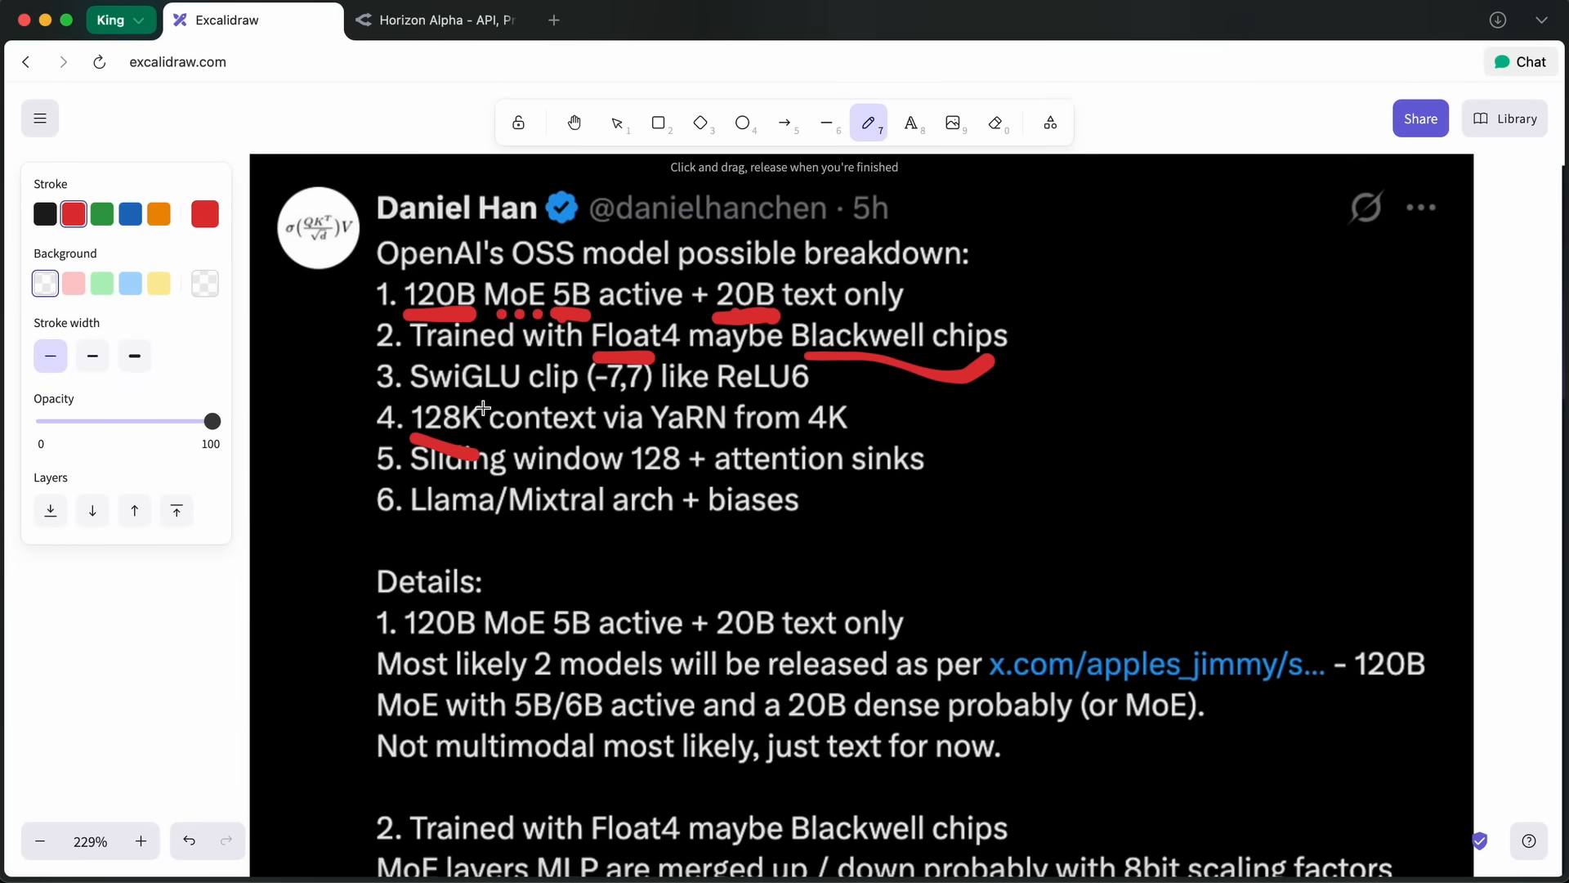
mouse_move(563, 433)
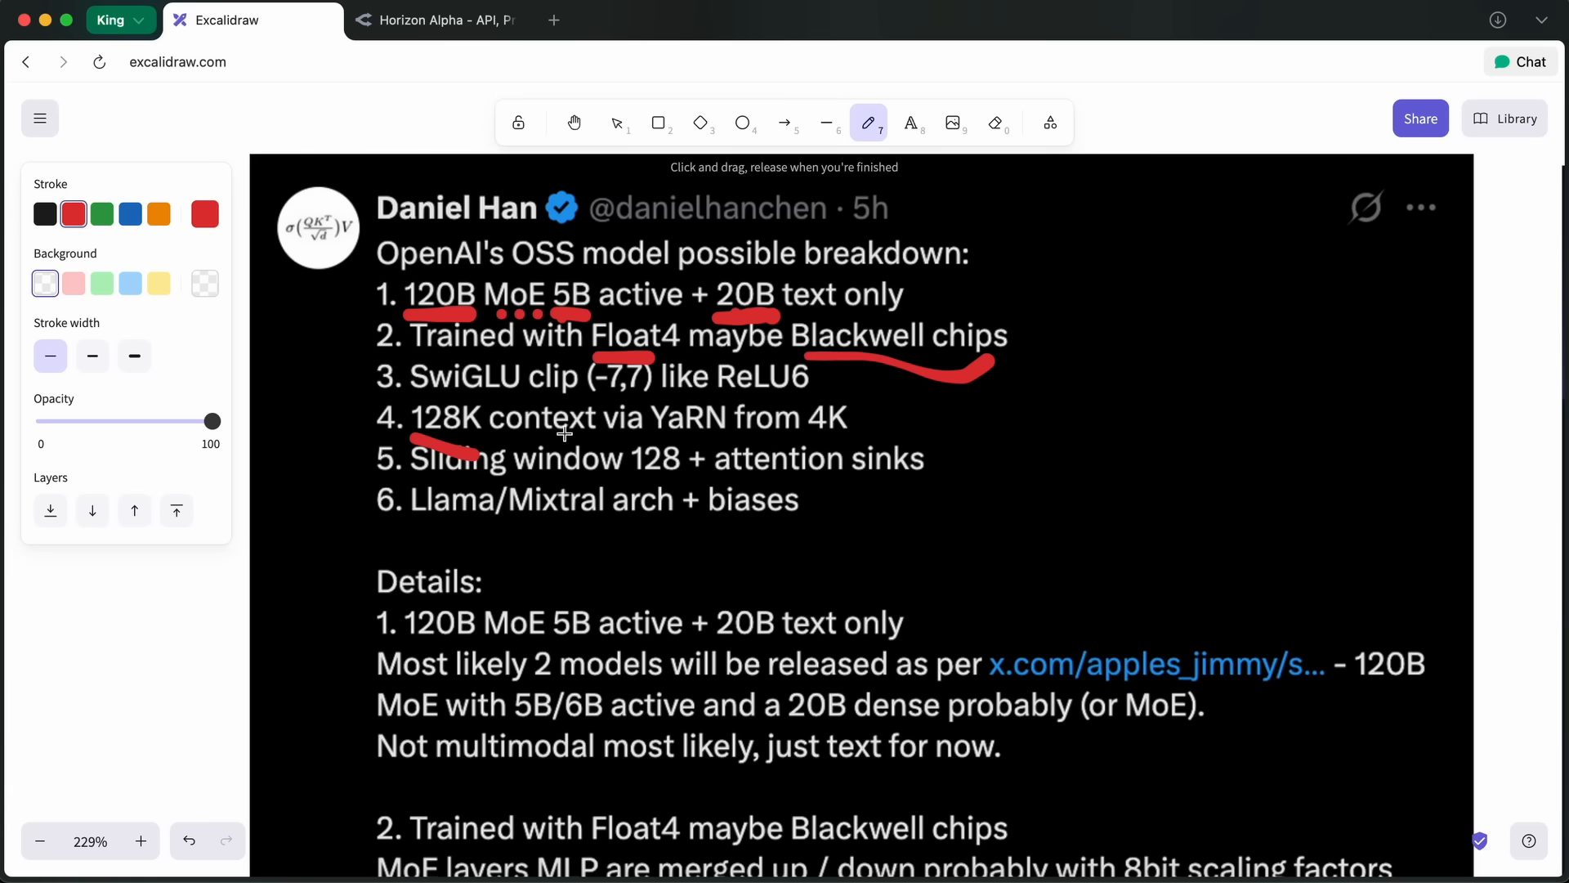
mouse_move(602, 432)
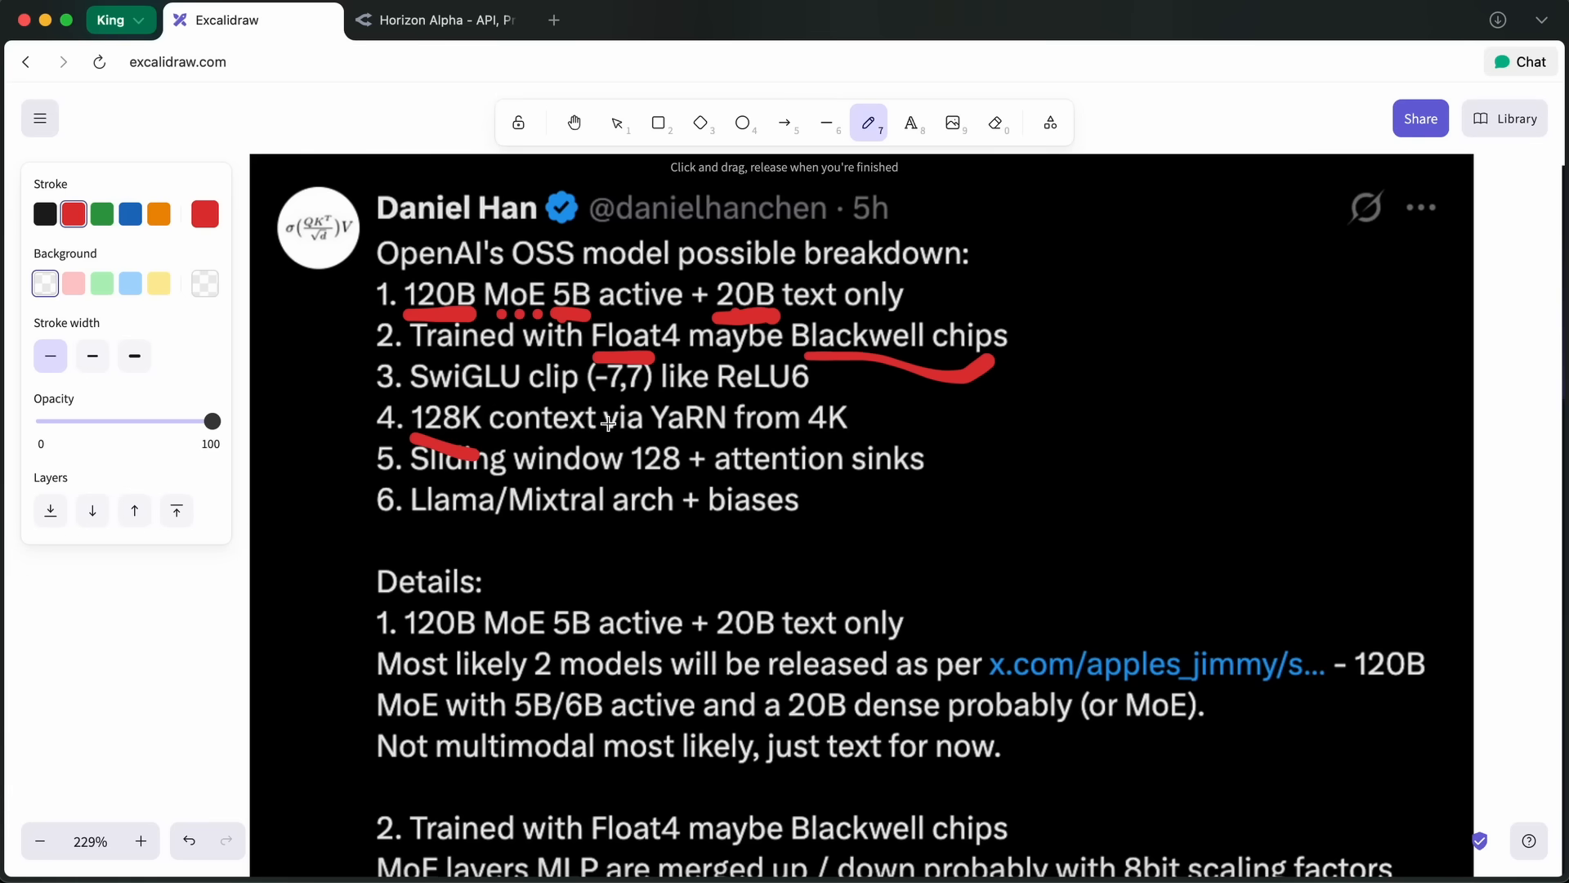
Scroll Horizon Alpha's page to the Stealth provider: 256K context, 128K max output.
left_click(434, 19)
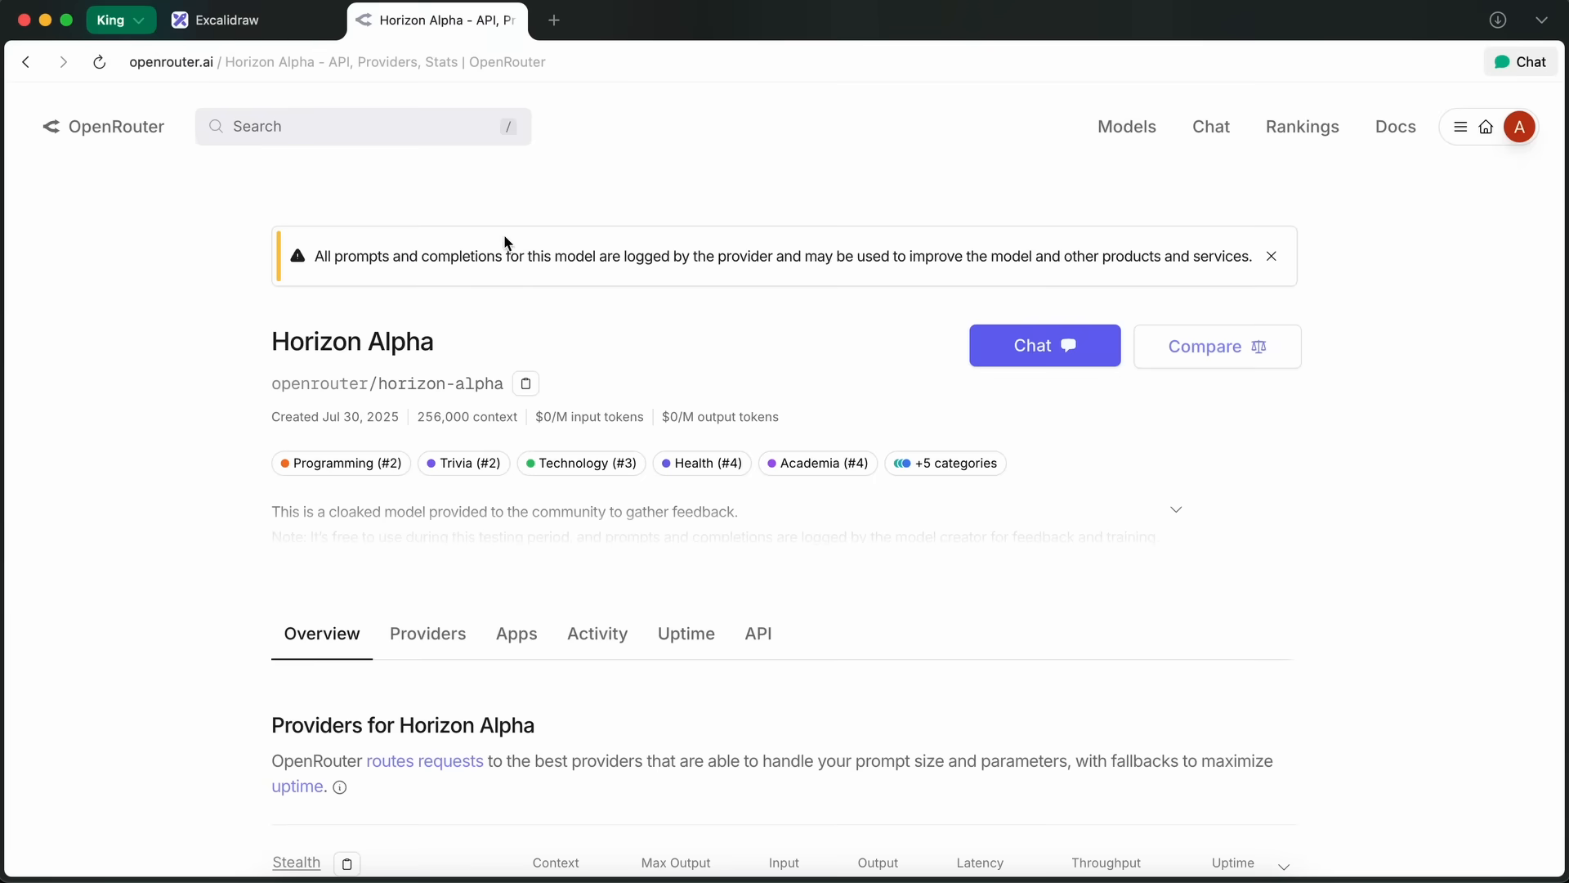
scroll("down", 3)
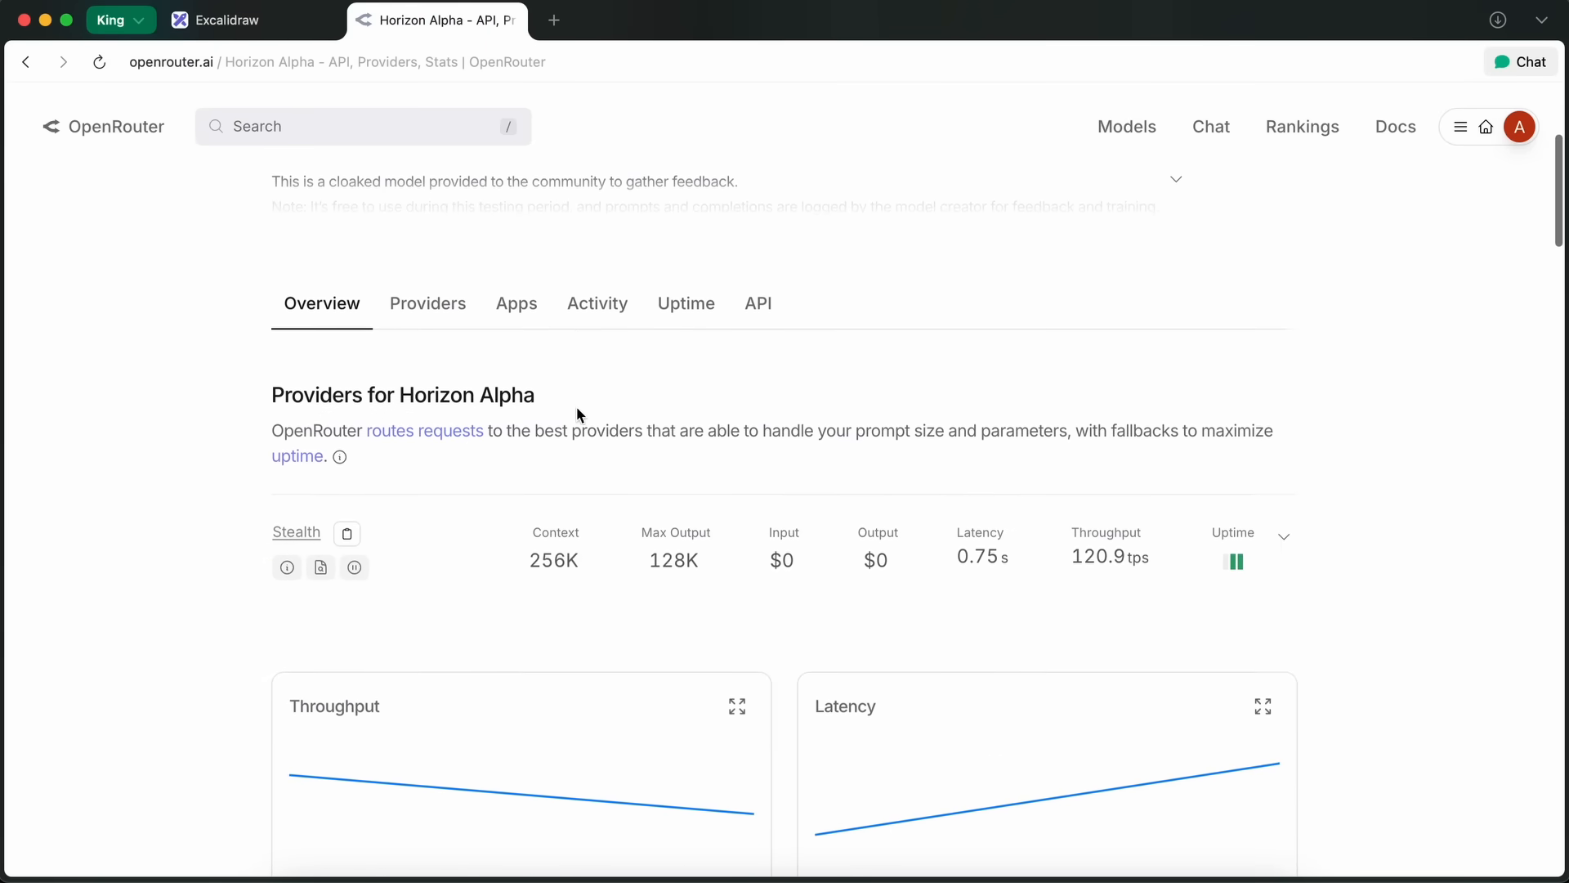
scroll("down", 3)
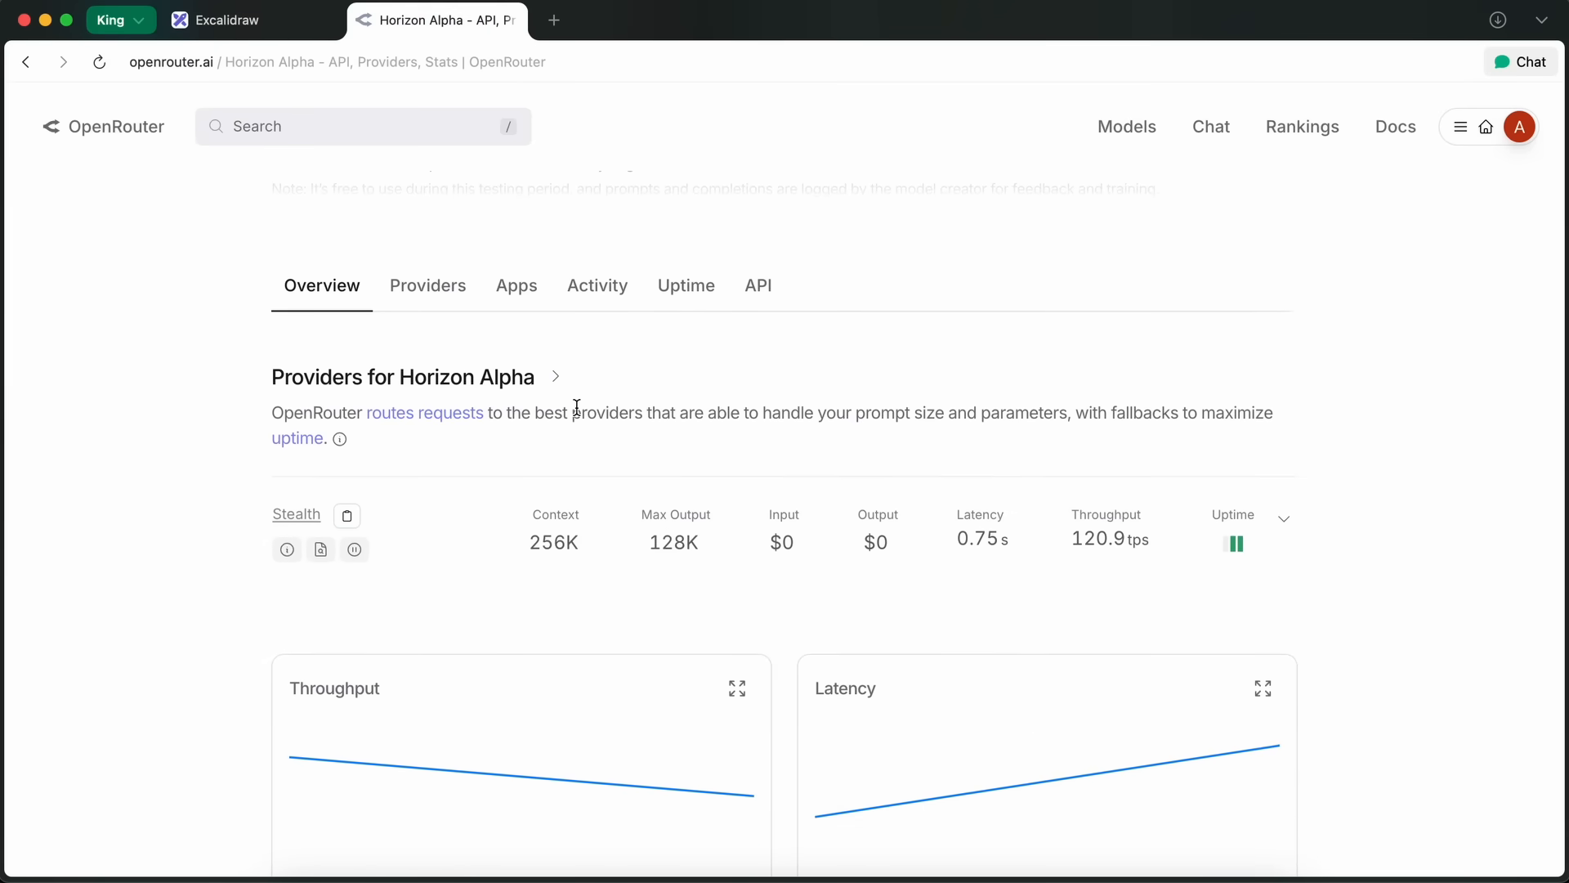
mouse_move(554, 542)
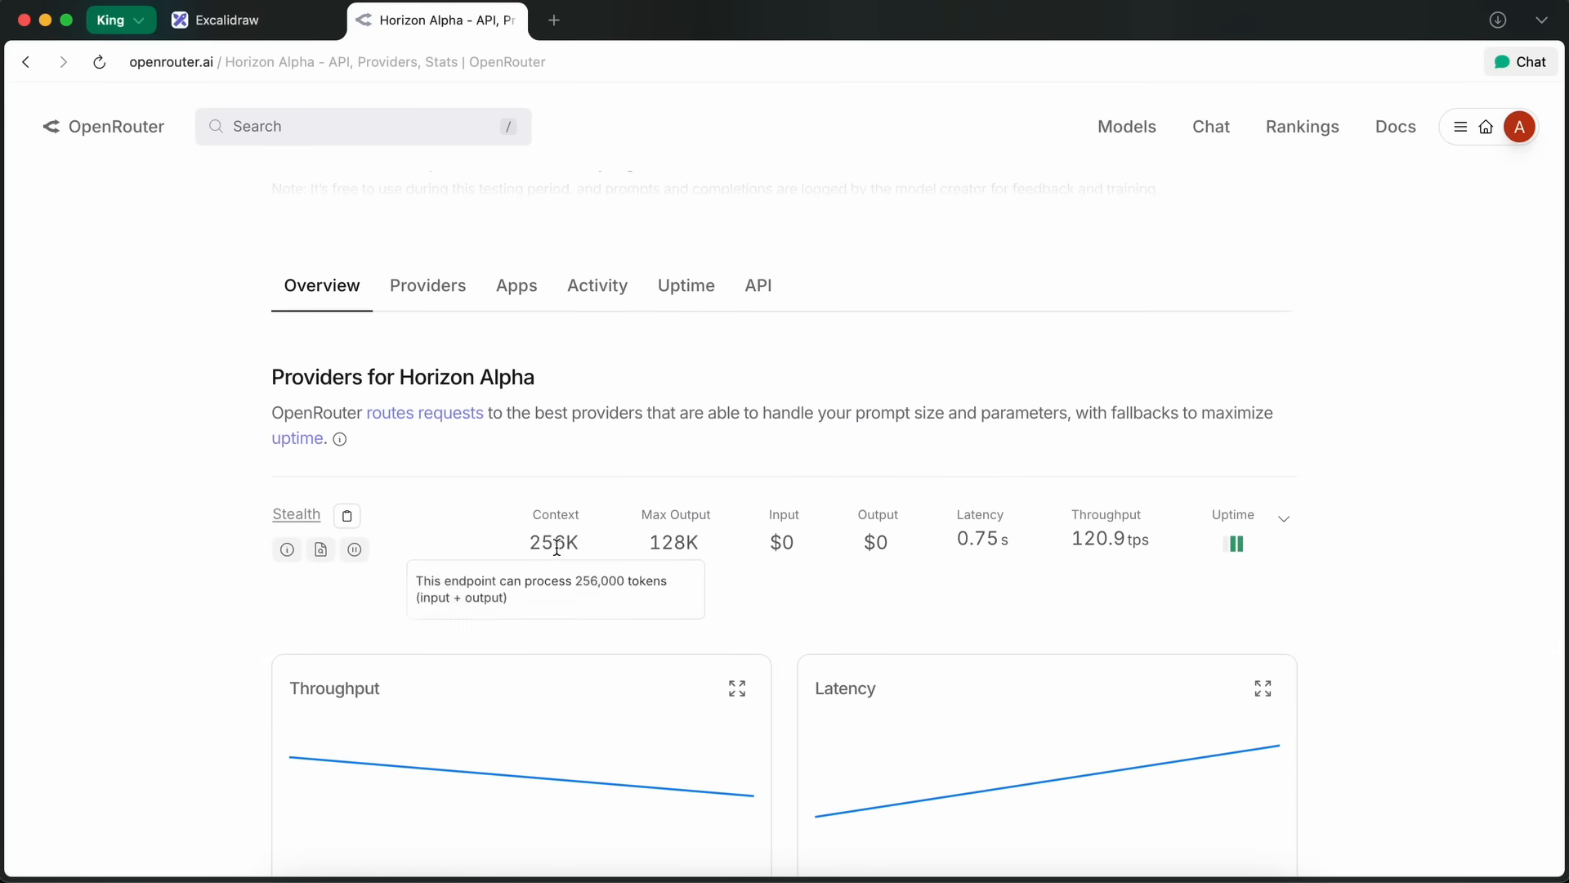
mouse_move(674, 541)
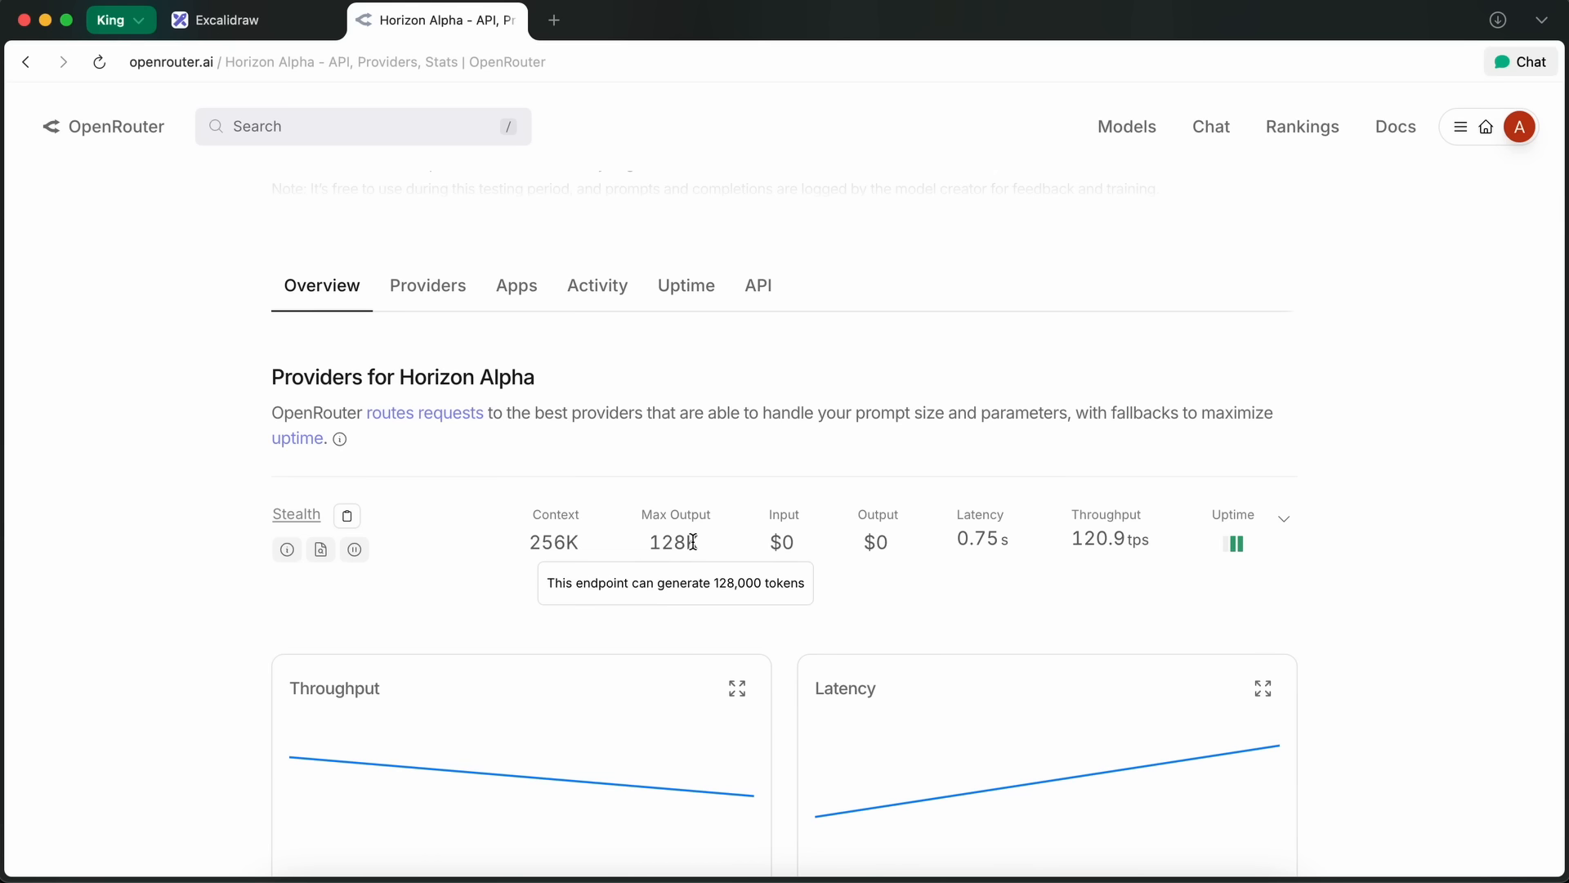
mouse_move(712, 563)
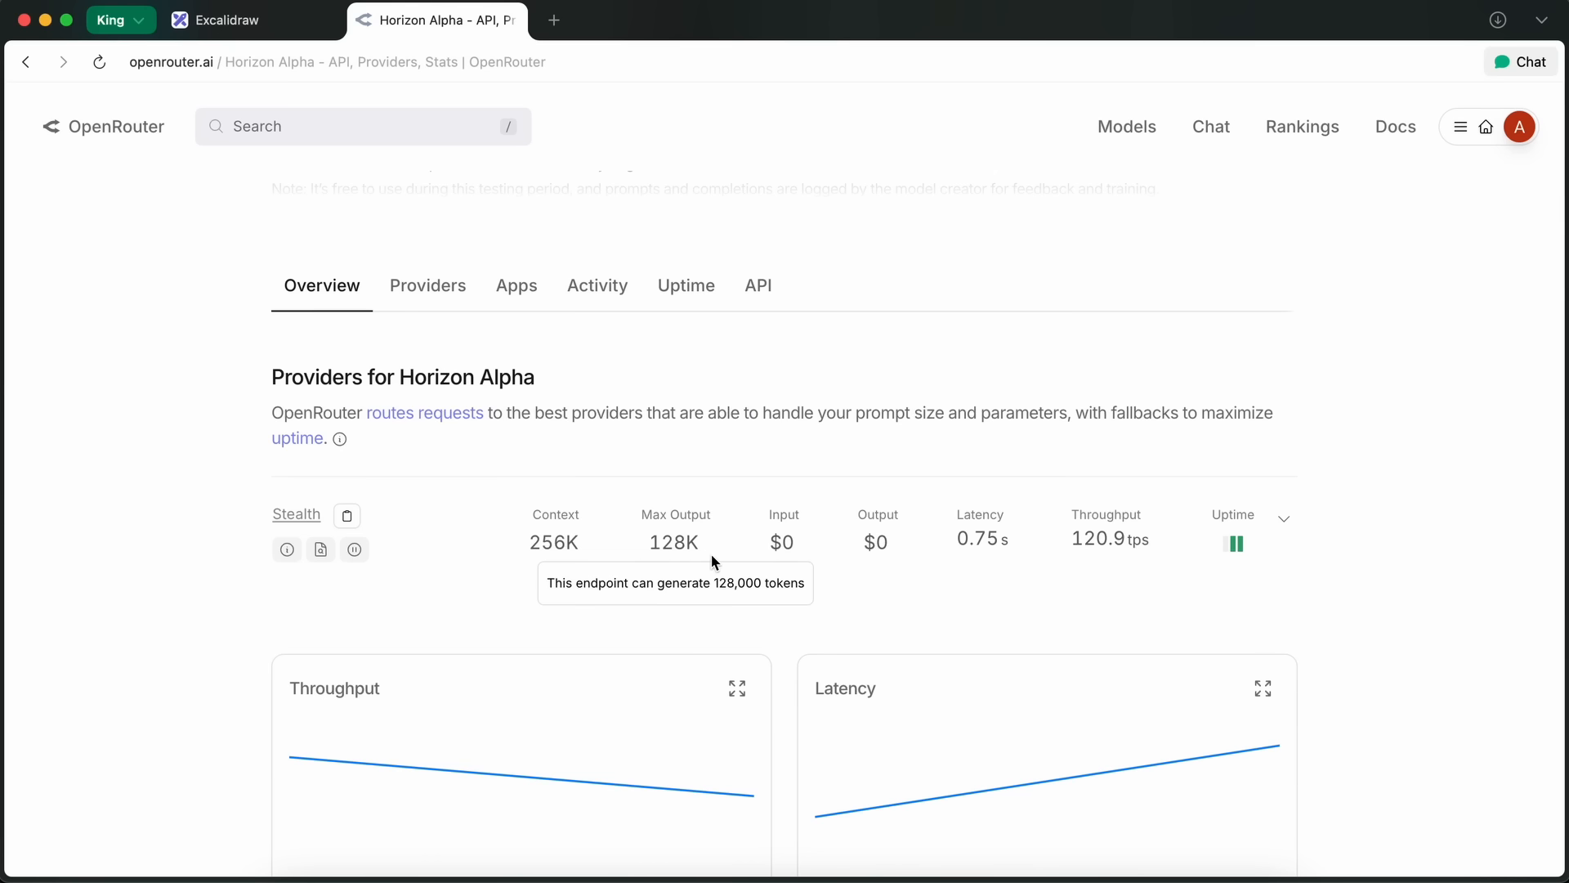
mouse_move(704, 540)
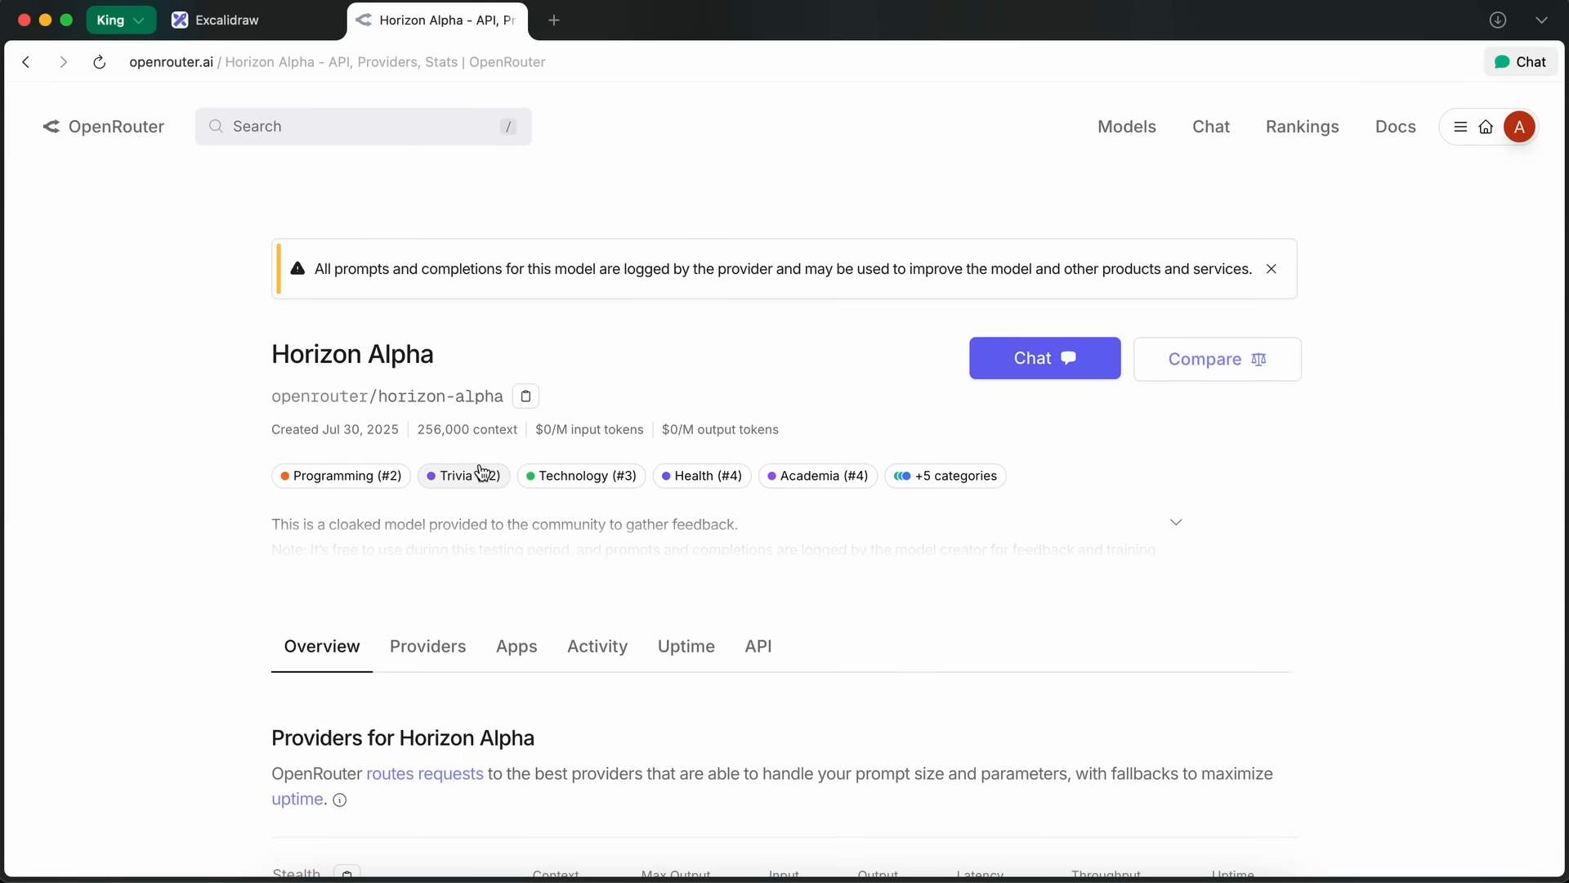
mouse_move(668, 484)
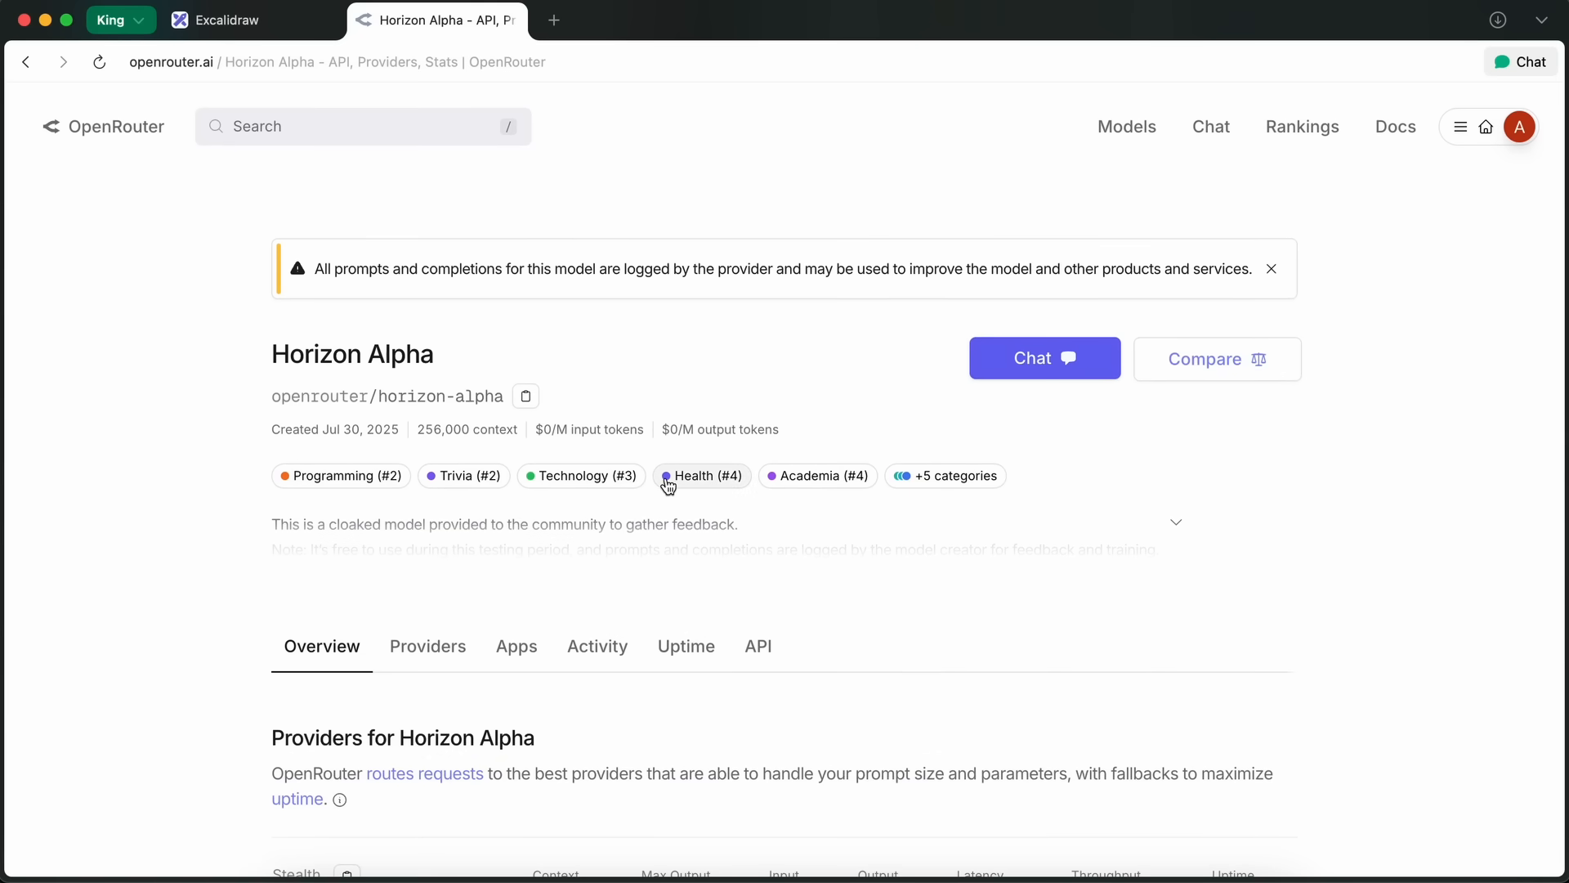
scroll("down", 3)
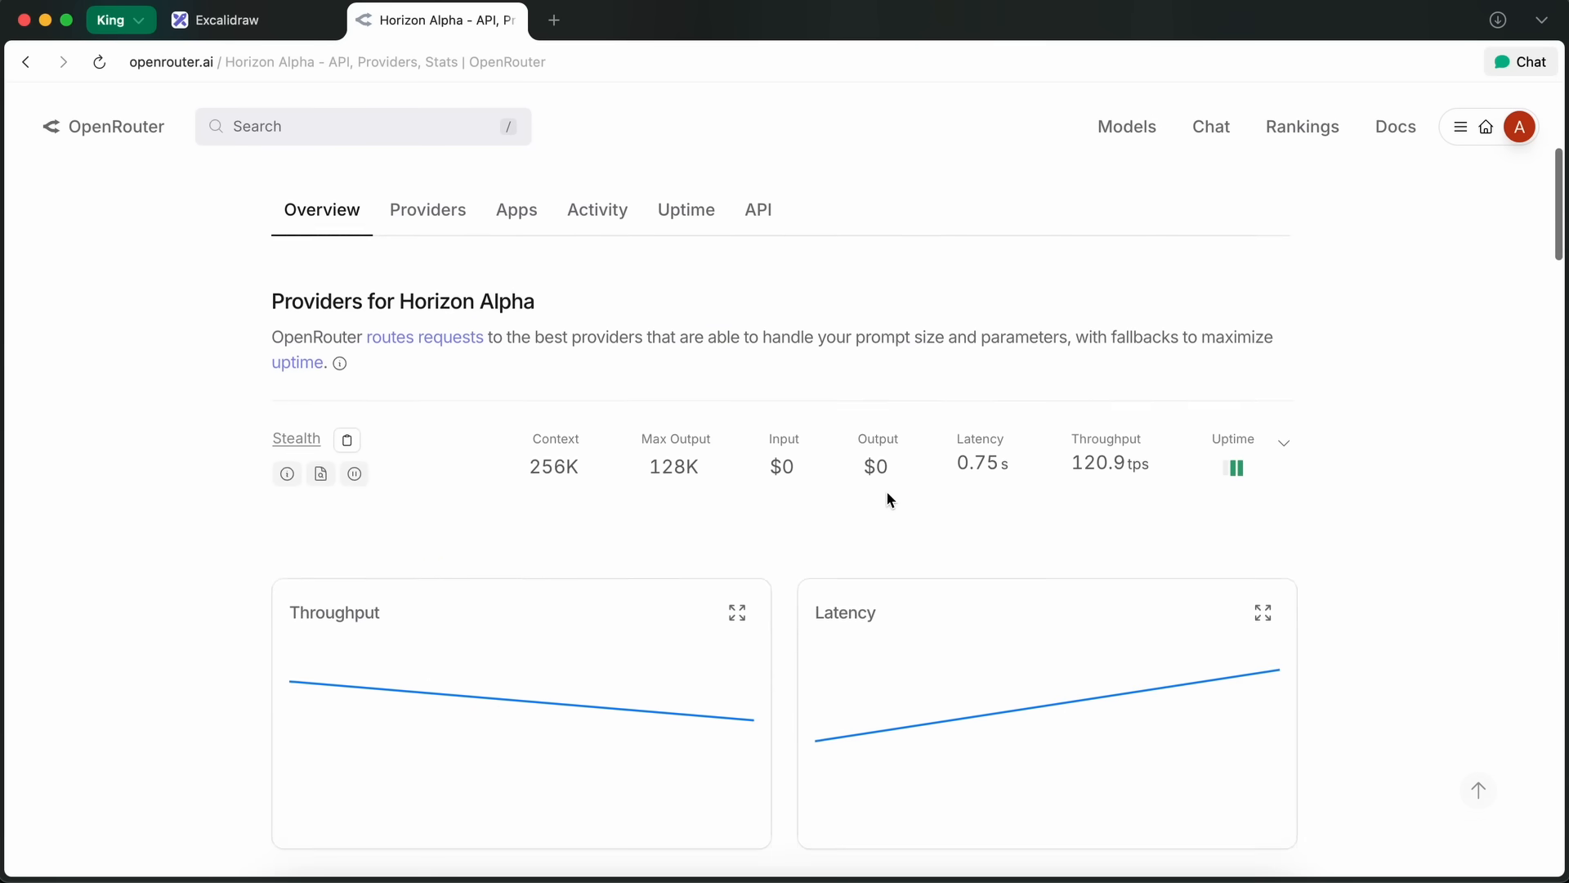
scroll("down", 3)
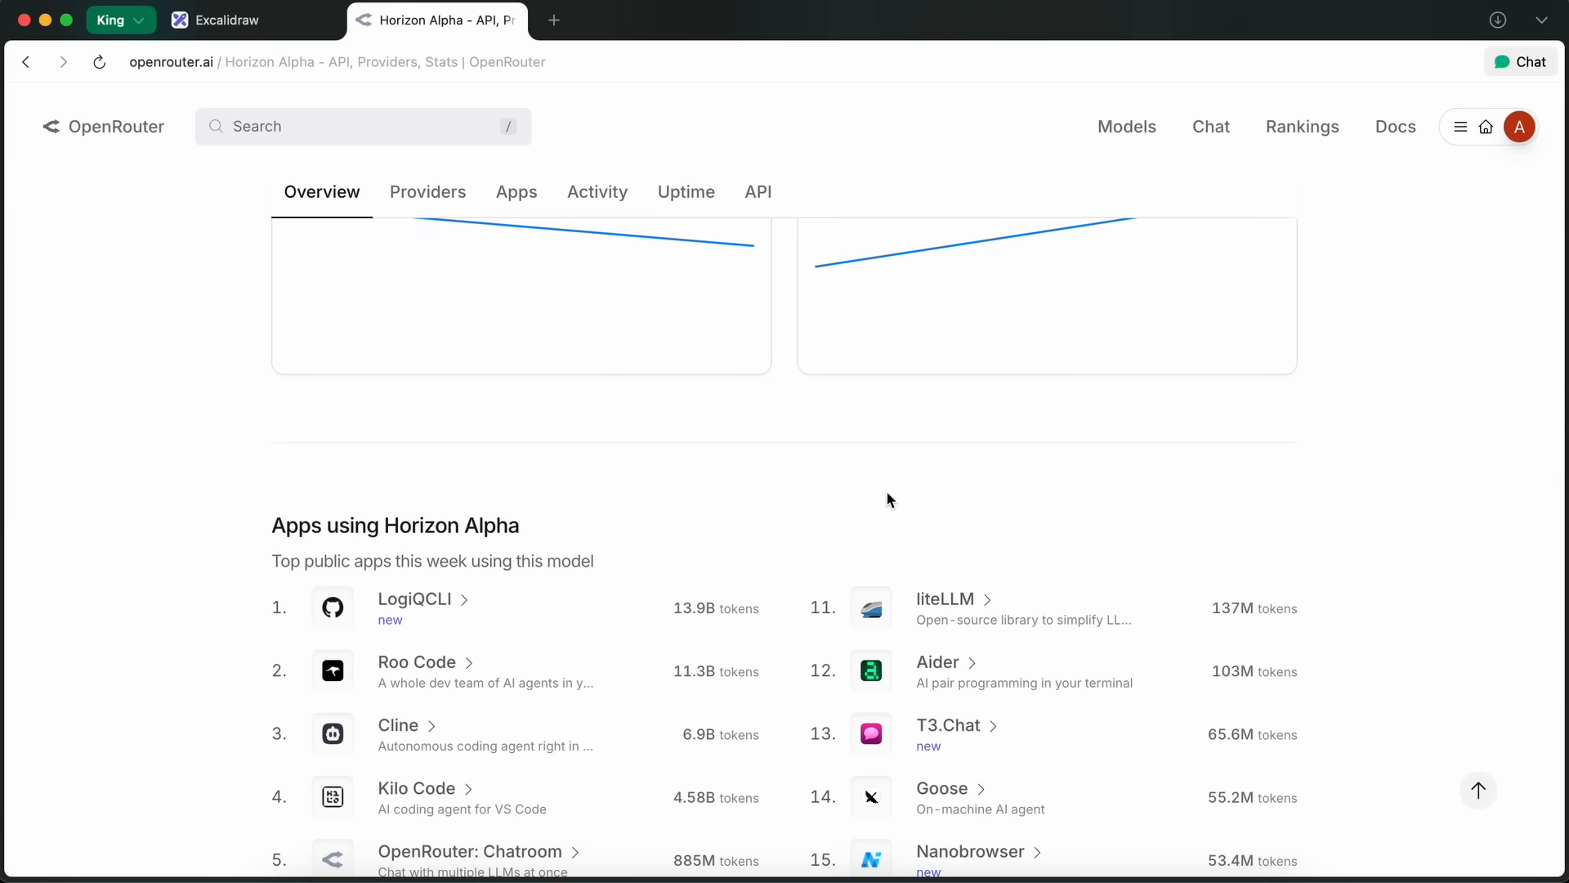
mouse_move(290, 482)
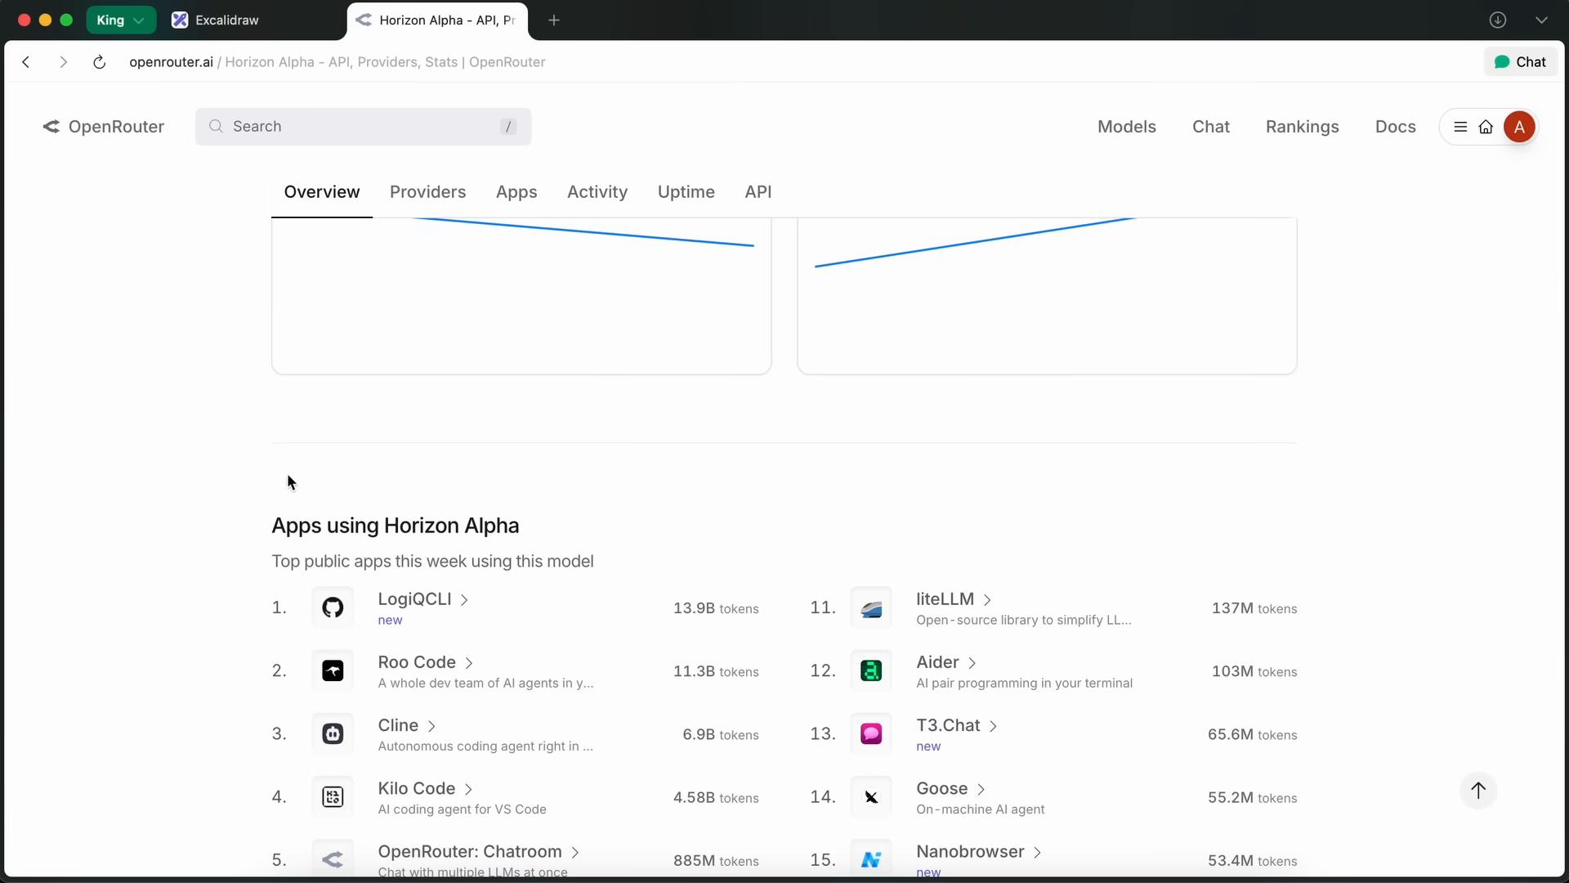
scroll("down", 3)
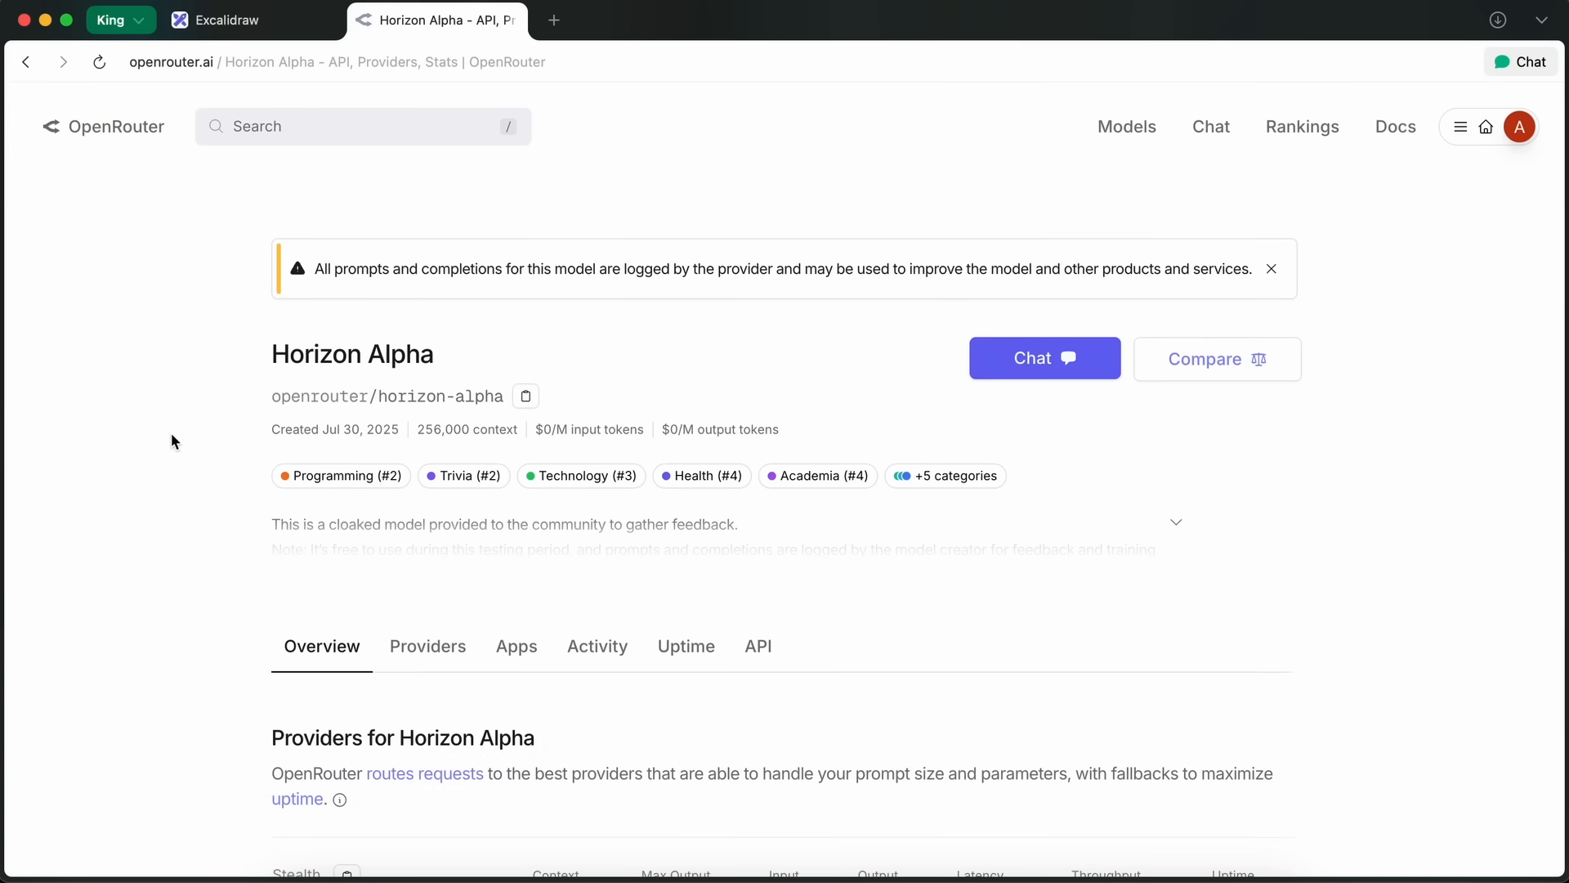
mouse_move(190, 450)
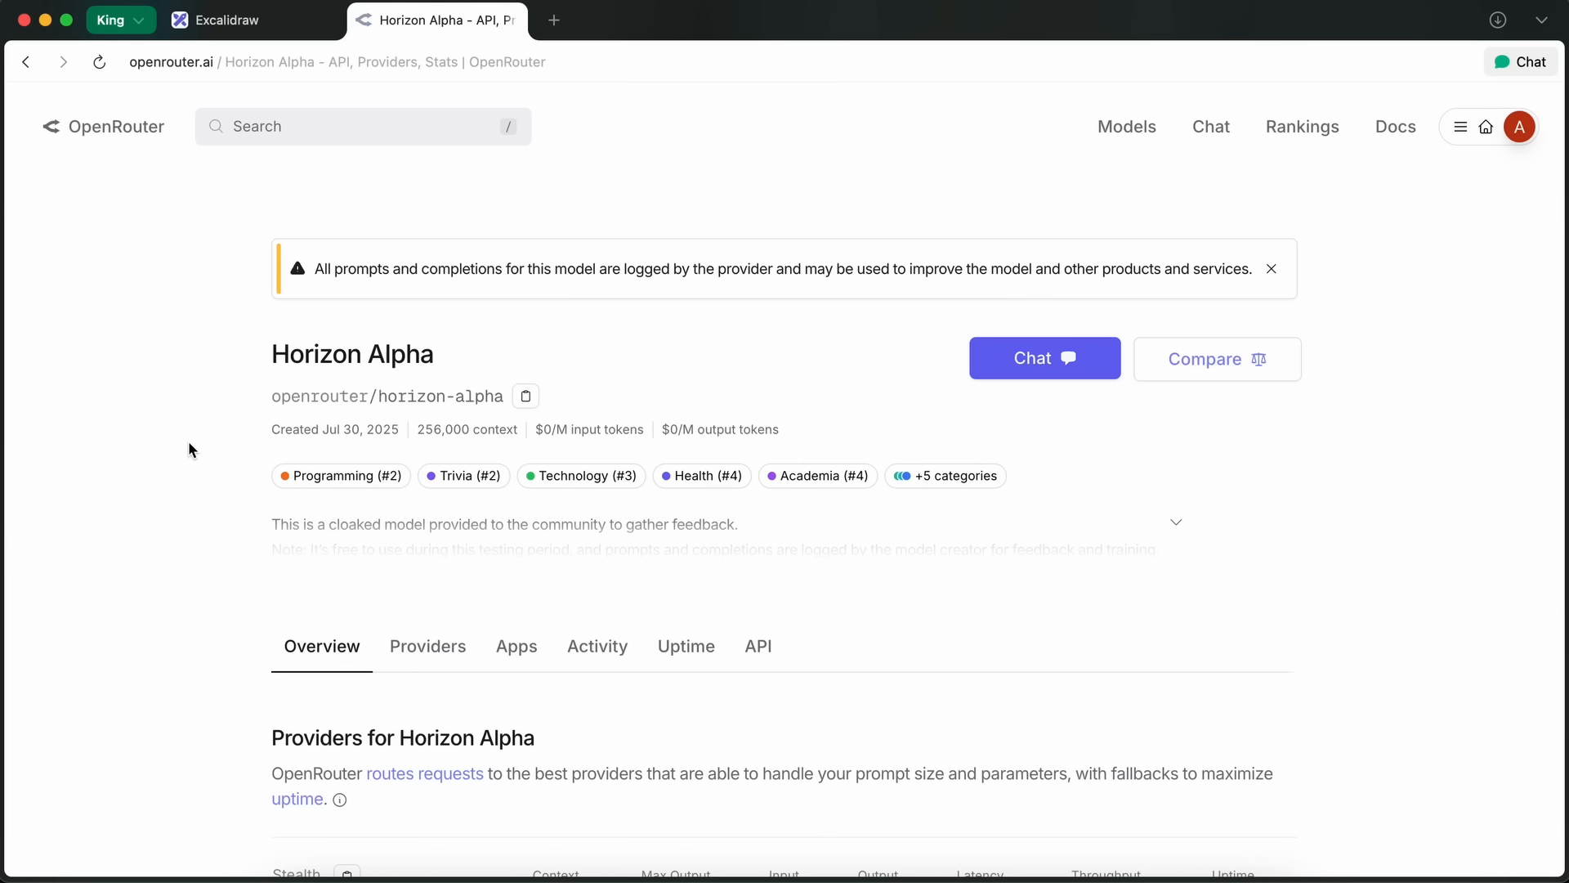
mouse_move(214, 450)
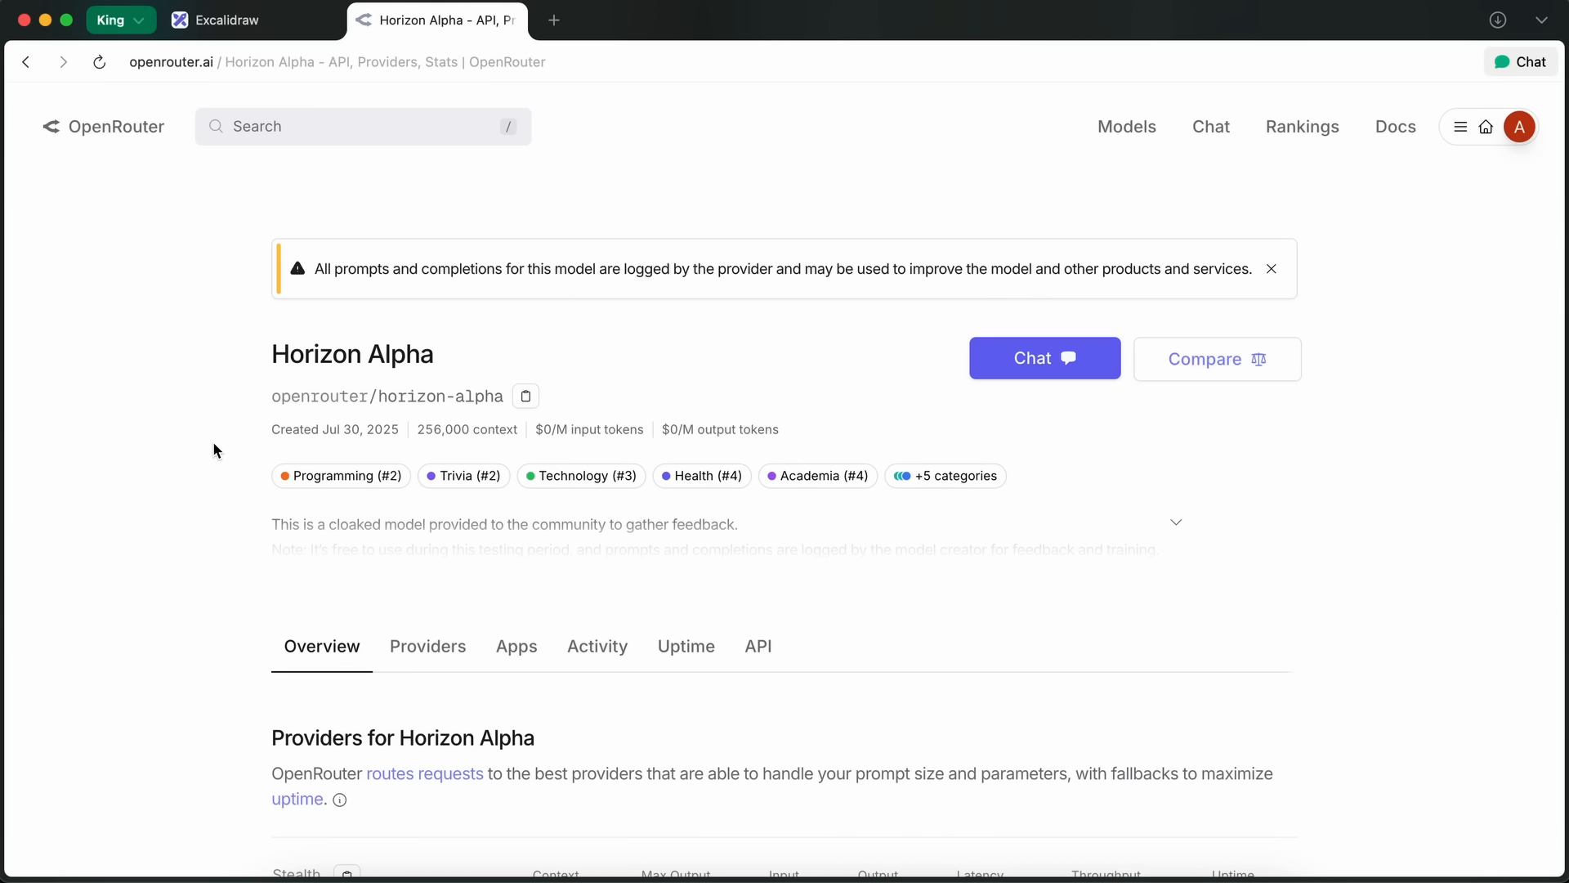
mouse_move(264, 320)
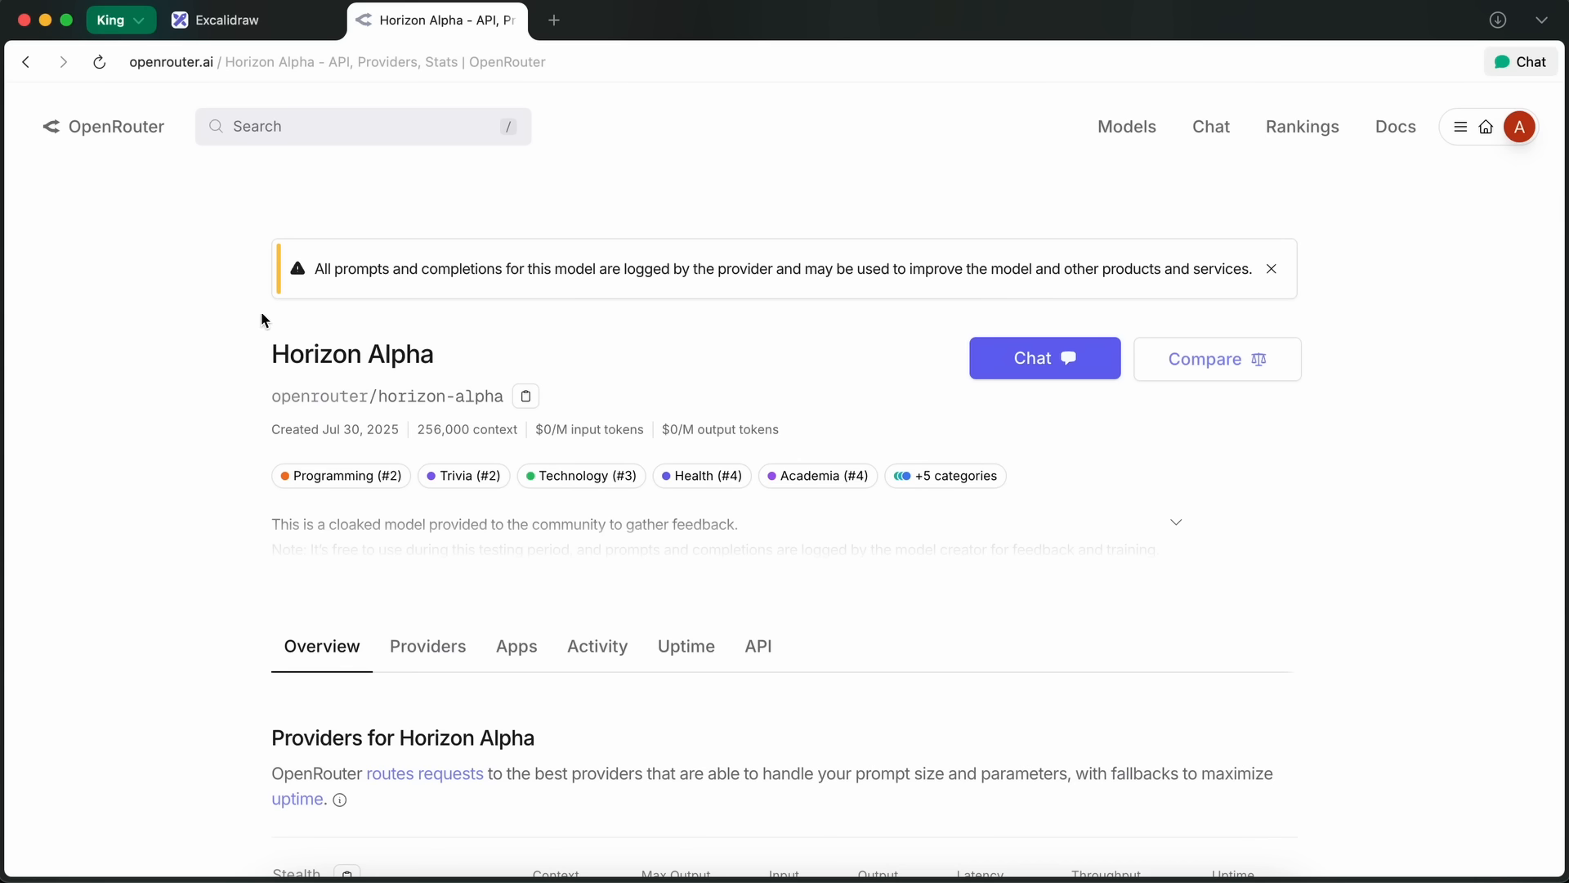
mouse_move(255, 196)
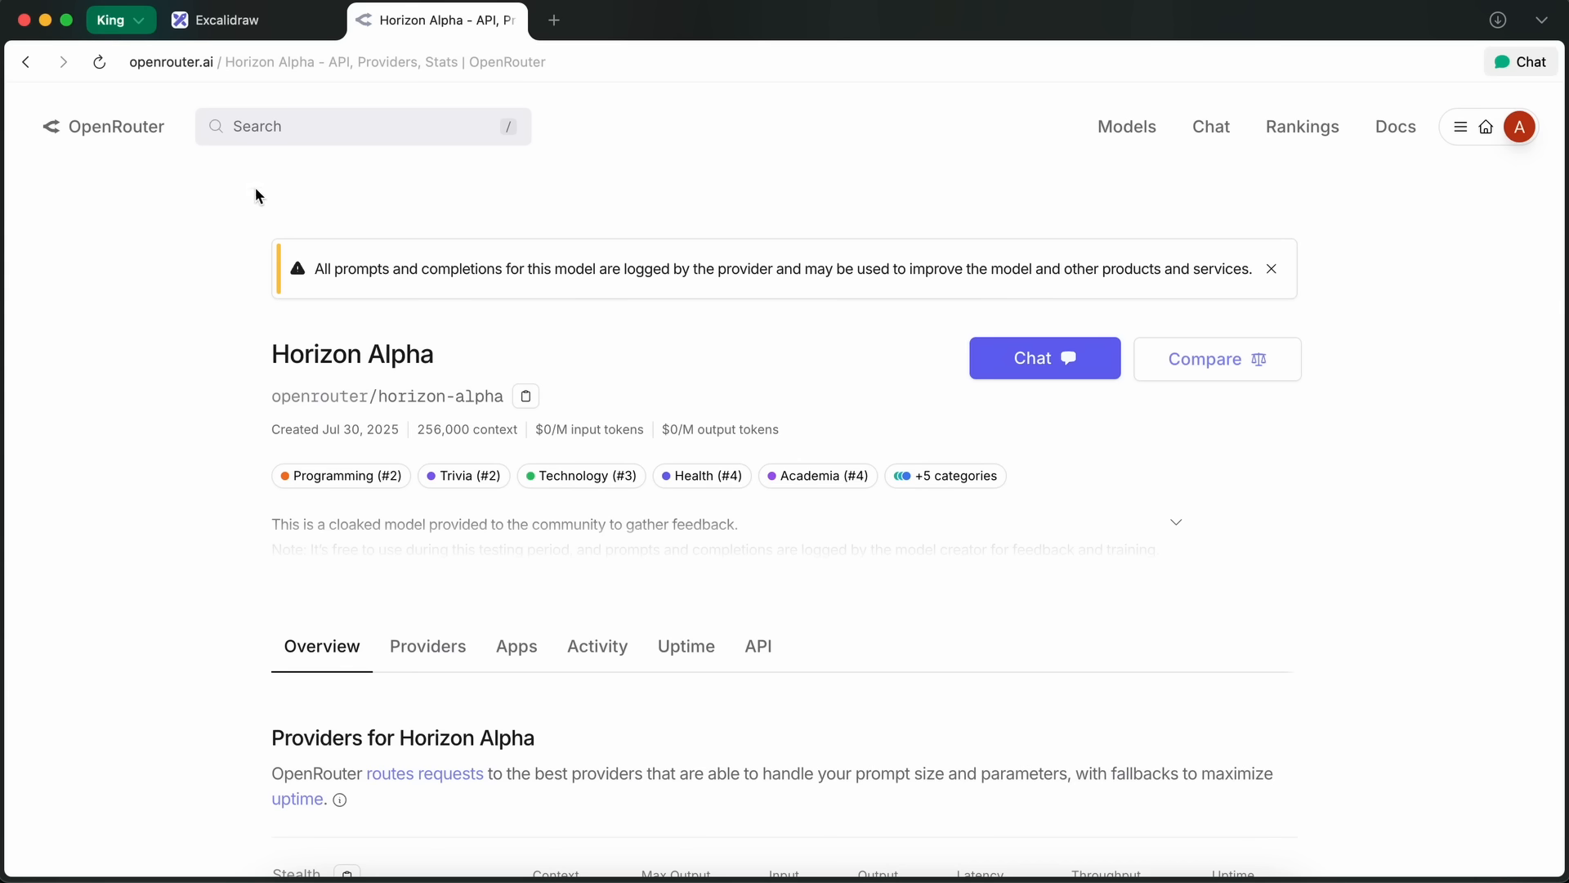
double_click(411, 353)
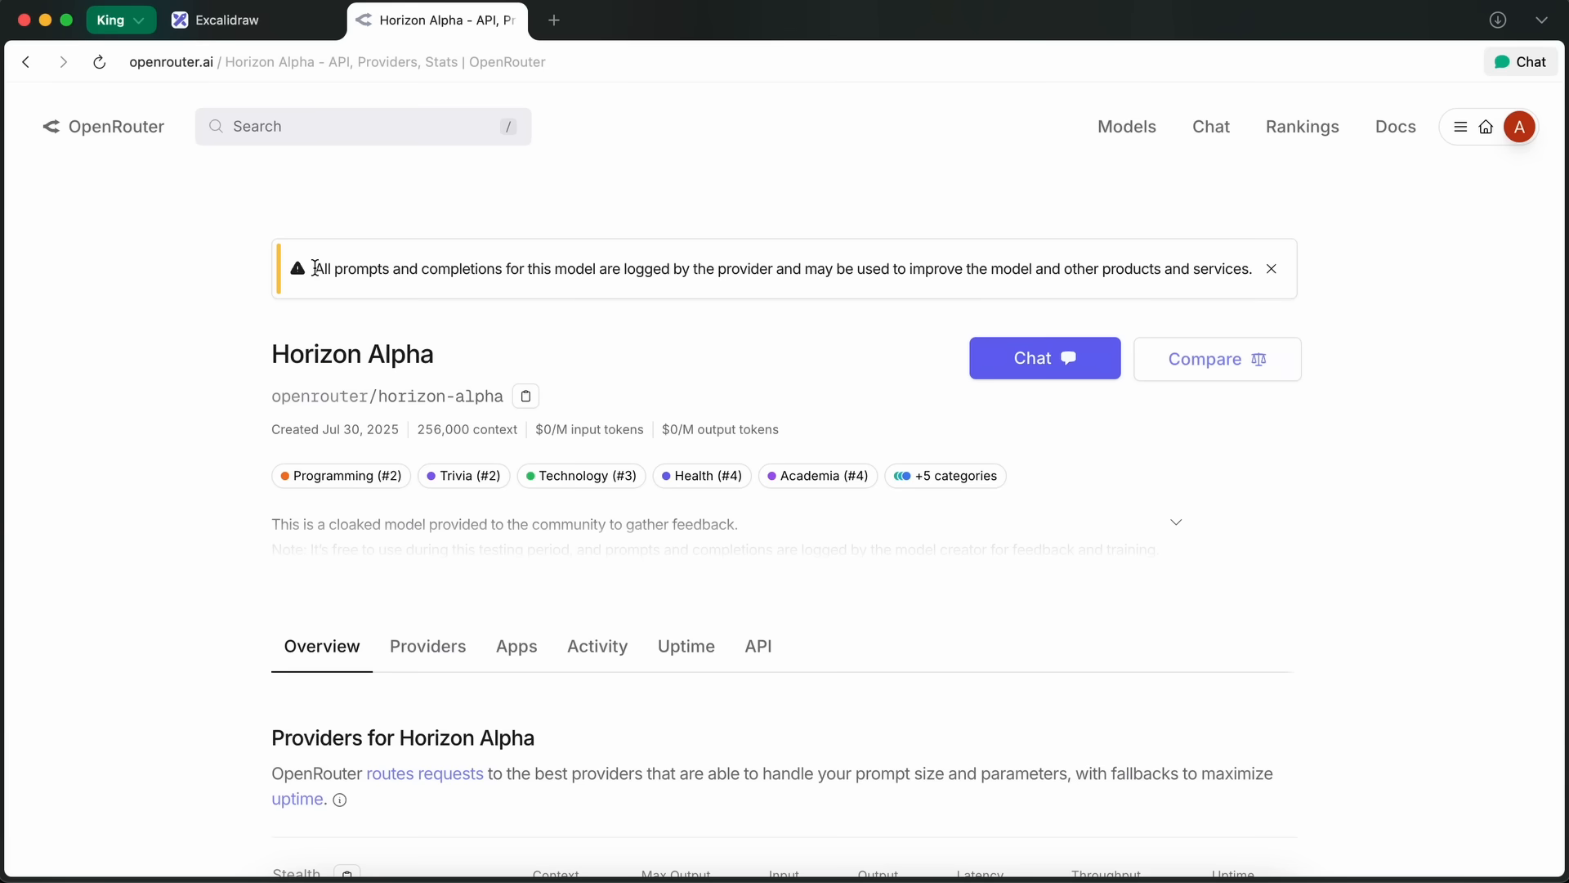
mouse_move(295, 210)
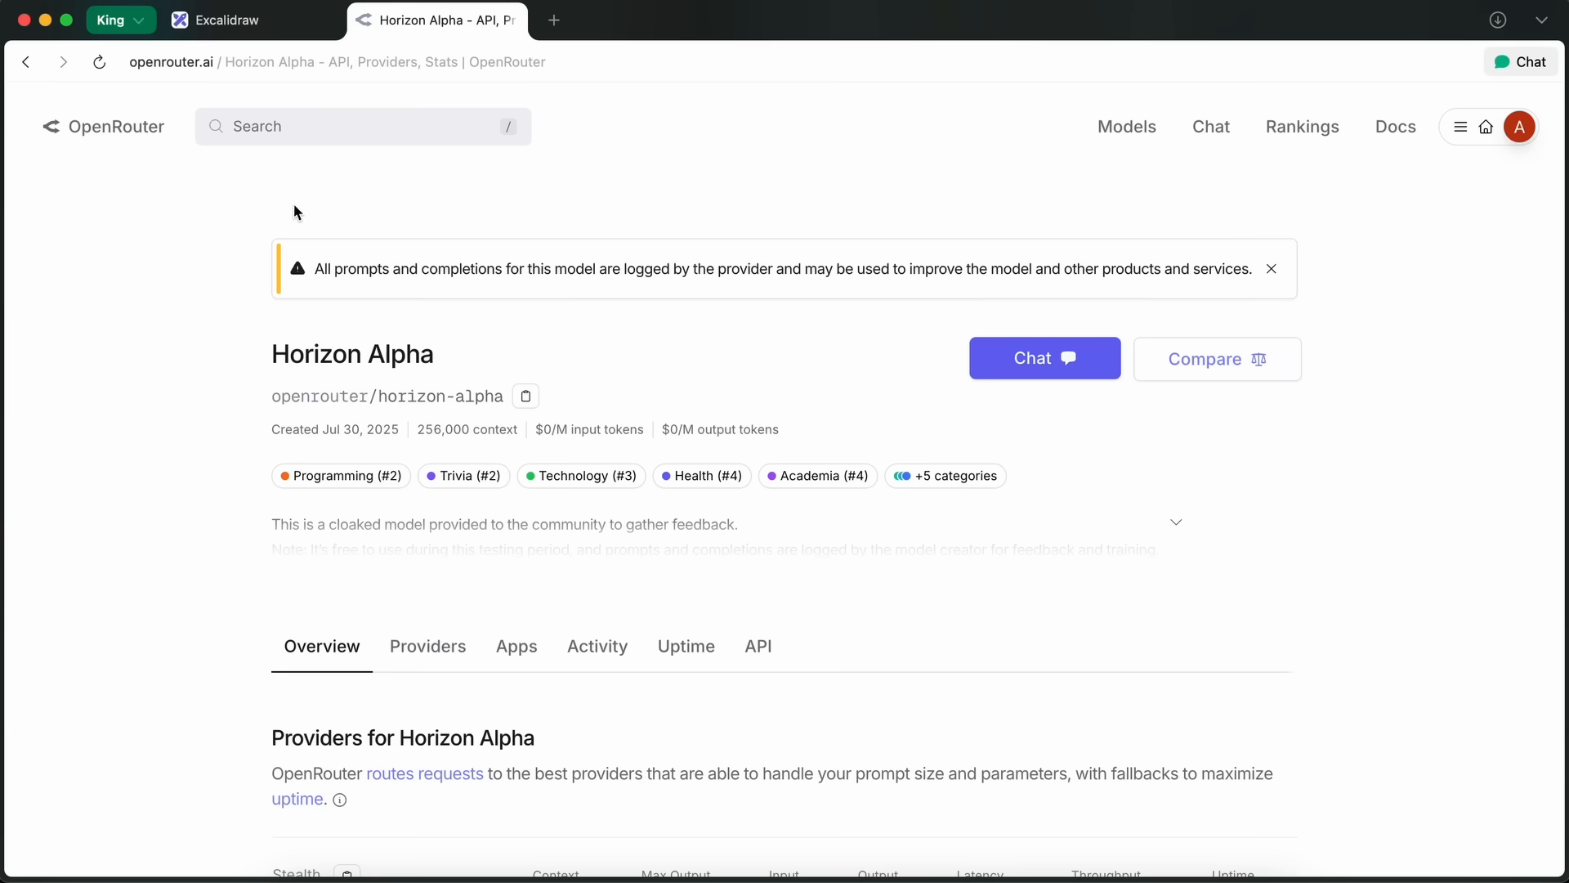
left_click(254, 19)
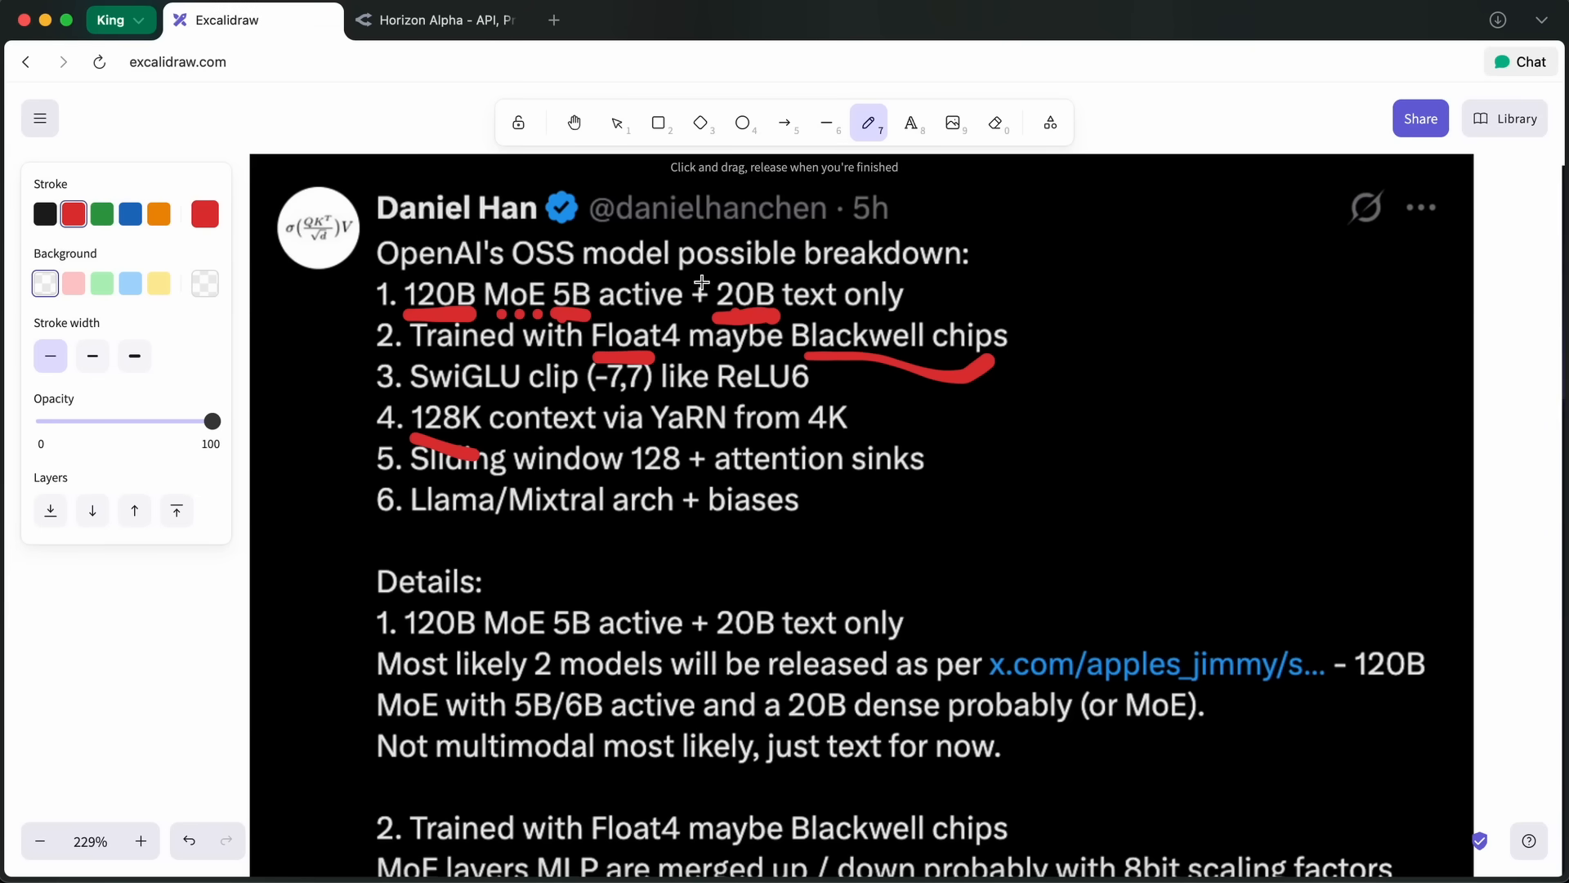
Draw two red strokes forming a box around 20B in the tweet's first line.
left_click_drag(701, 280, 731, 320)
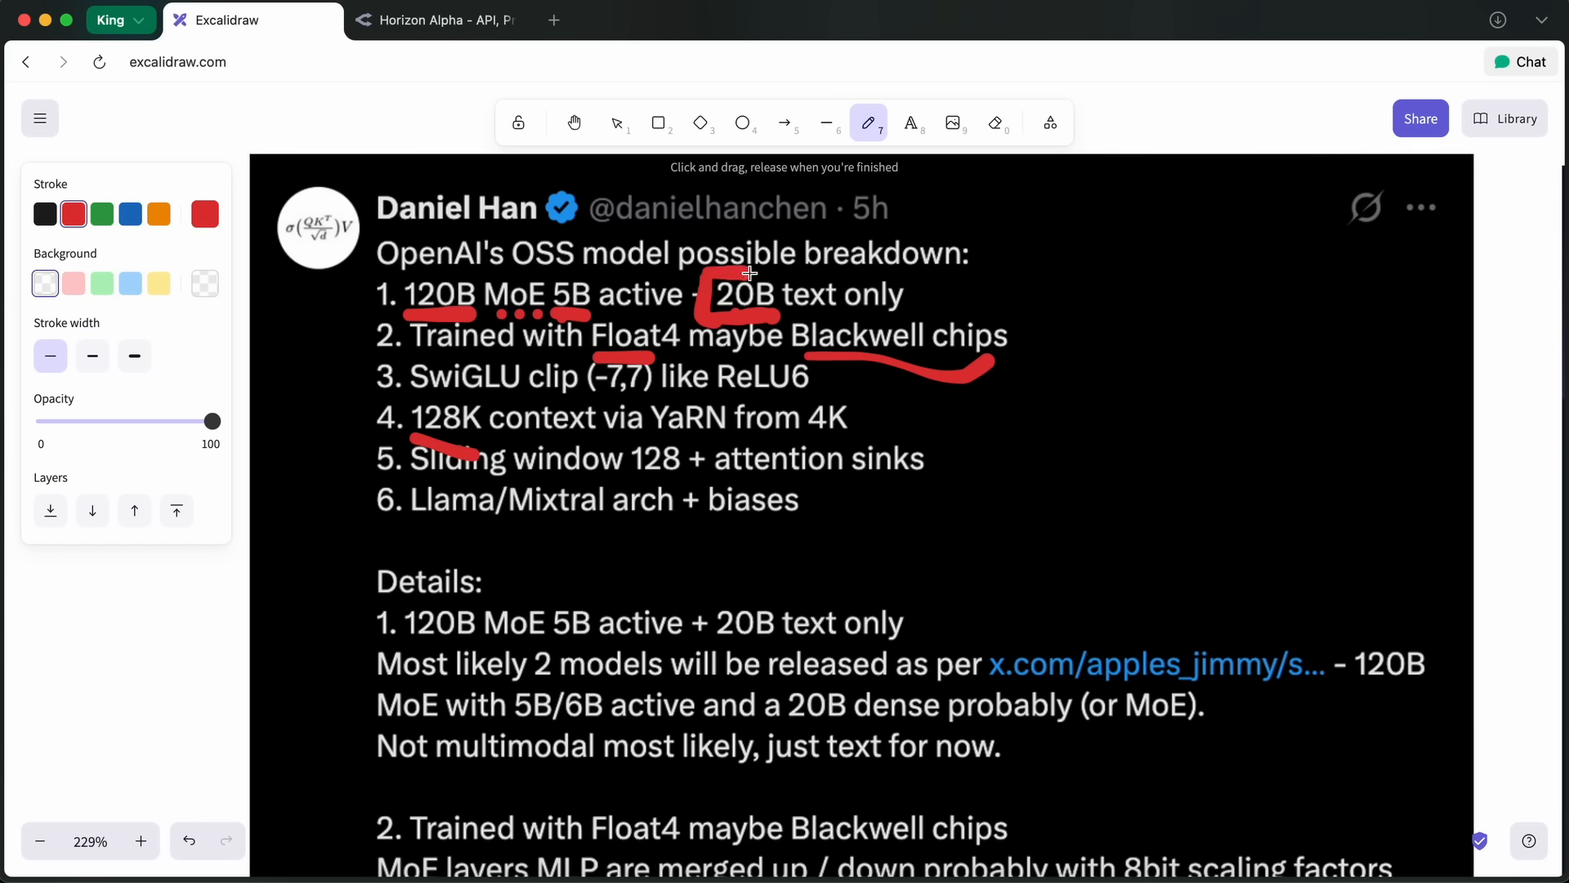
left_click_drag(745, 272, 791, 320)
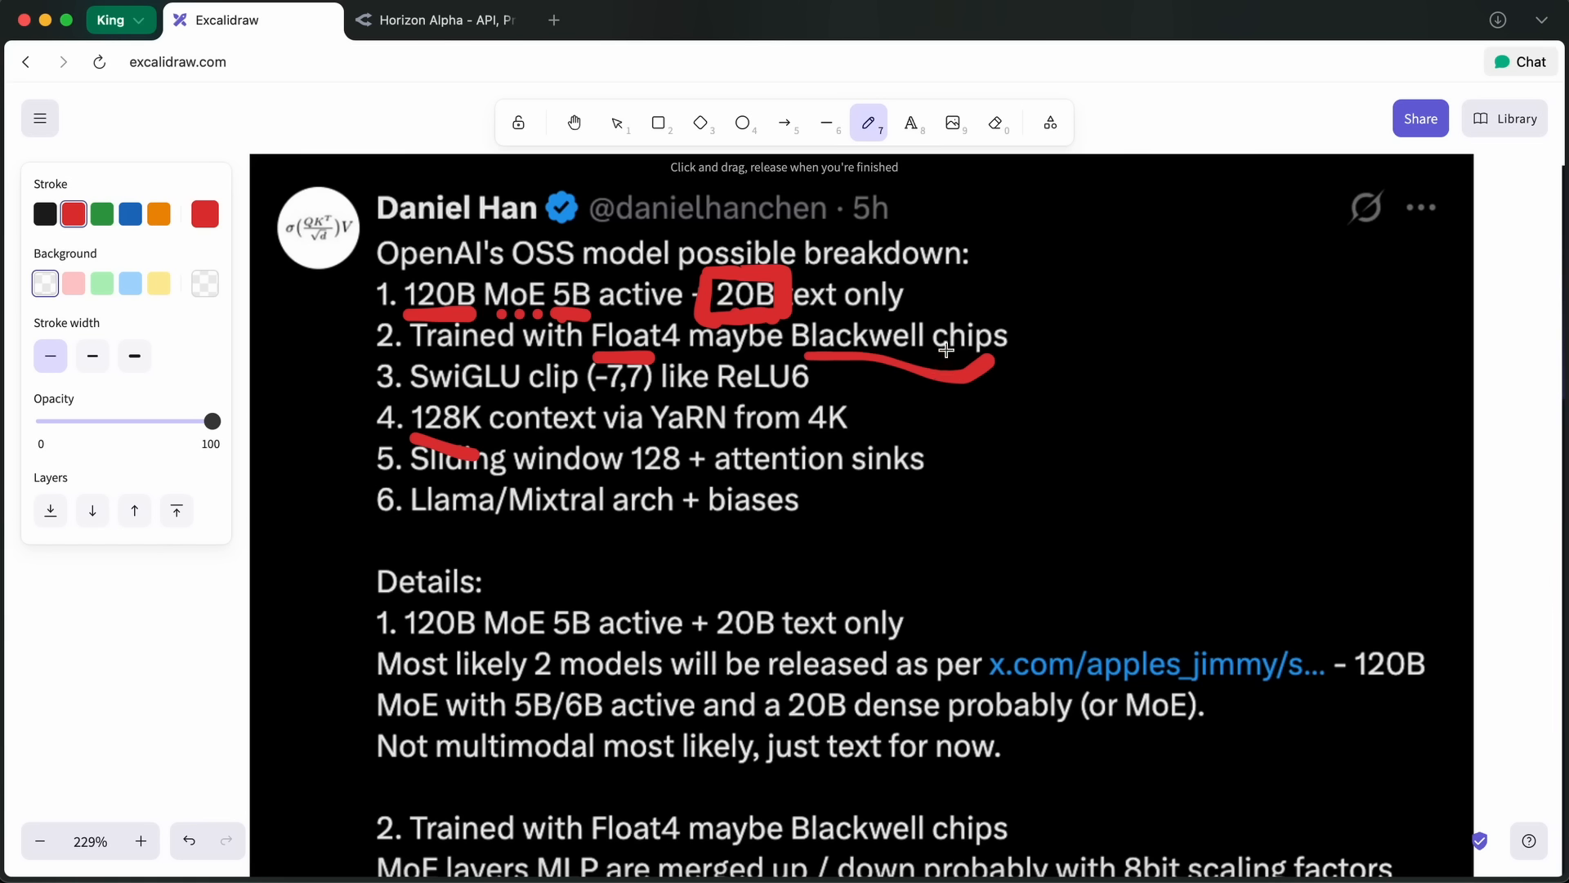
mouse_move(967, 324)
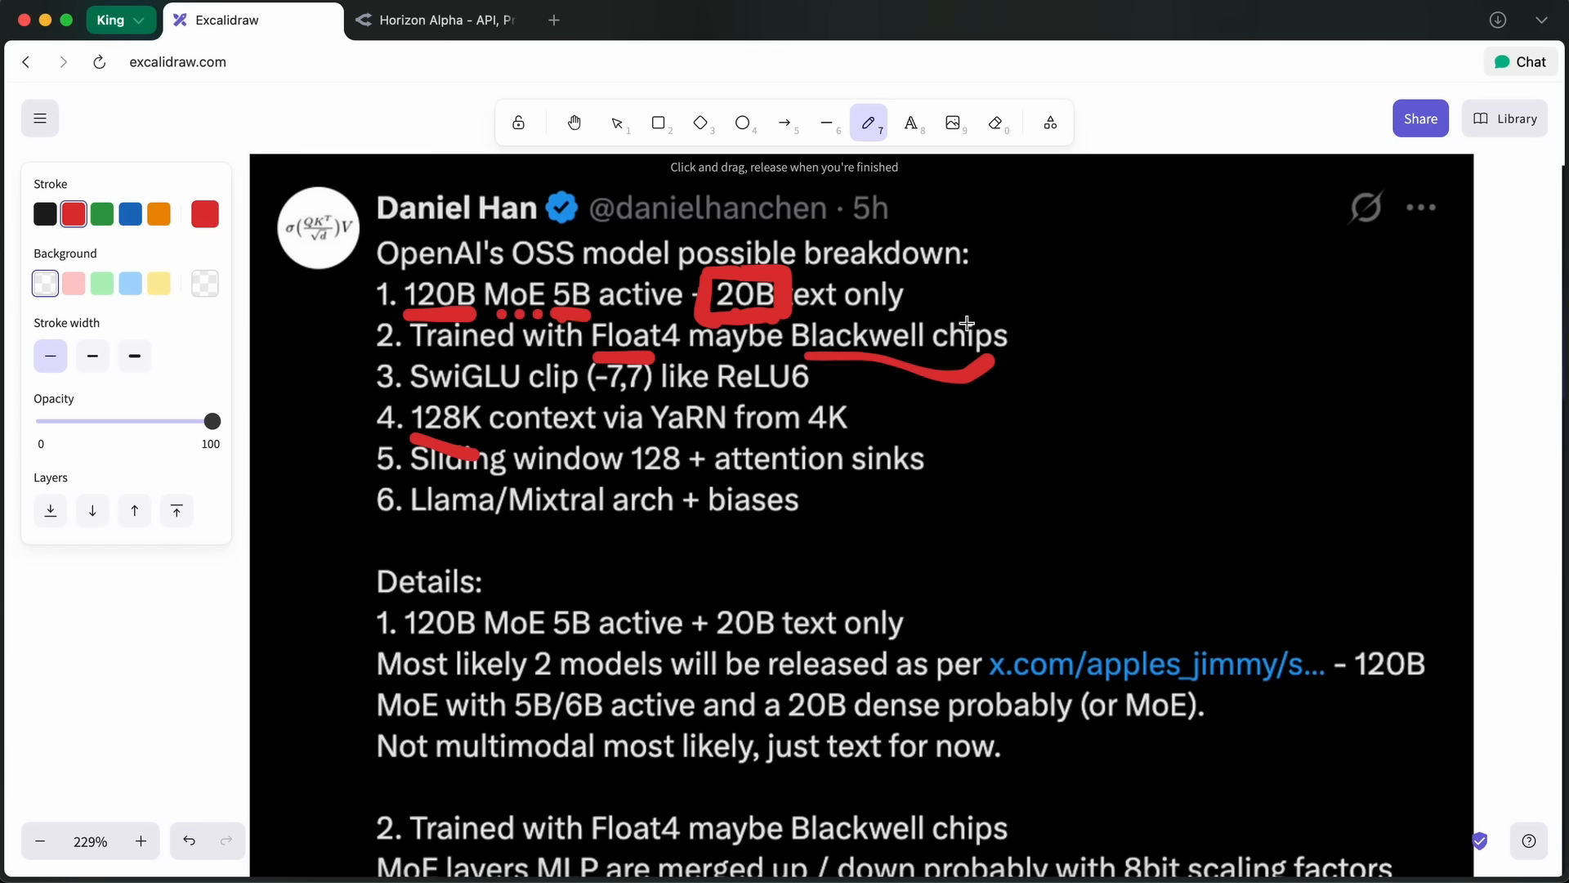
mouse_move(982, 322)
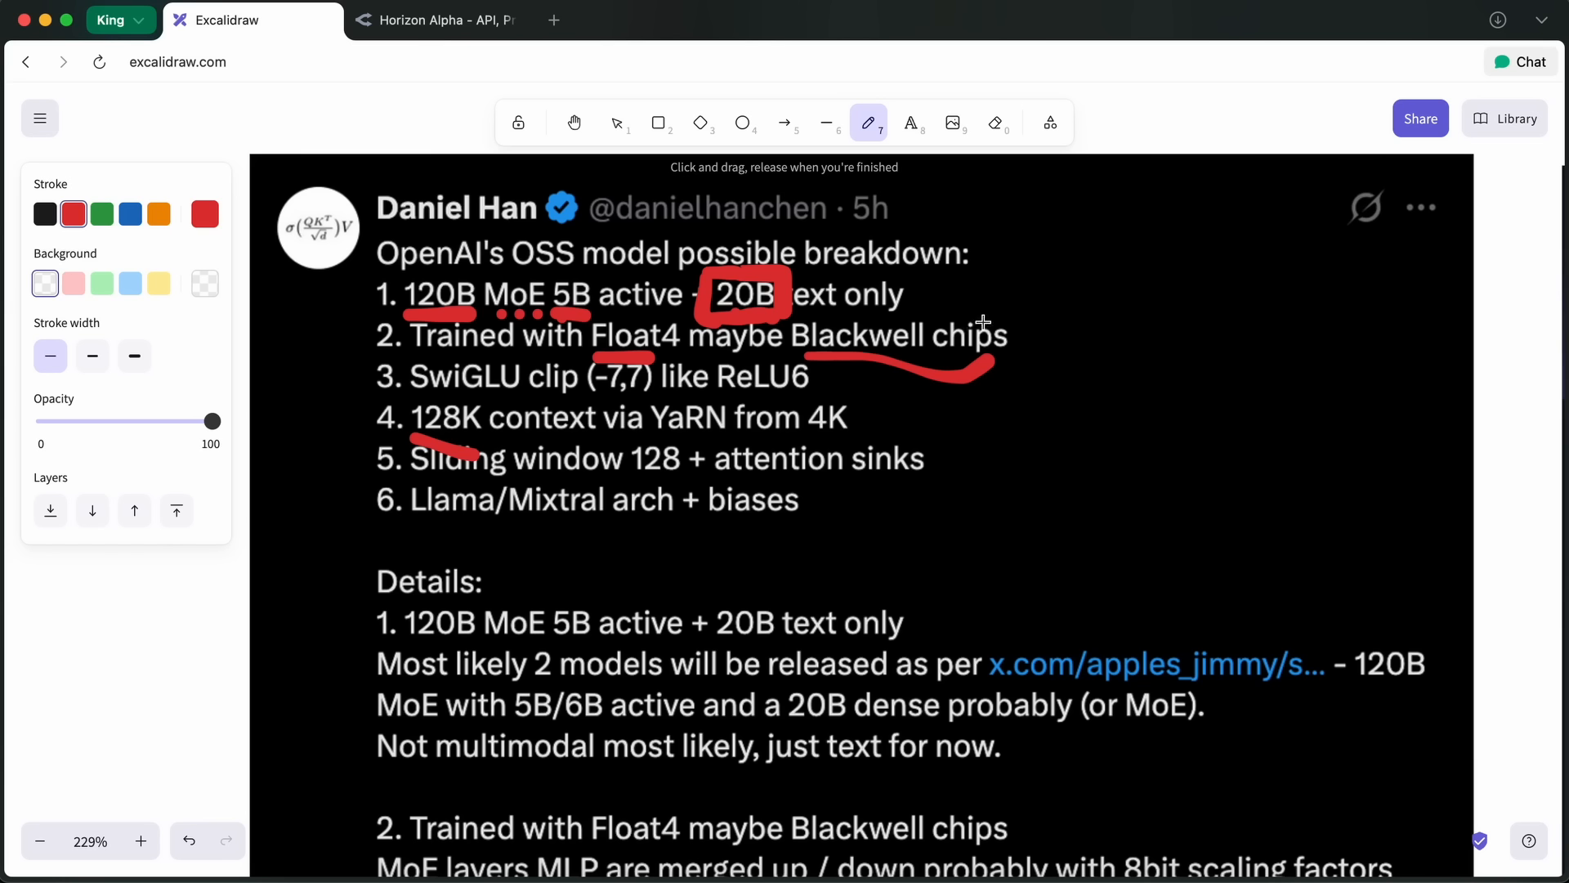
mouse_move(1007, 326)
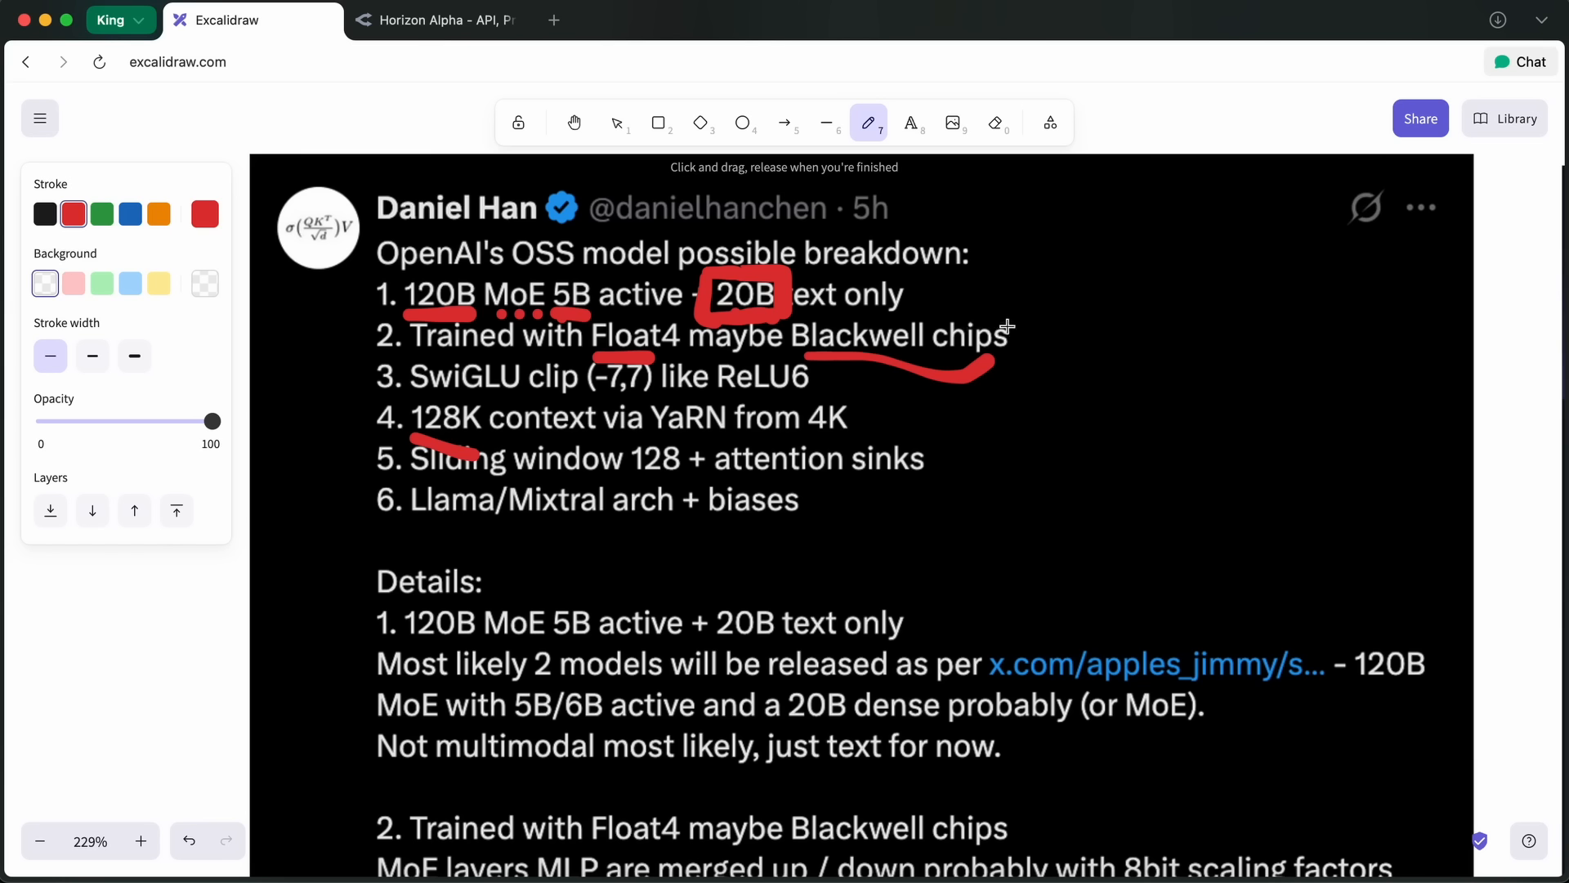
mouse_move(1016, 317)
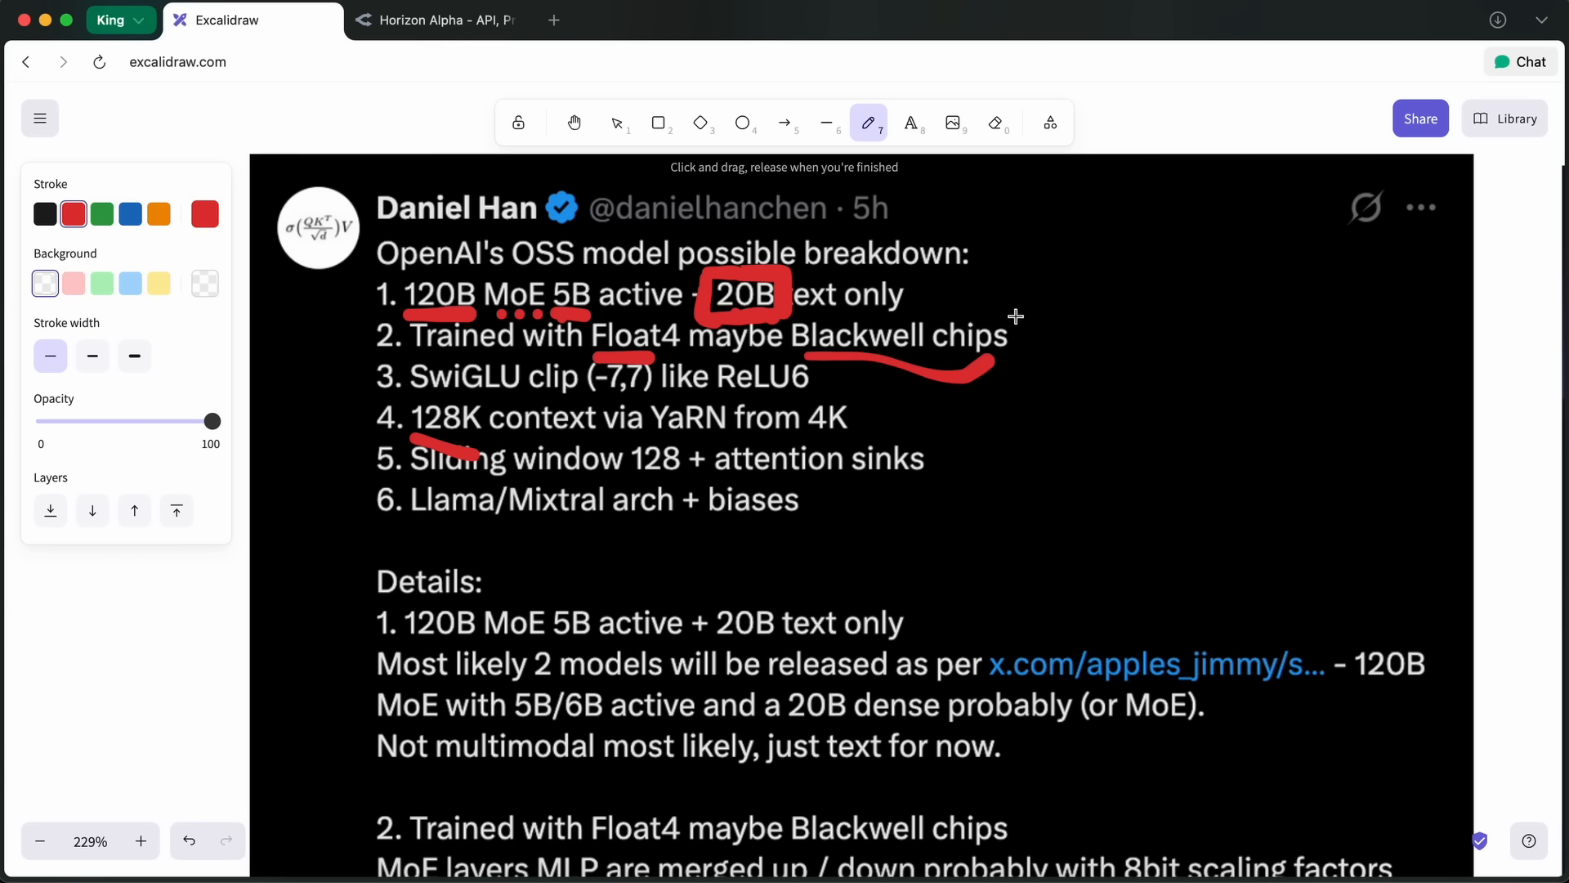
mouse_move(526, 277)
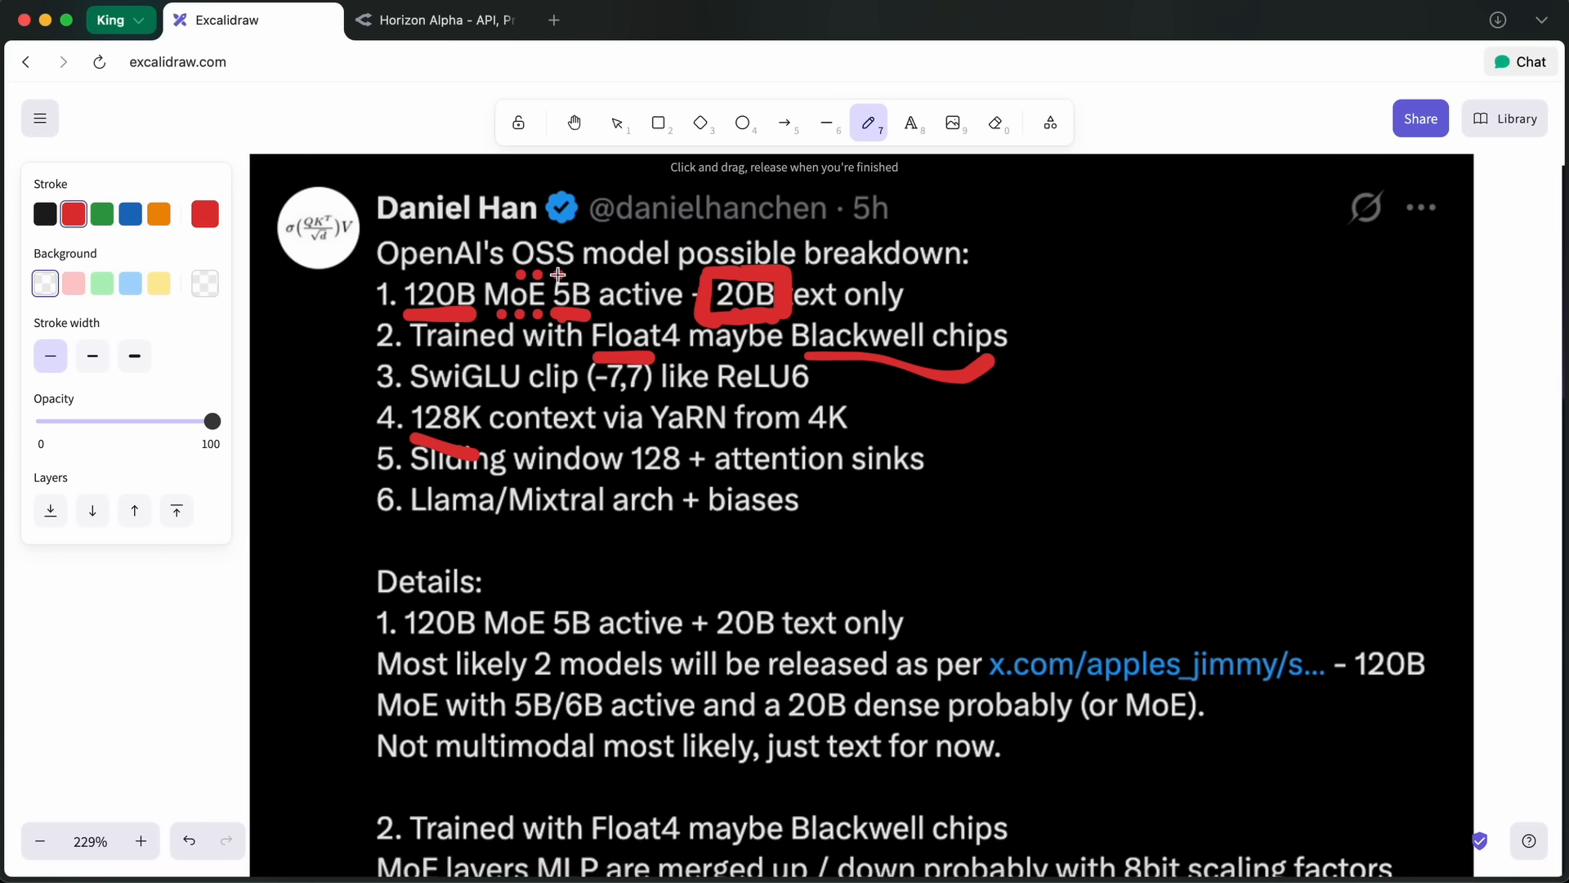
mouse_move(676, 290)
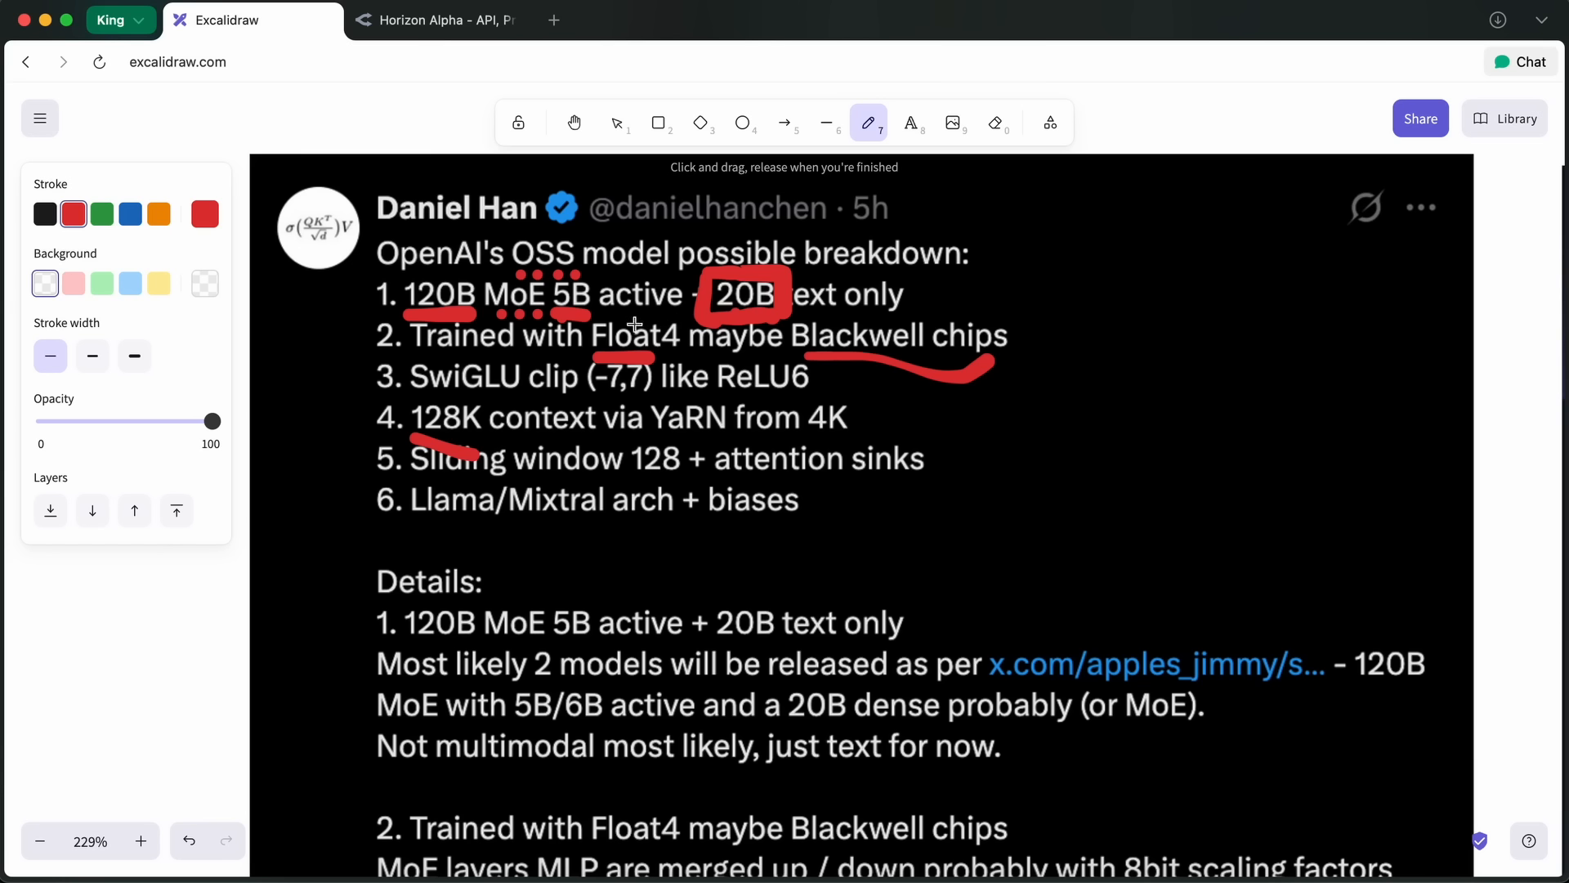
mouse_move(634, 325)
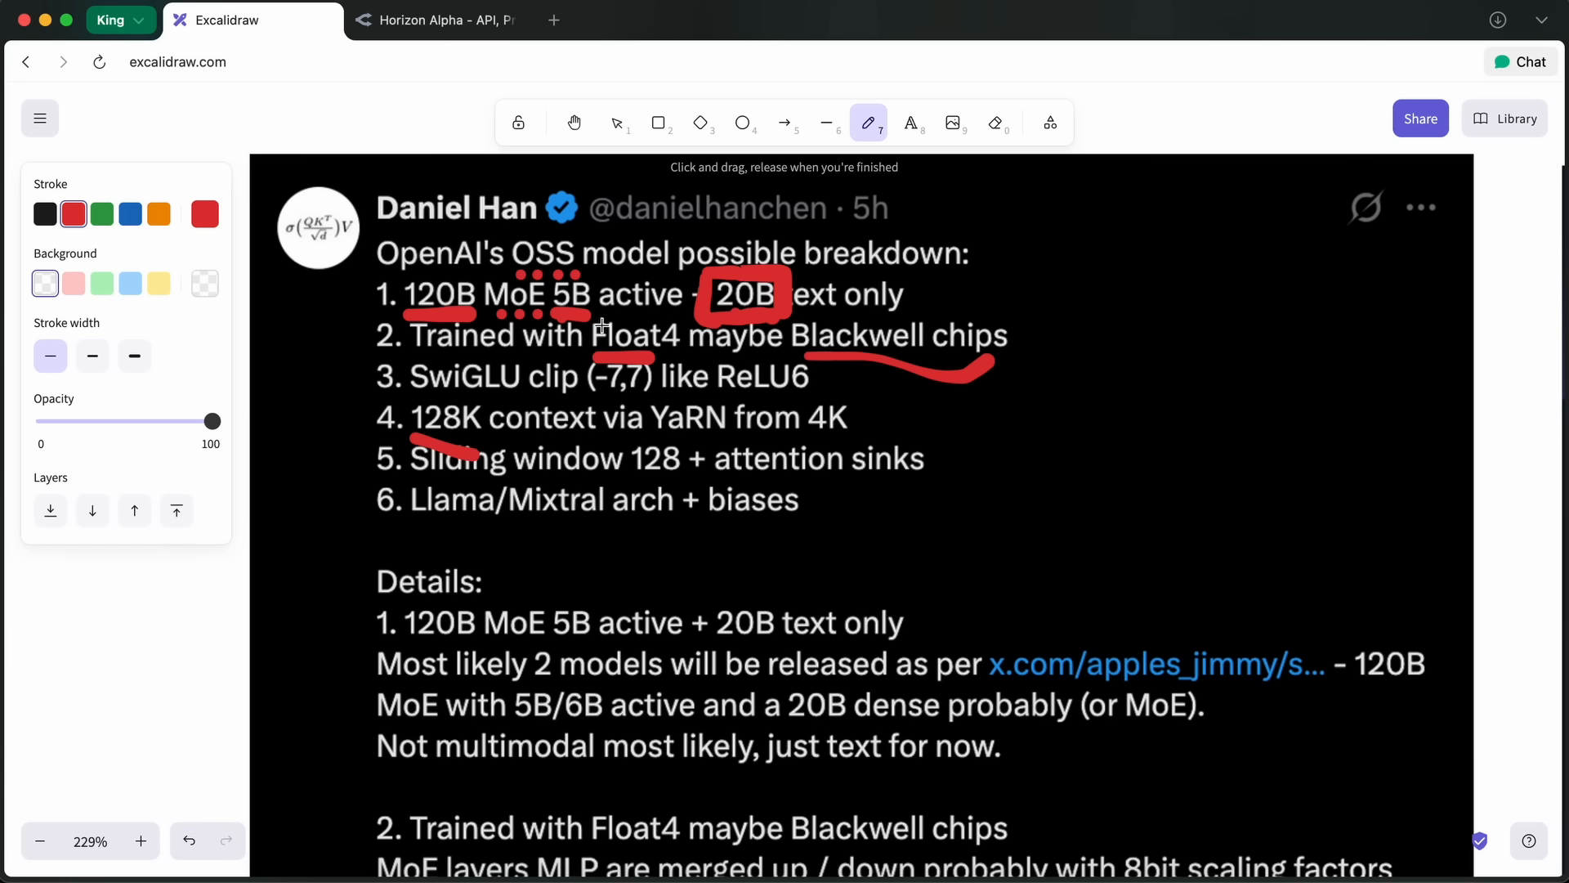
mouse_move(598, 312)
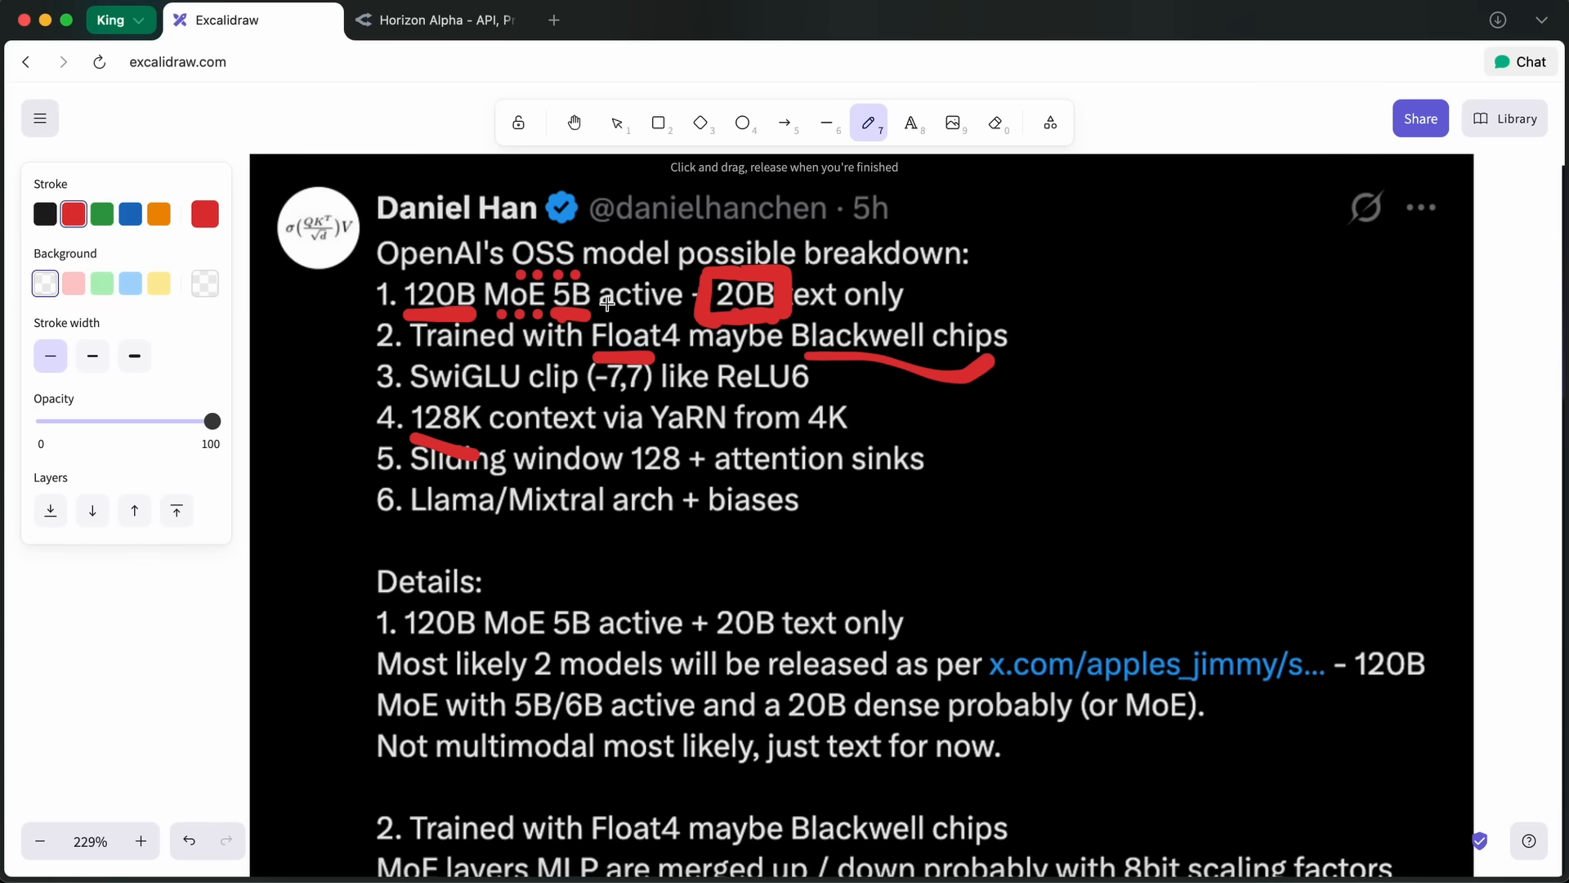
mouse_move(659, 304)
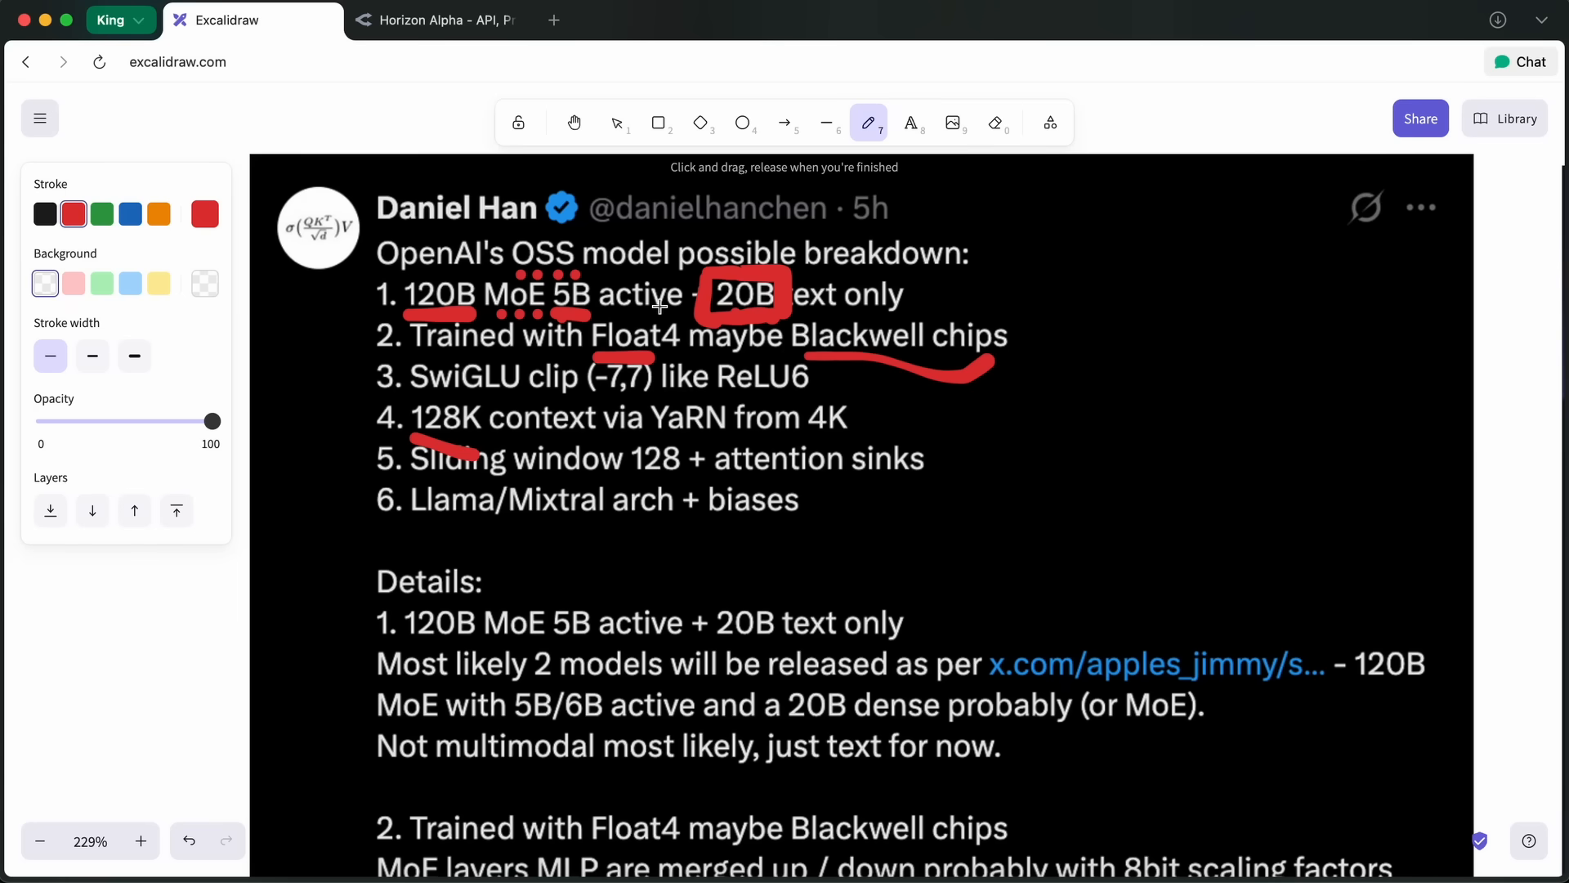
Scroll down and underline 120B MoE 5B under Details in red.
scroll("down", 3)
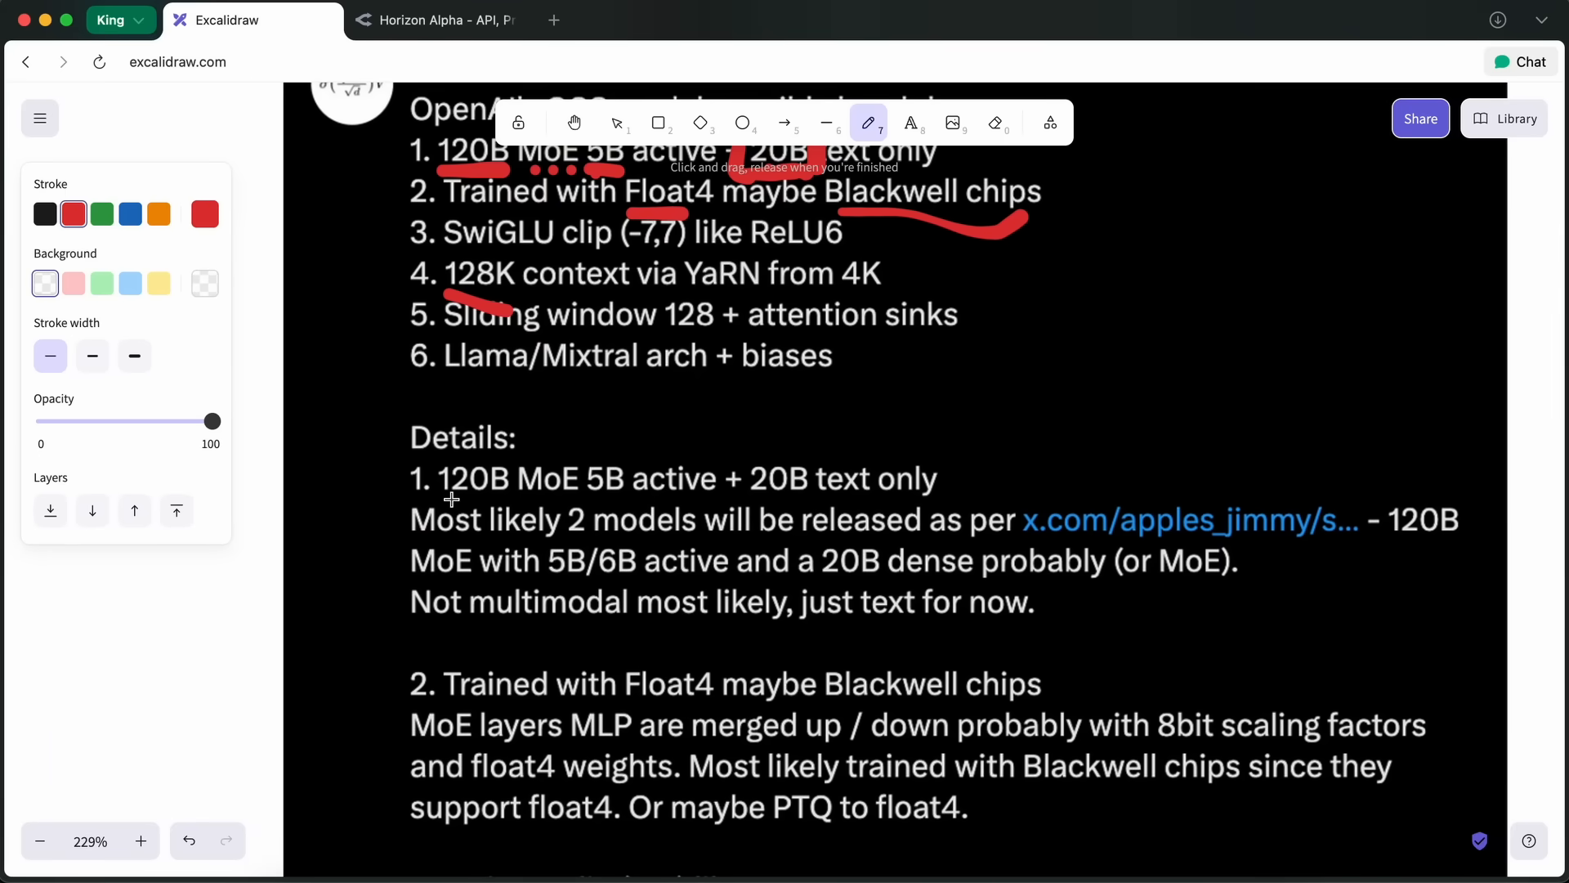
left_click_drag(441, 500, 620, 500)
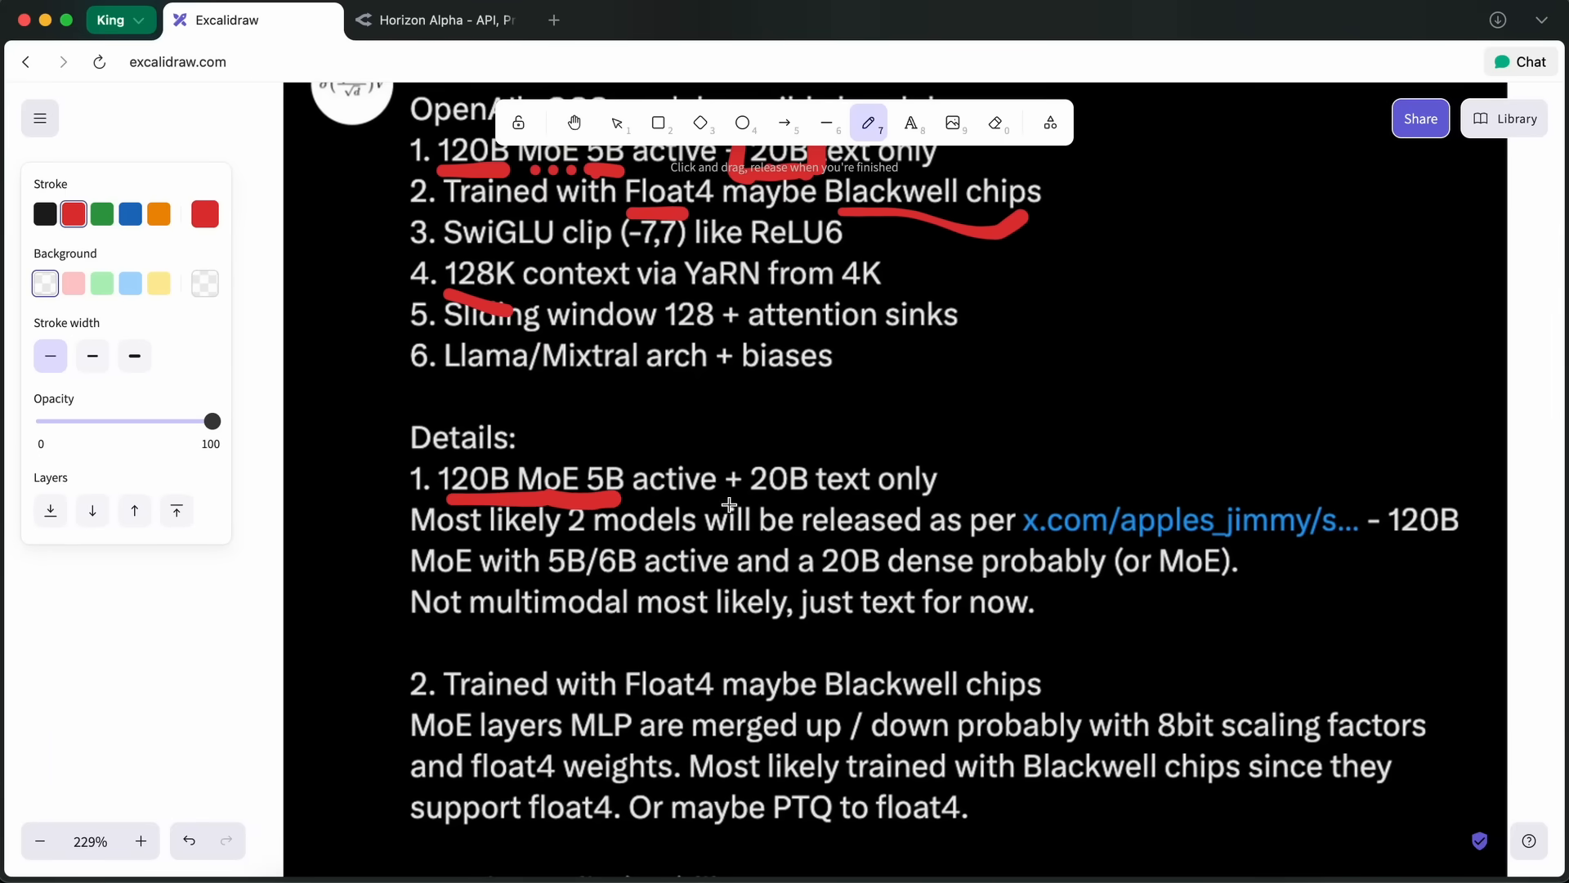